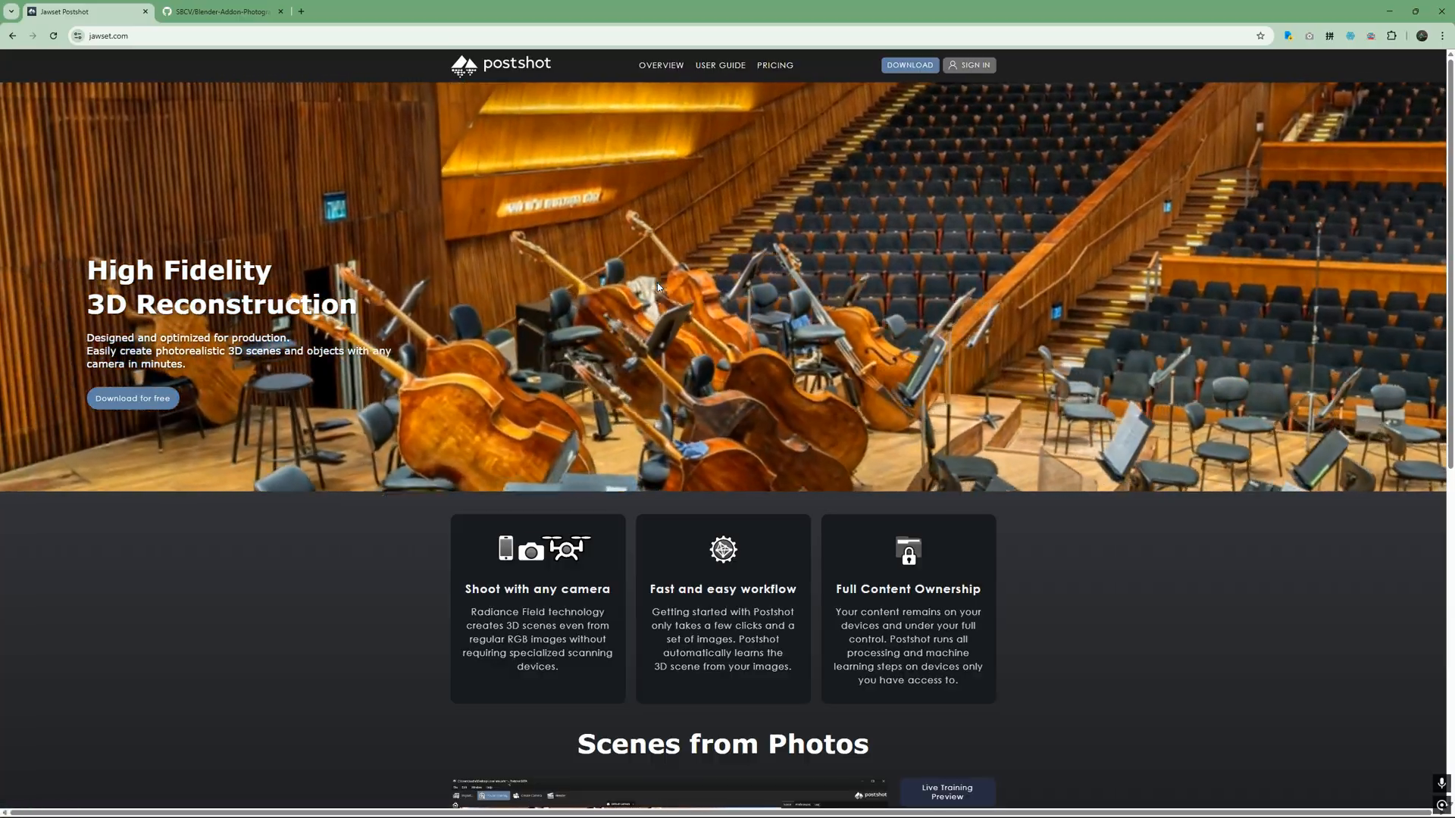
- Switch to the SBCV/Blender-Addon-Photogrammetry-Importer GitHub tab and look over the repository page
left_click(220, 12)
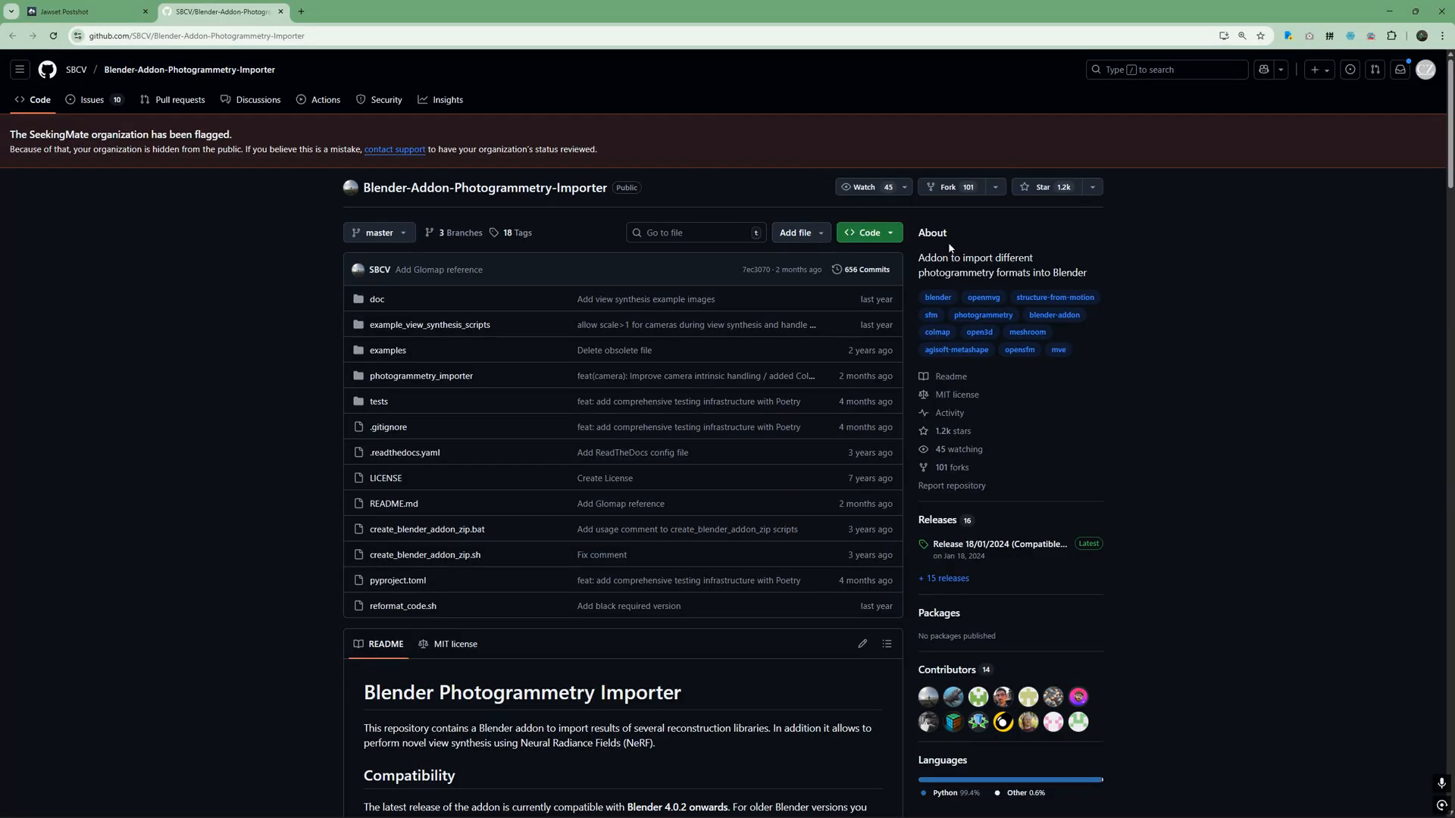
left_click_drag(972, 258, 1033, 272)
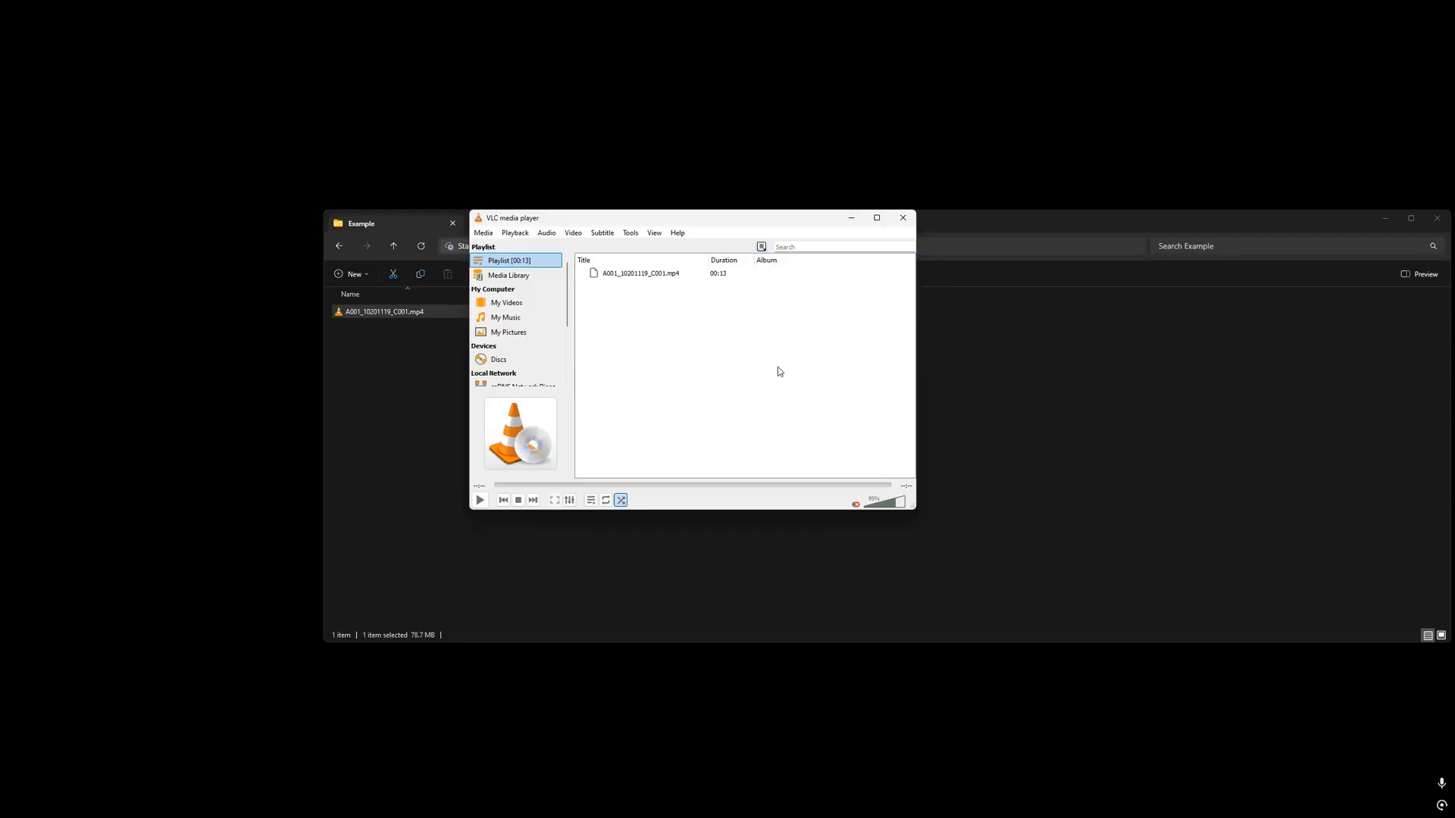
- Close the VLC player and select A001_10201119_C001.mp4 in the Example folder
left_click(902, 218)
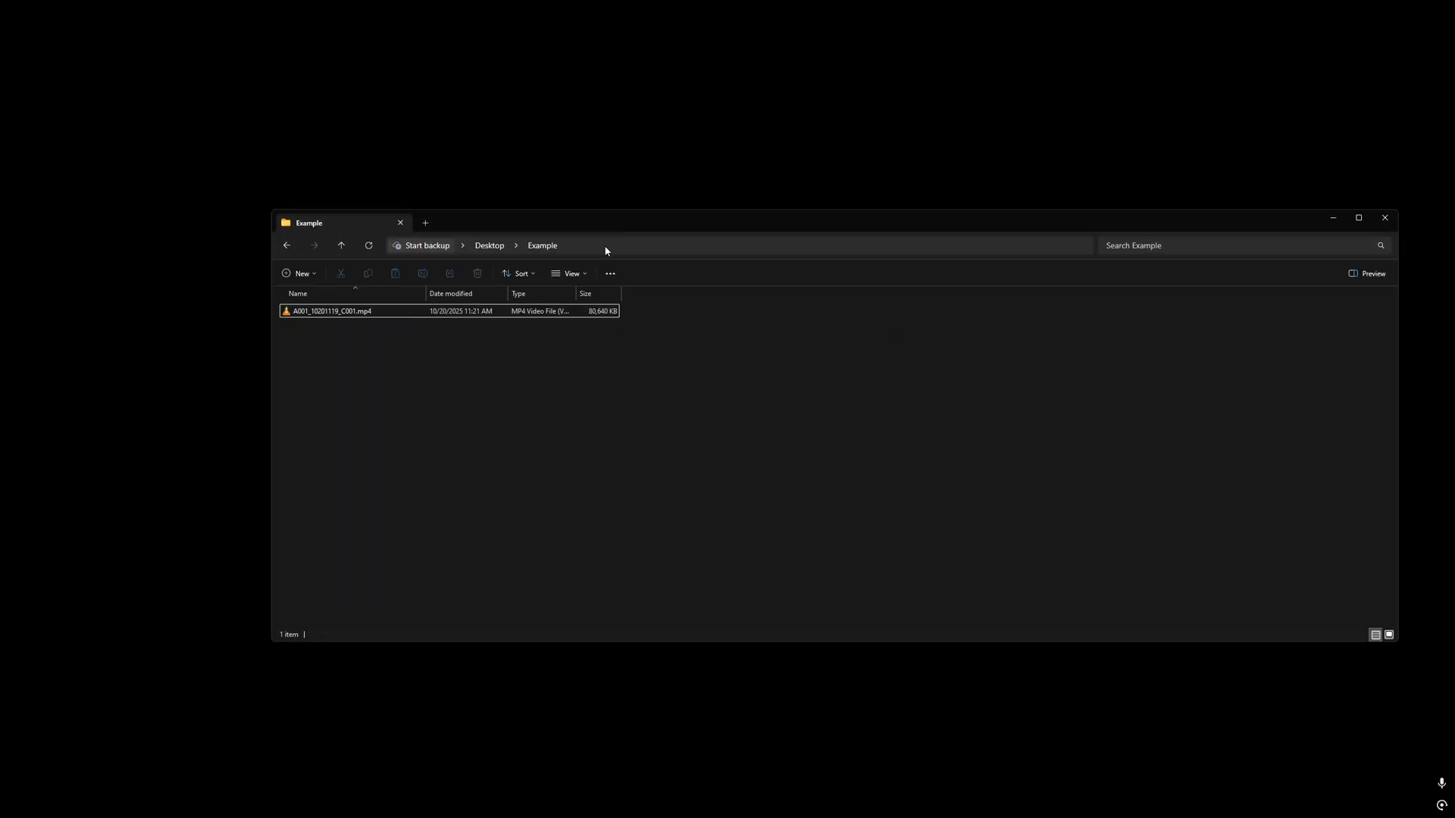
left_click(331, 311)
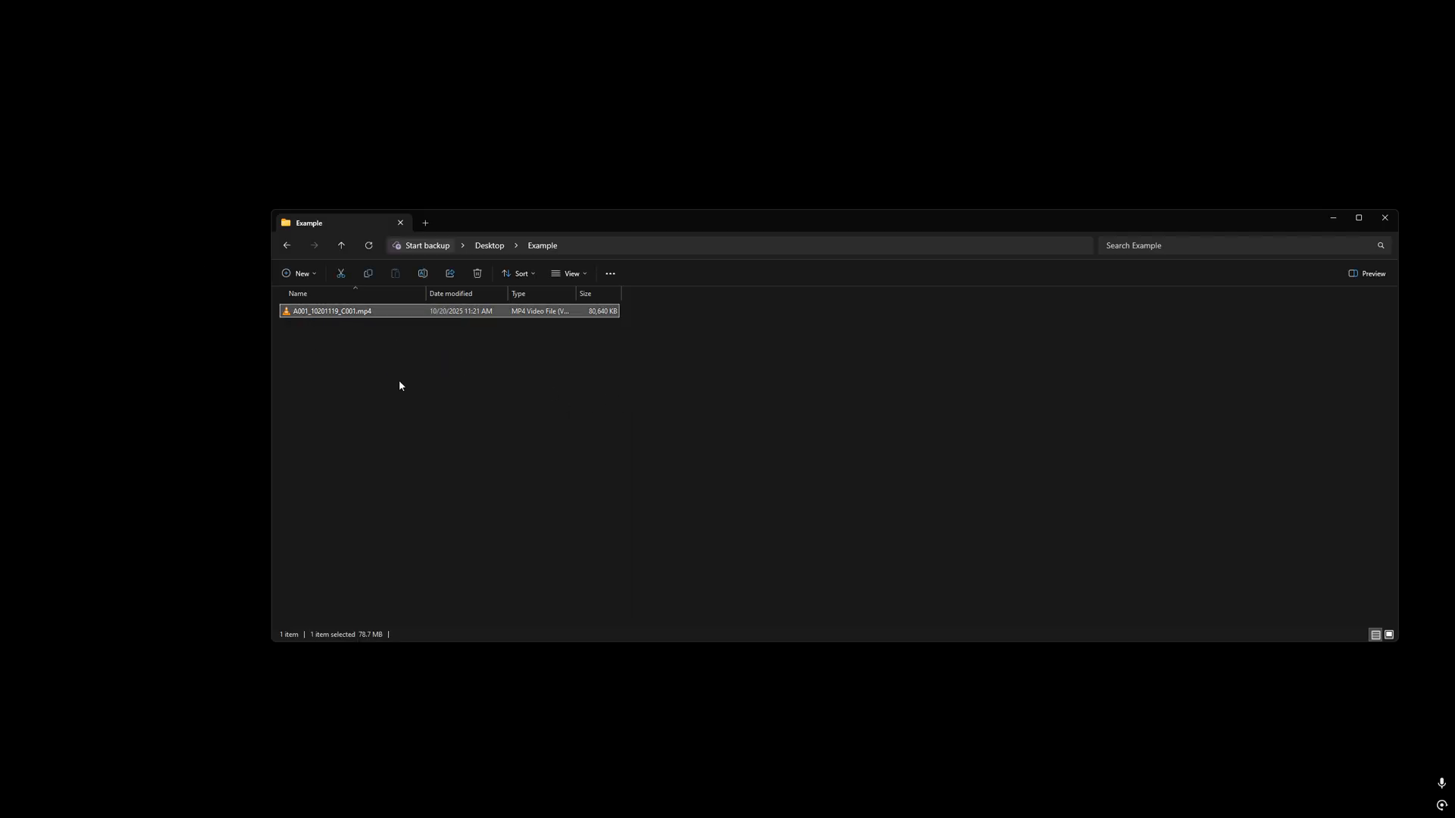
mouse_move(543, 417)
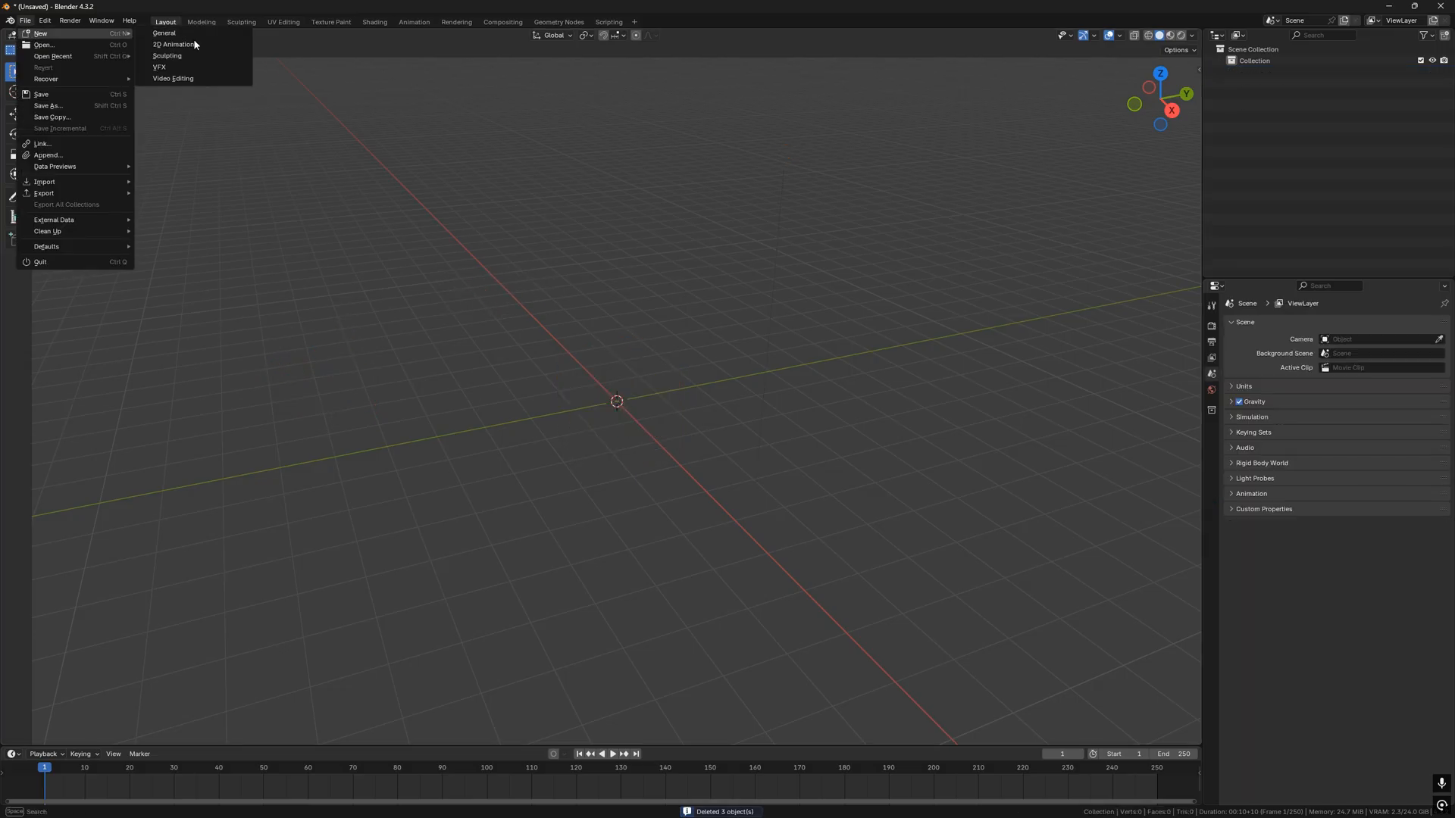
- Start a Video Editing project and open the kitchen mp4 from Desktop\Example in a Movie Clip Editor
left_click(172, 78)
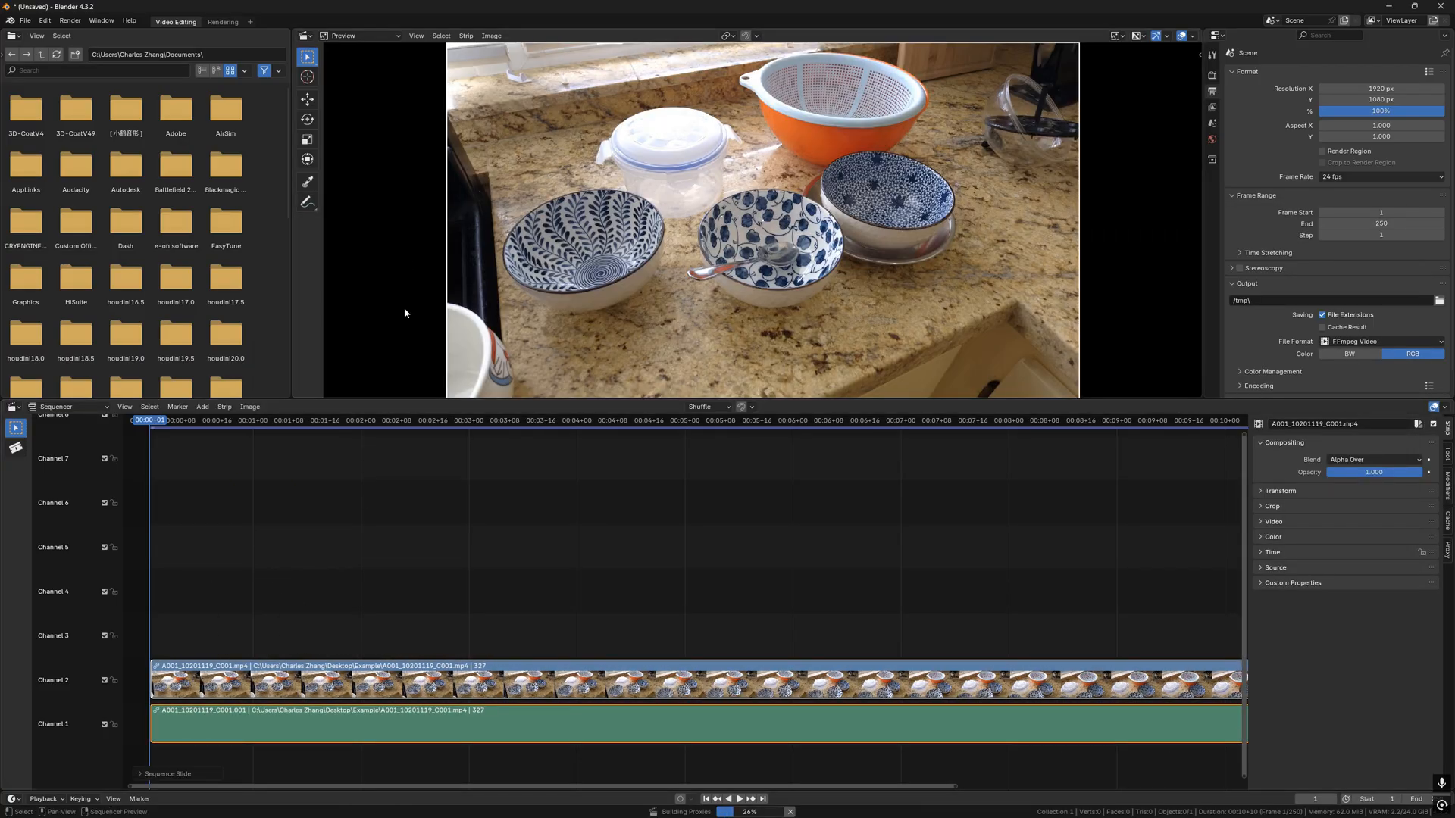
left_click(304, 36)
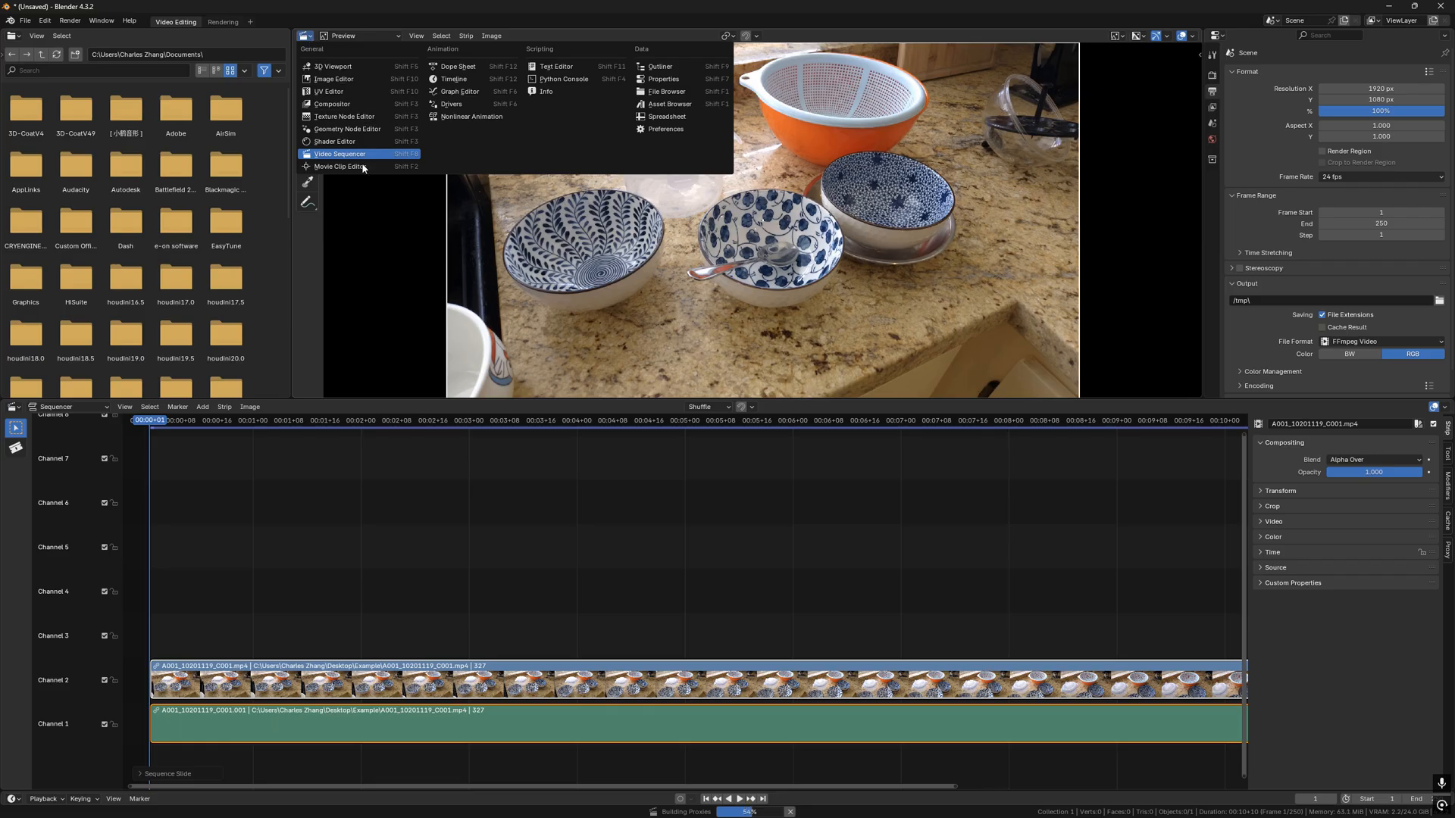
left_click(337, 165)
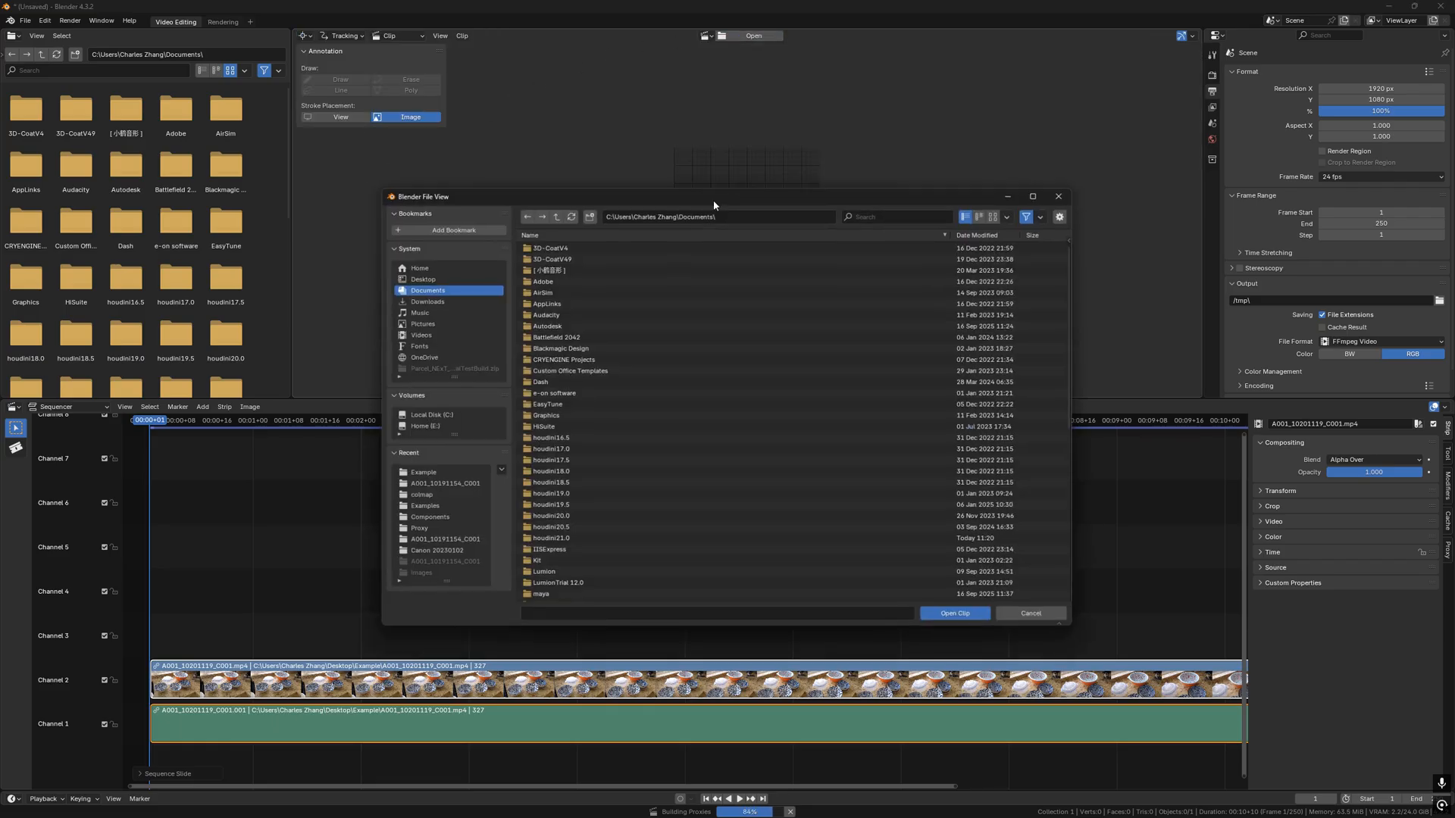
left_click(423, 472)
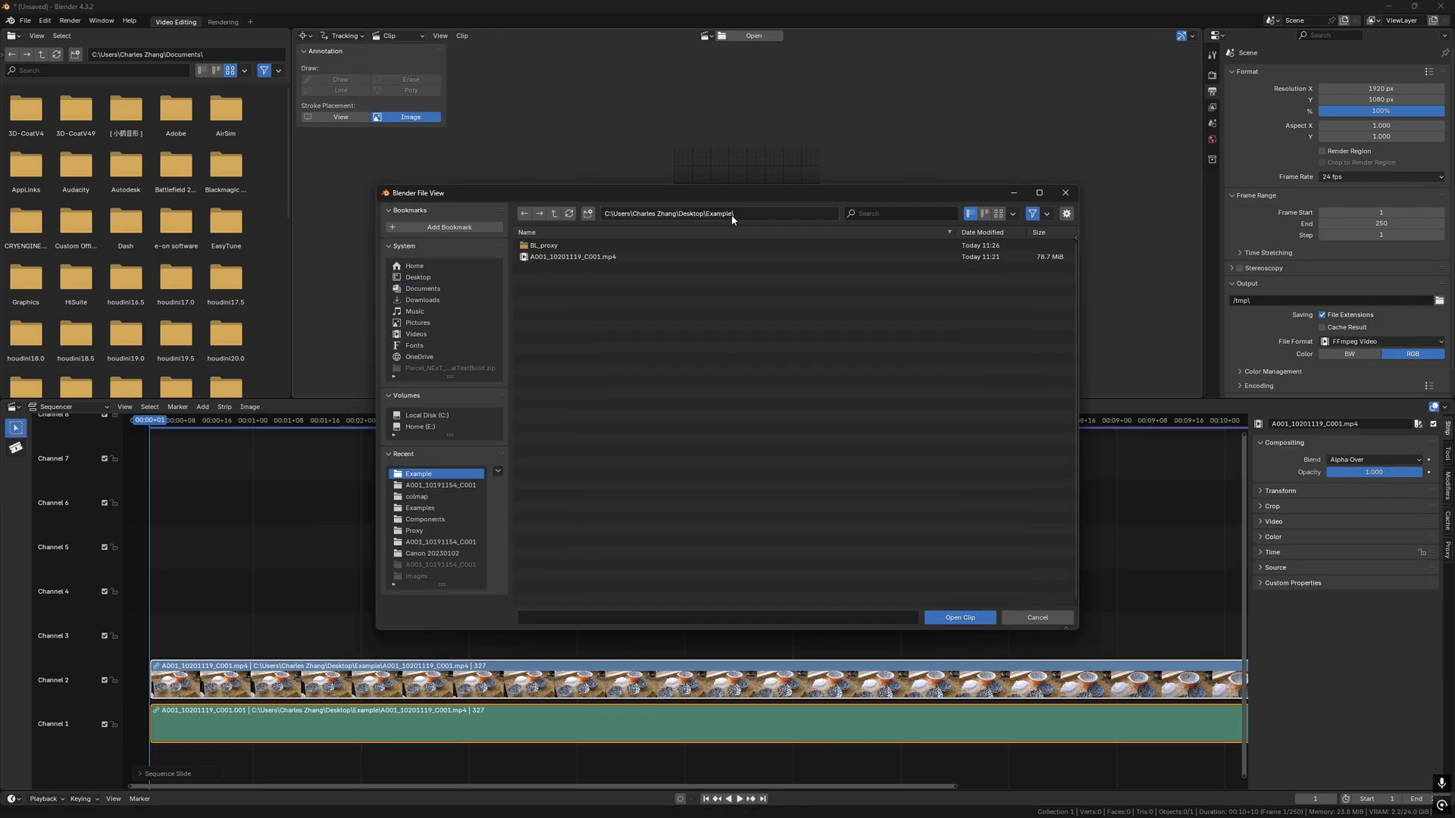
left_click(960, 618)
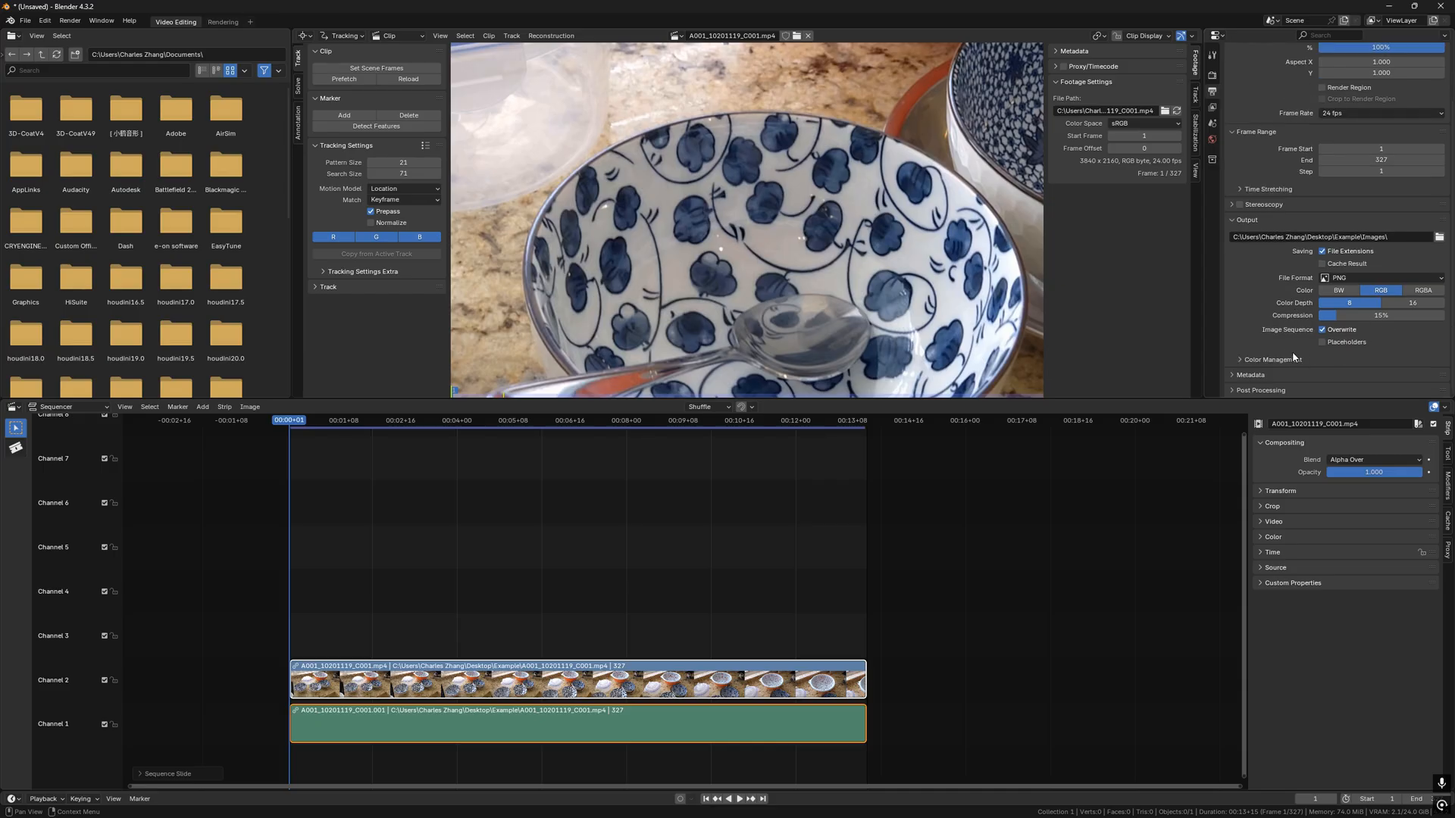
- Render the clip as PNG frames, check them in File Explorer, and search for Jawset Postshot
left_click(73, 20)
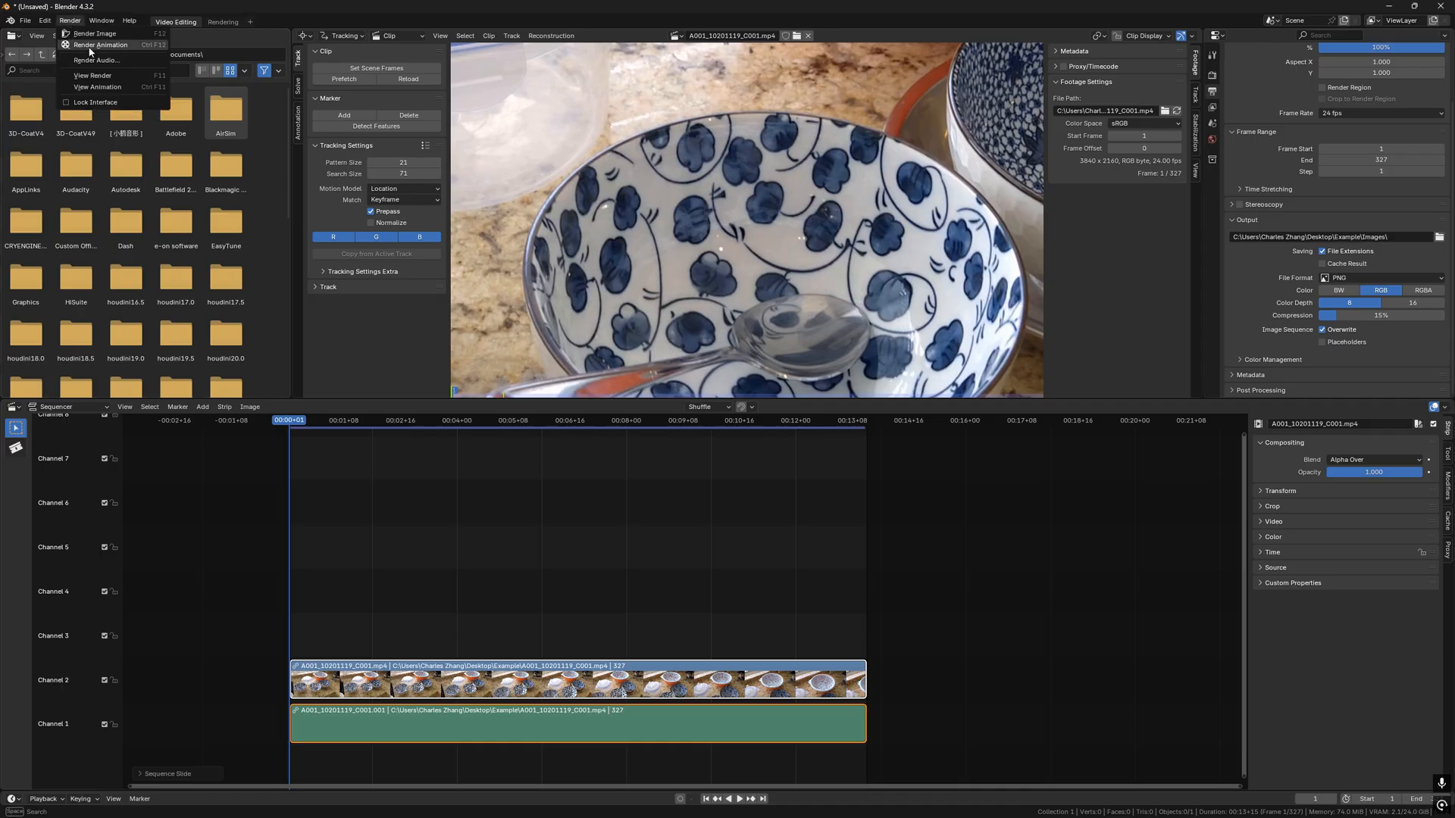
left_click(106, 35)
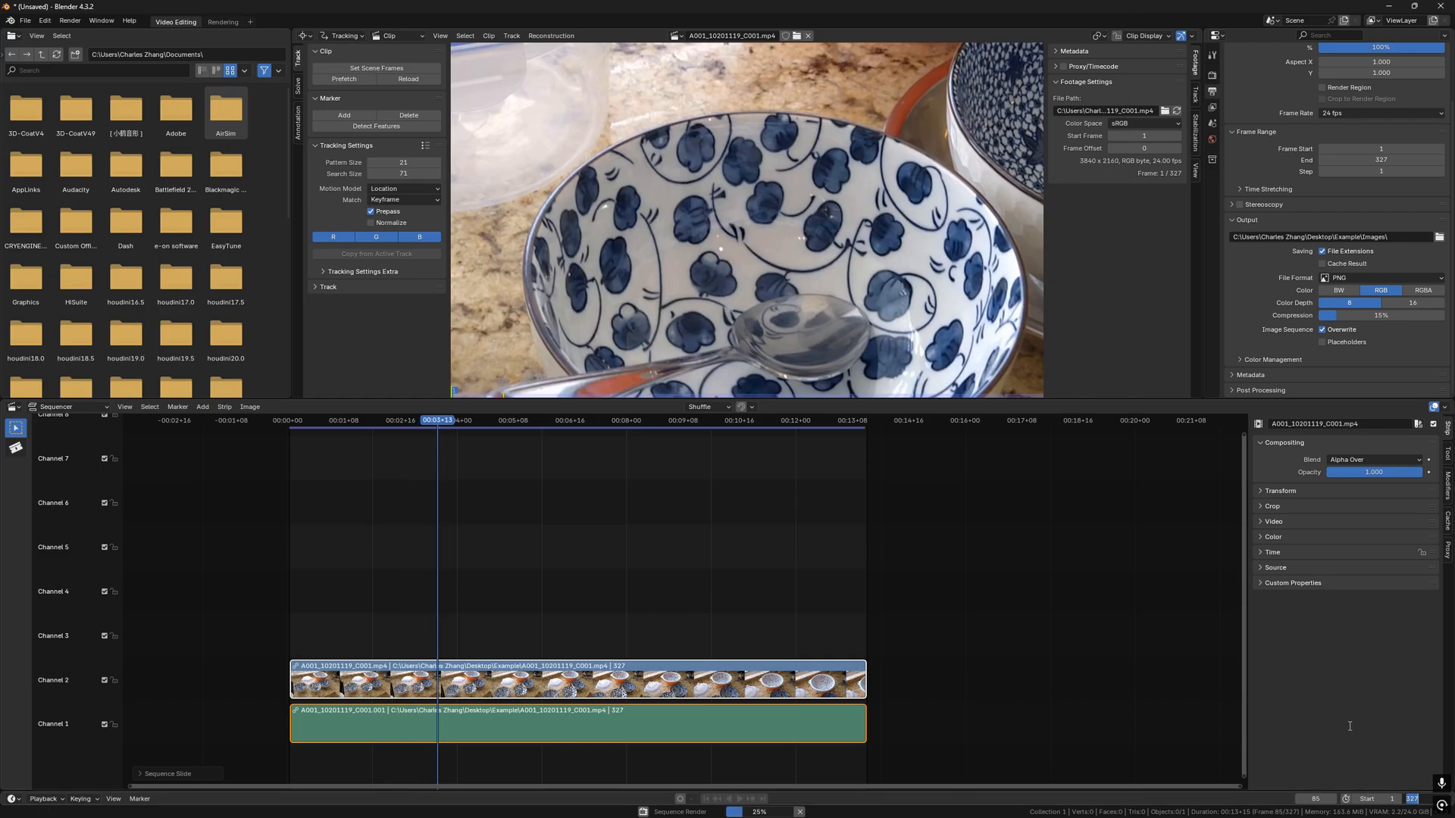
left_click(488, 805)
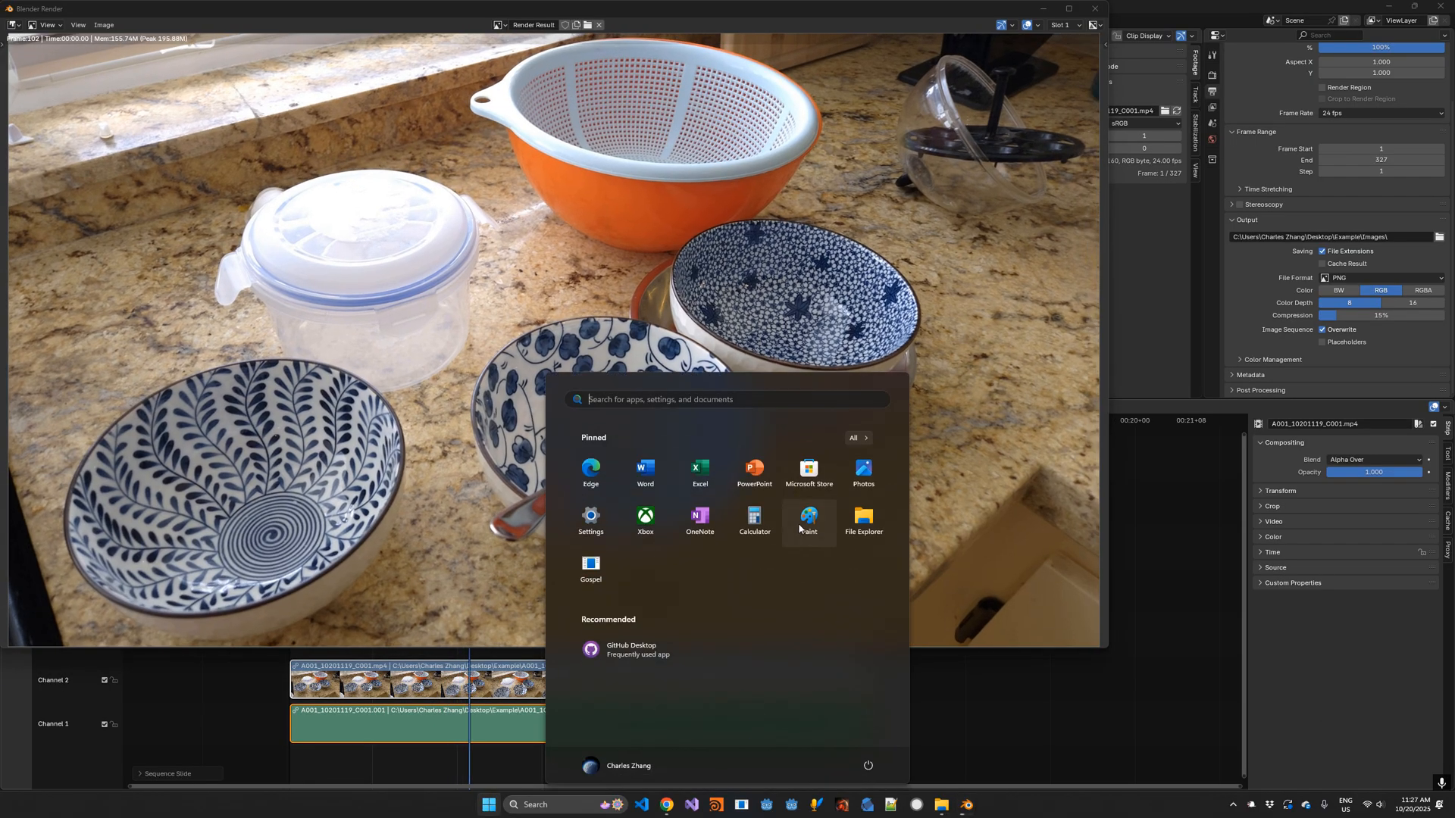
left_click(863, 519)
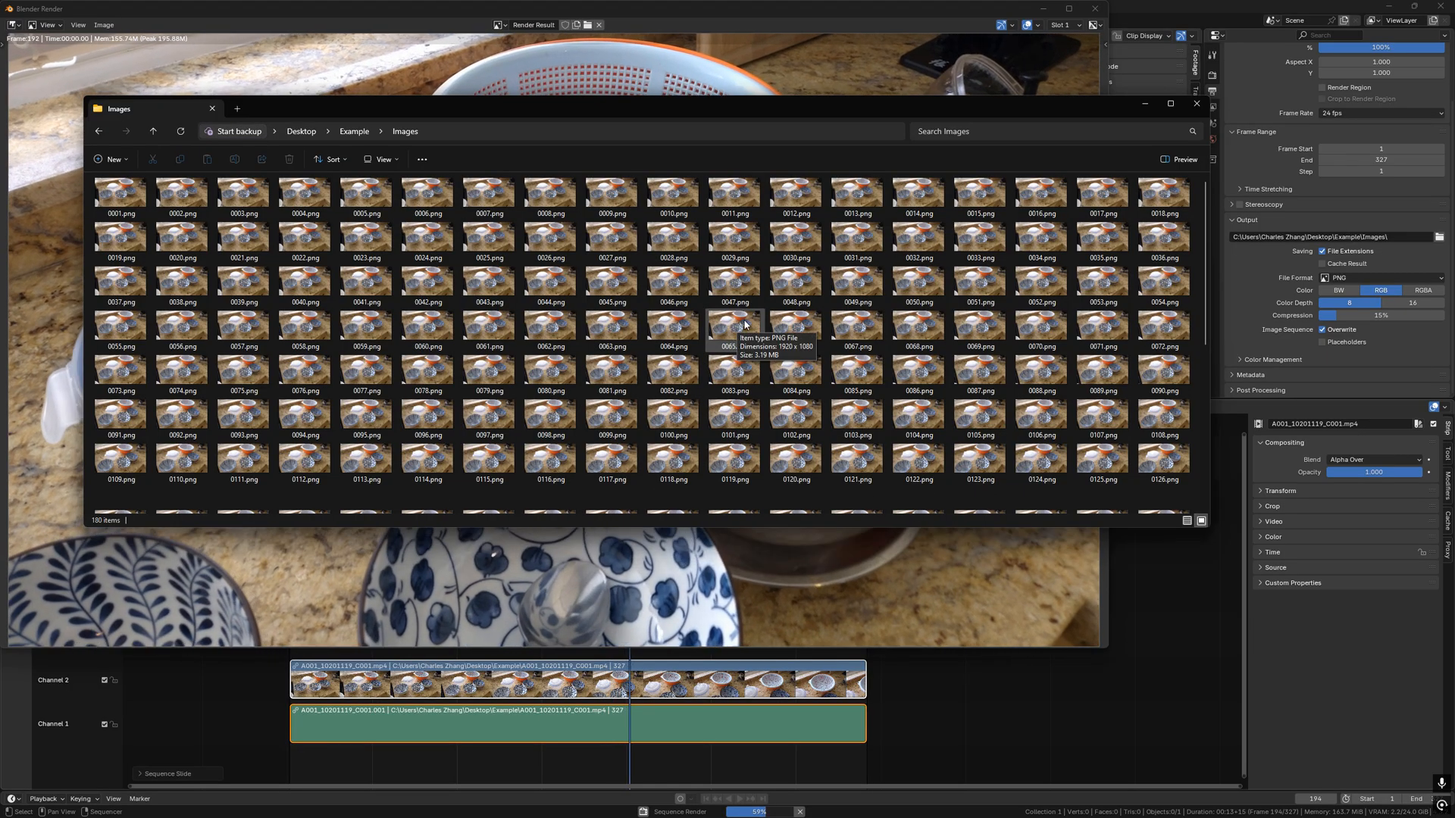
left_click(488, 804)
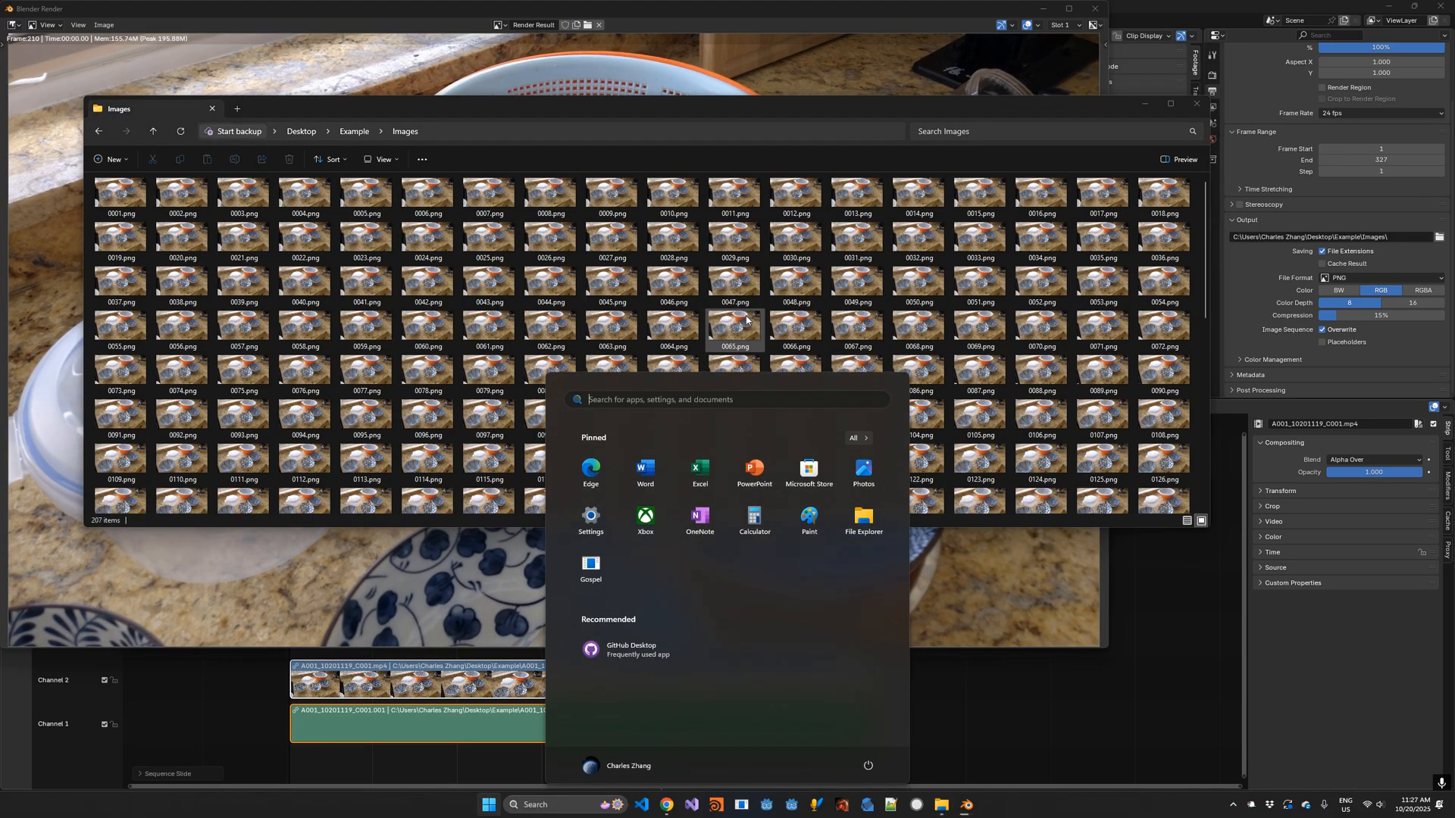
type("jawset Postshot")
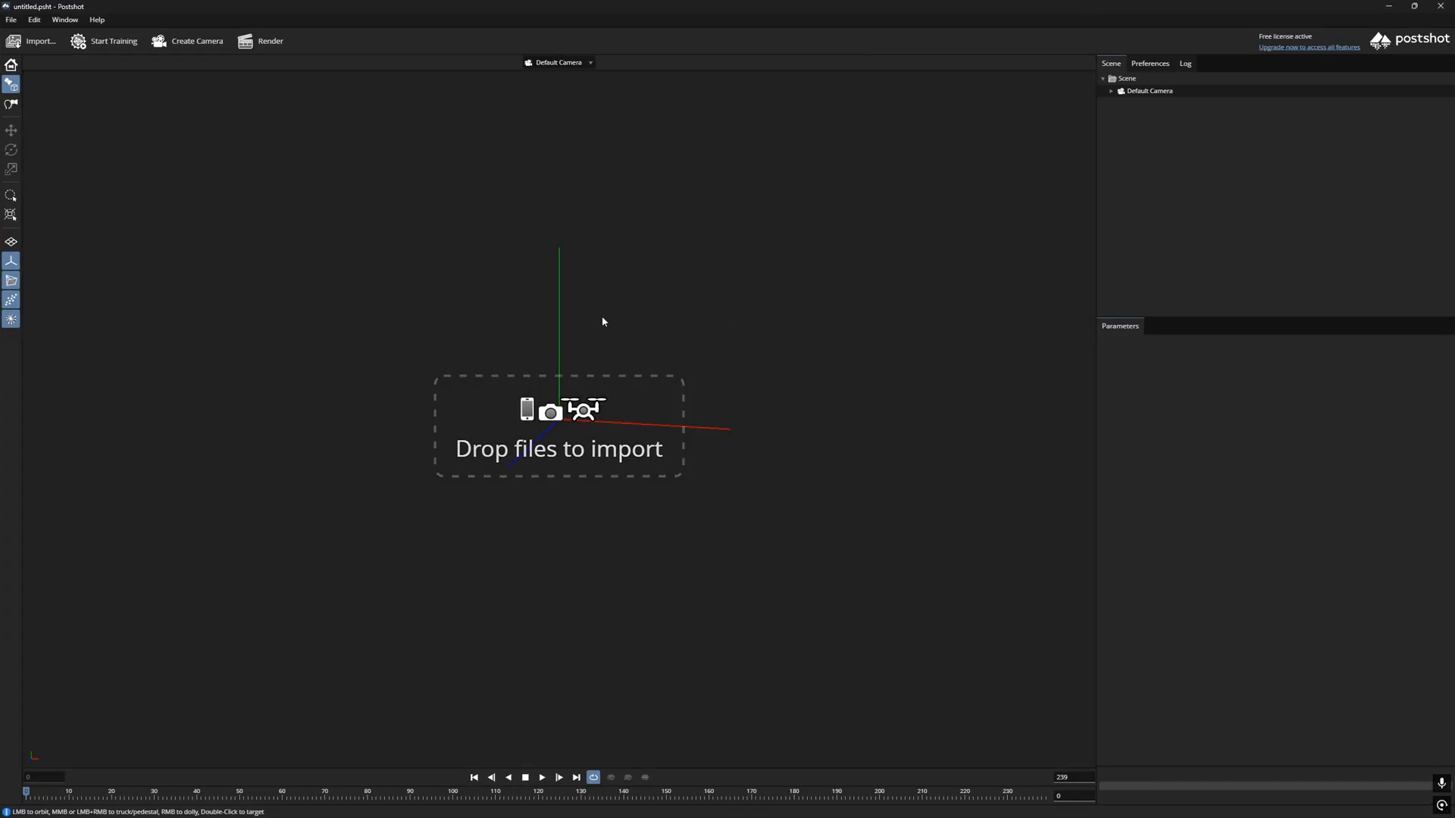
mouse_move(591, 328)
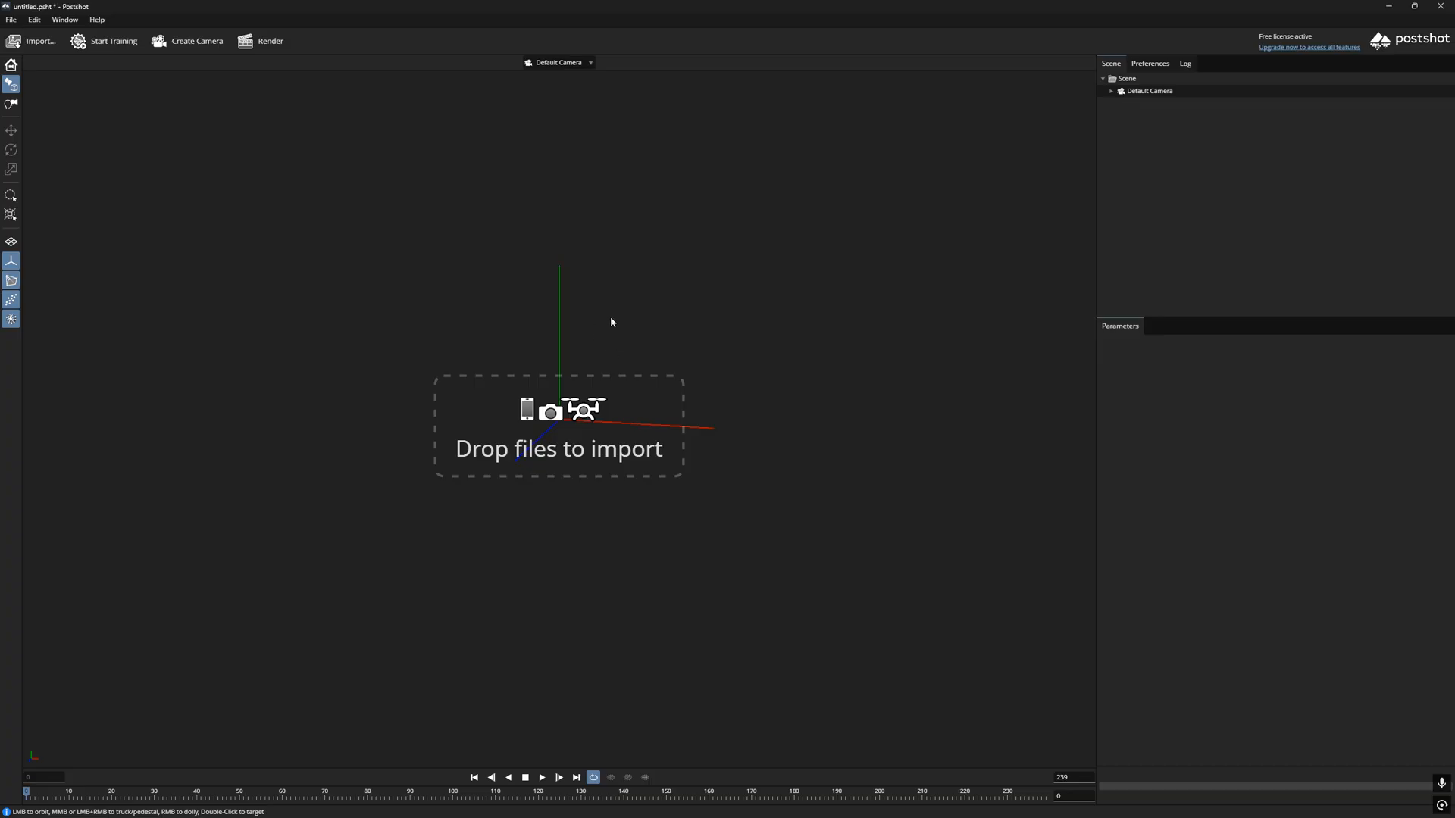
mouse_move(769, 382)
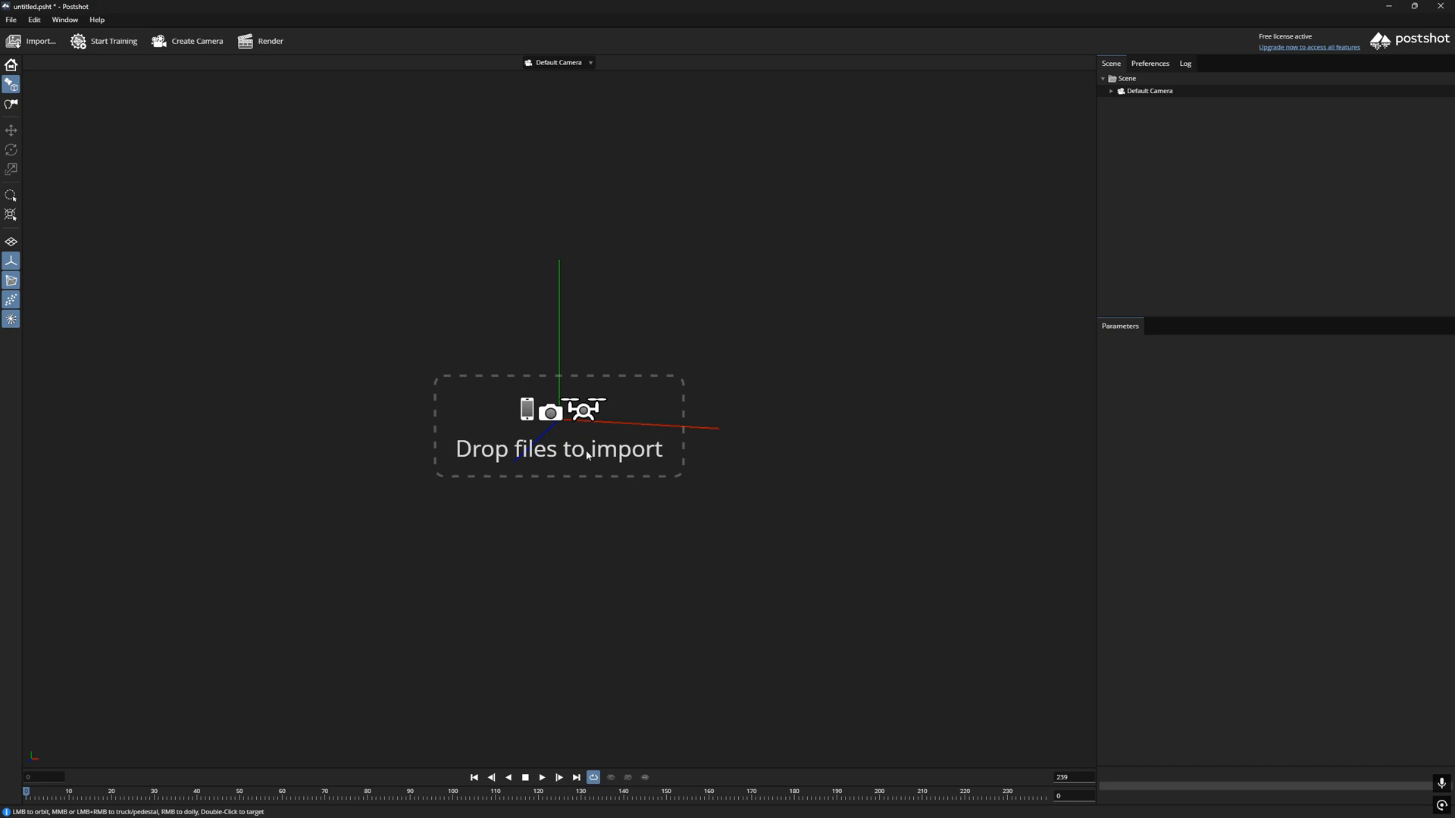
mouse_move(643, 437)
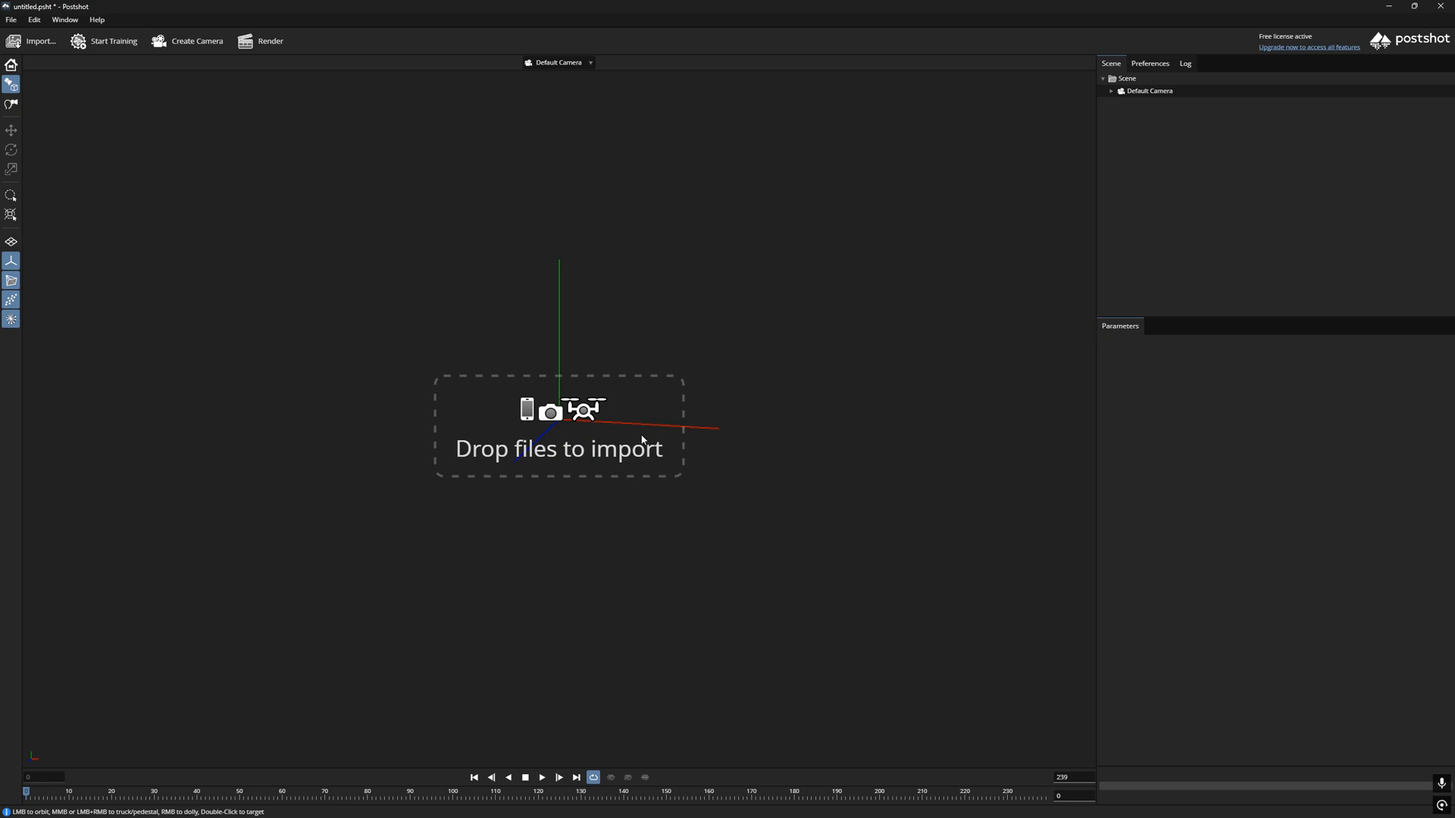
- Open the Images folder of rendered PNG frames from the taskbar to bring them into Postshot
left_click(472, 805)
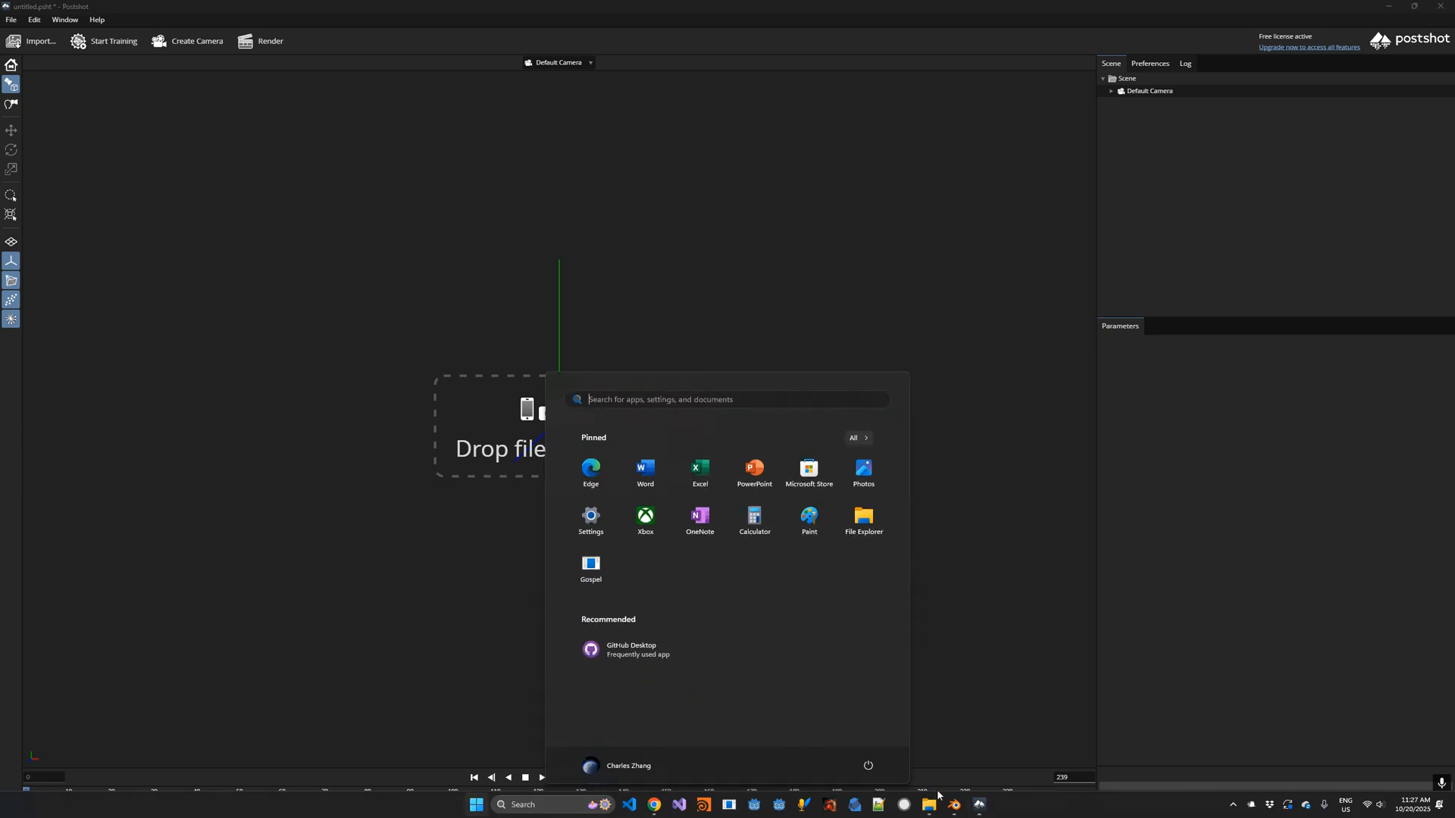
left_click(930, 804)
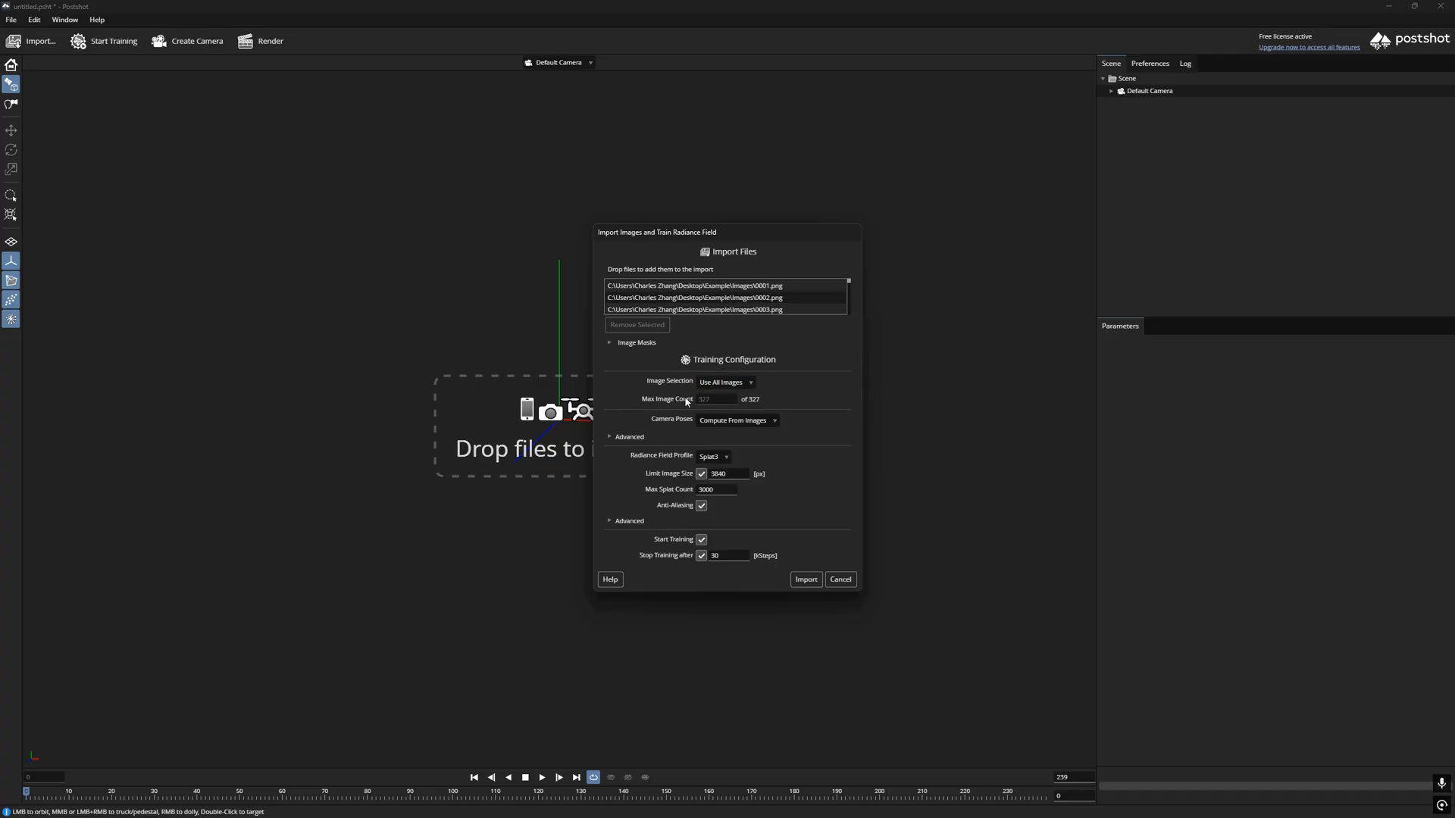
mouse_move(760, 400)
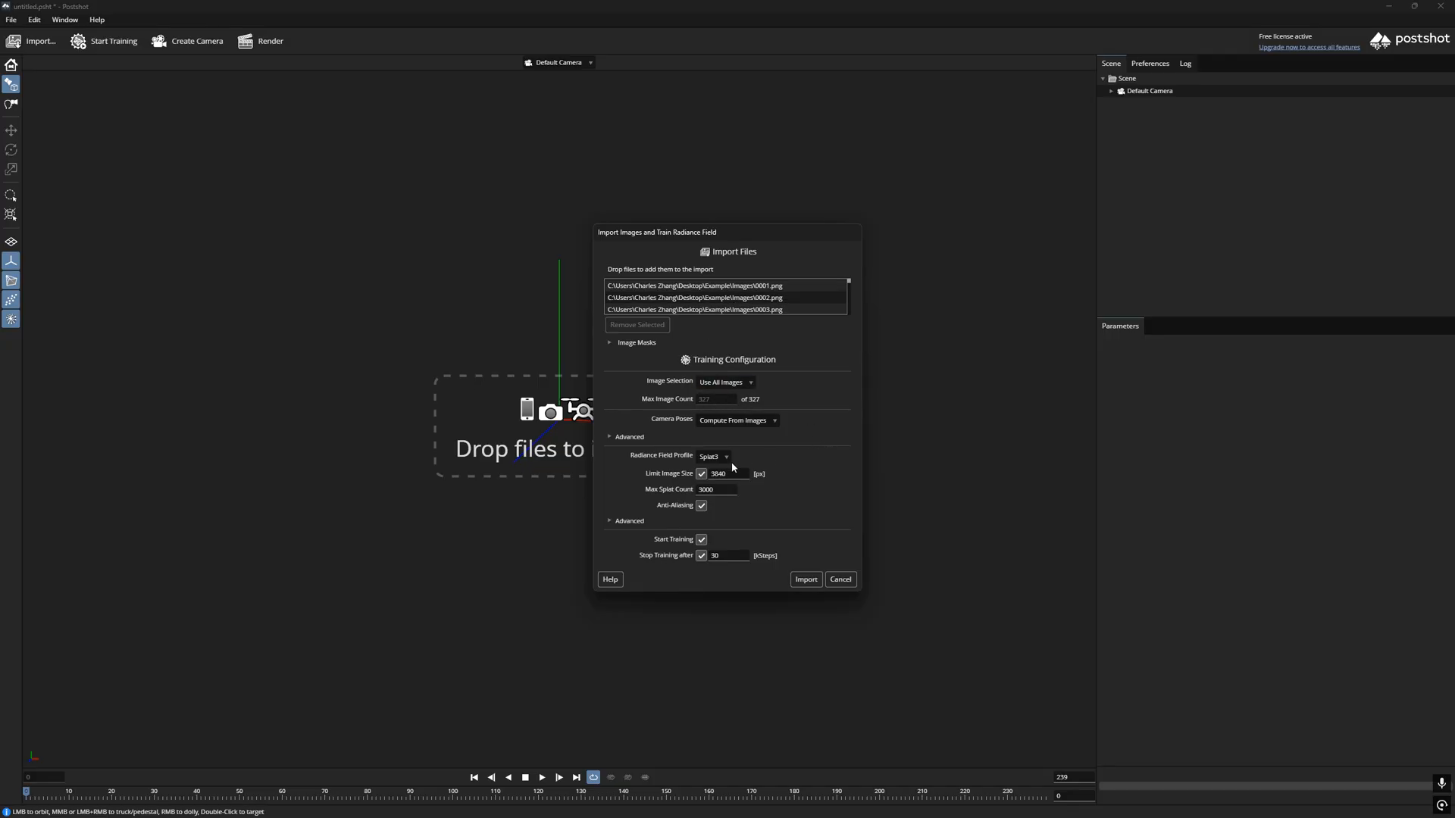
- Import the frames using the Splat MCMC profile with image size limited to 1200
left_click(714, 456)
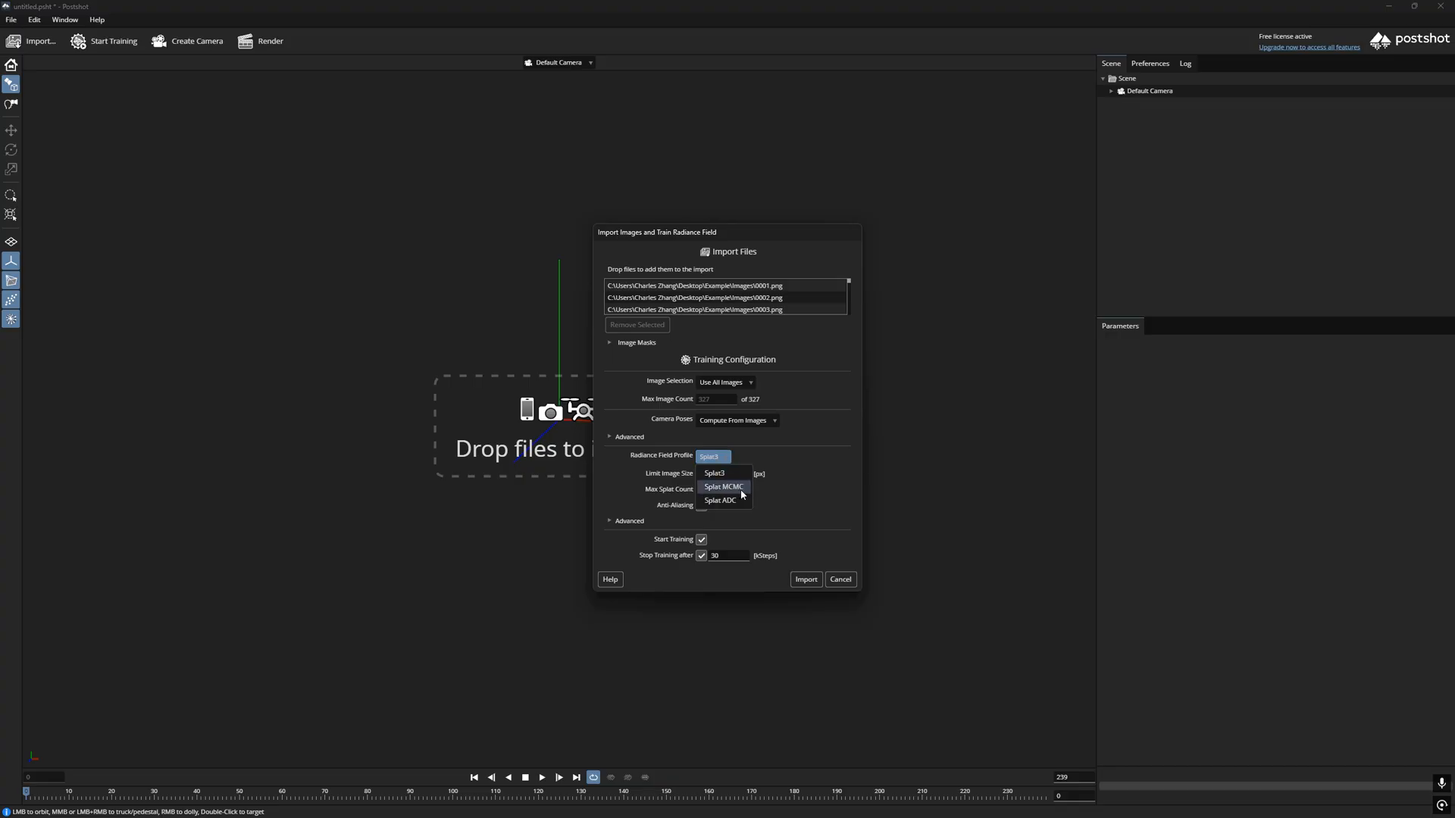
left_click(722, 486)
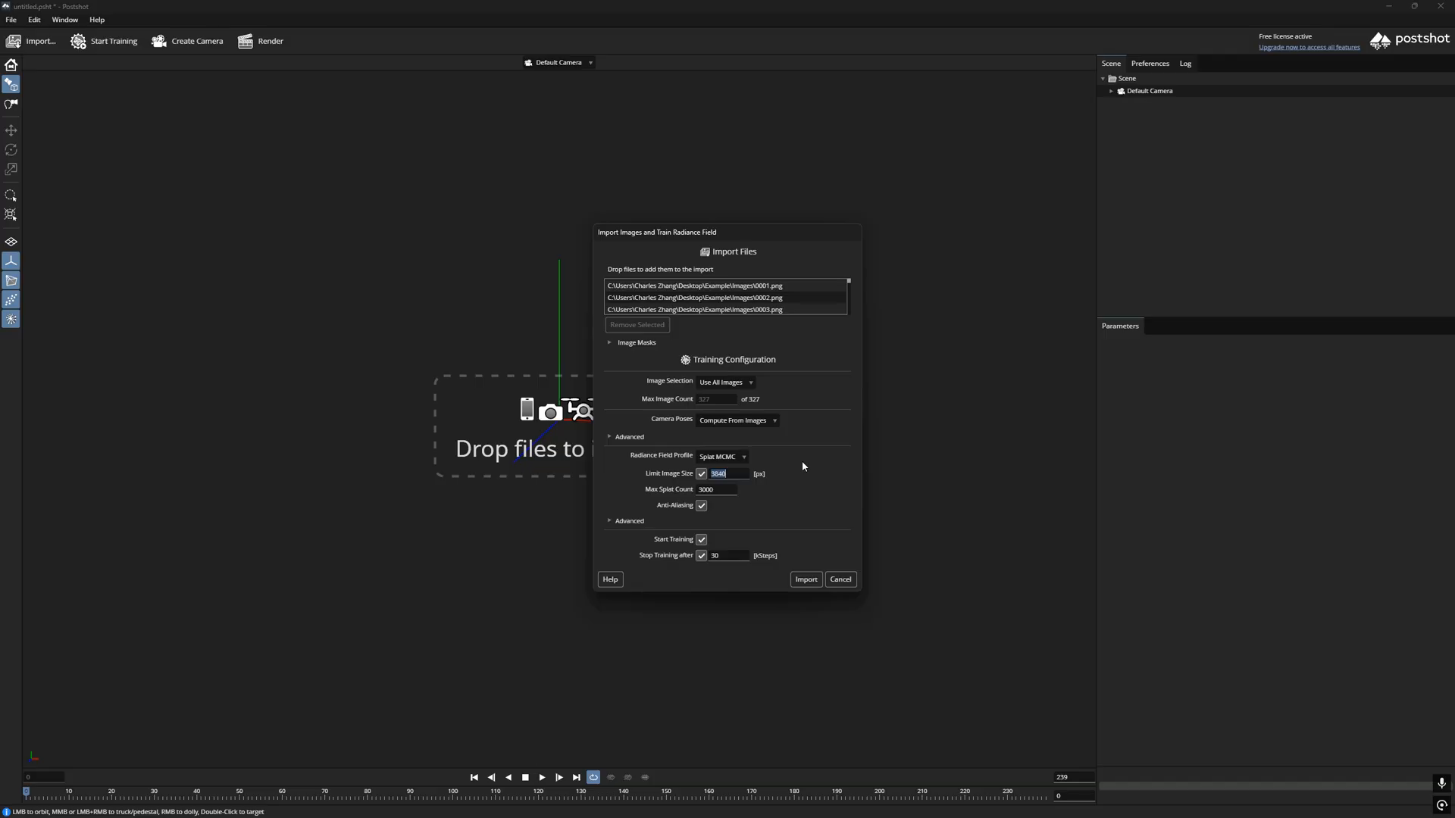
type("1200")
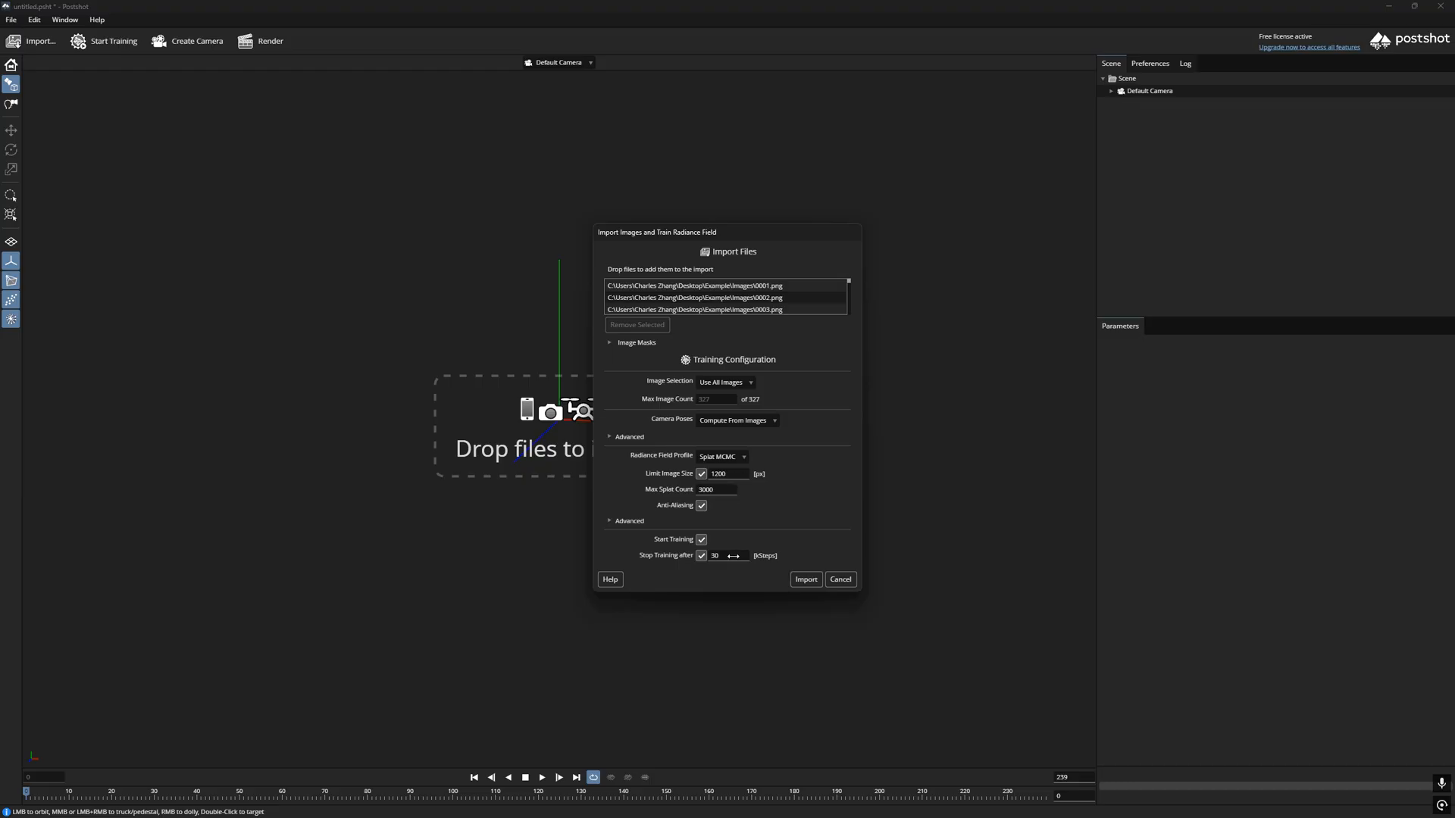
left_click(806, 579)
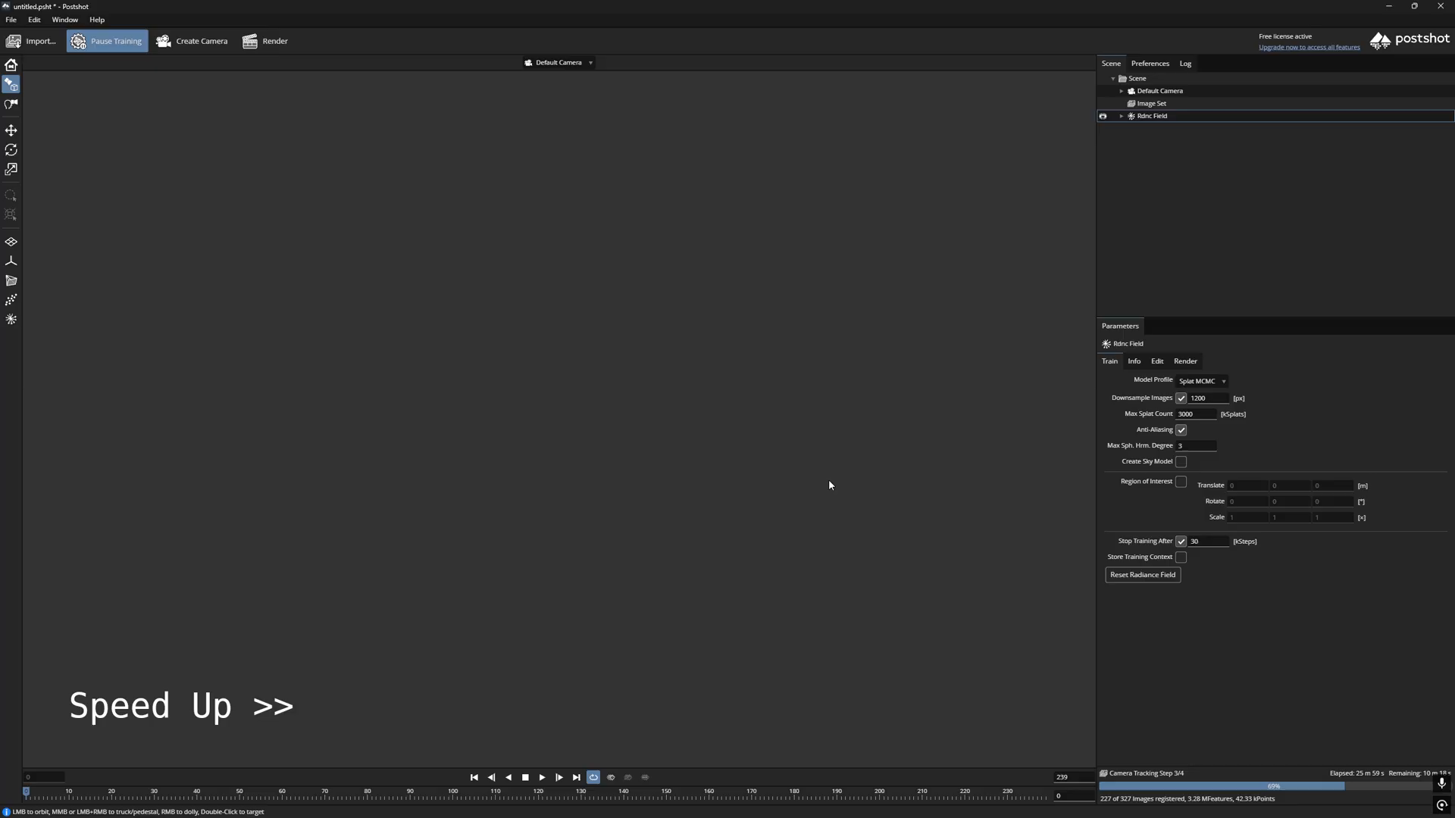
mouse_move(843, 454)
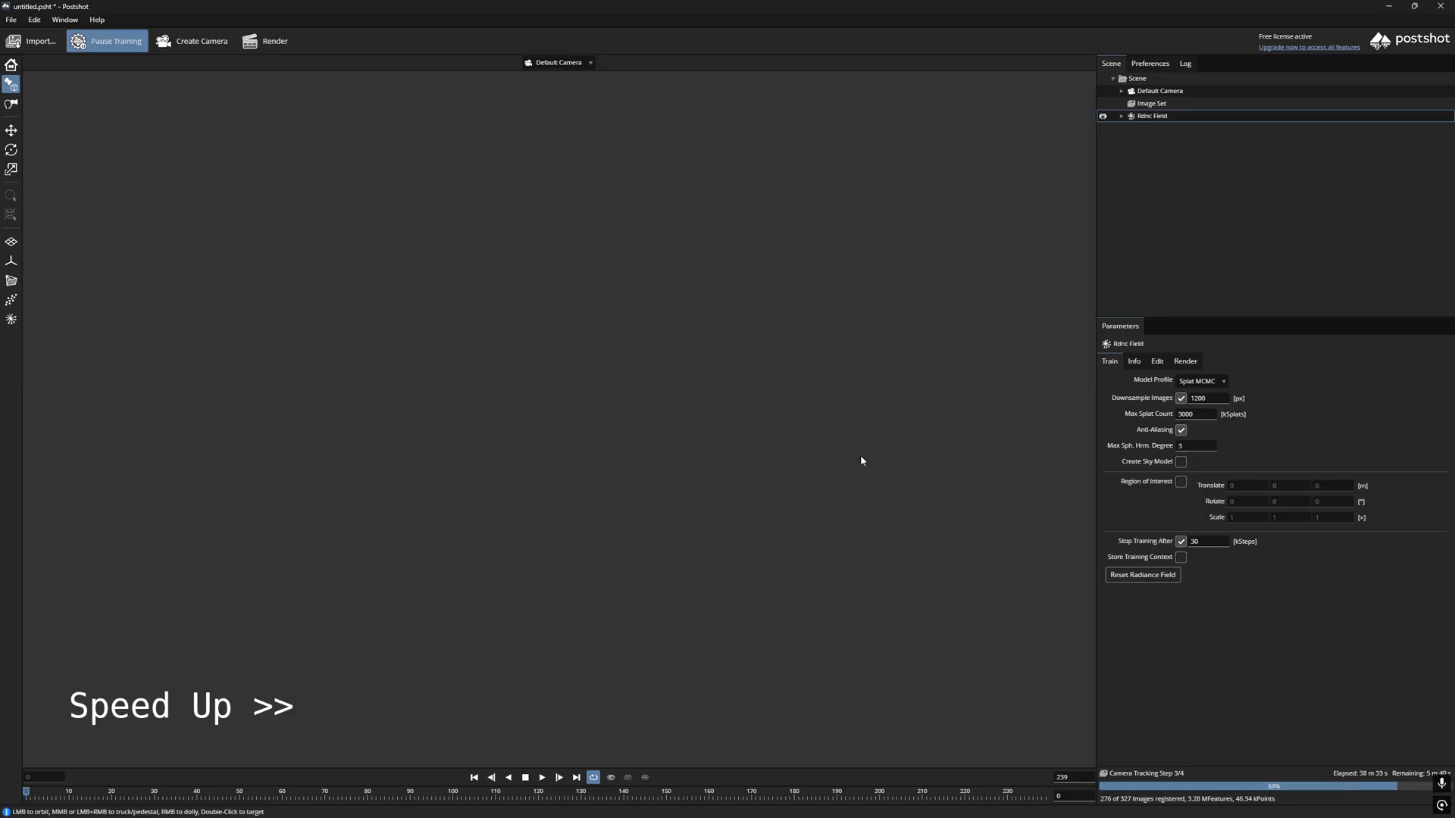
- Select the image set while camera tracking and radiance field training run to completion
left_click(1152, 103)
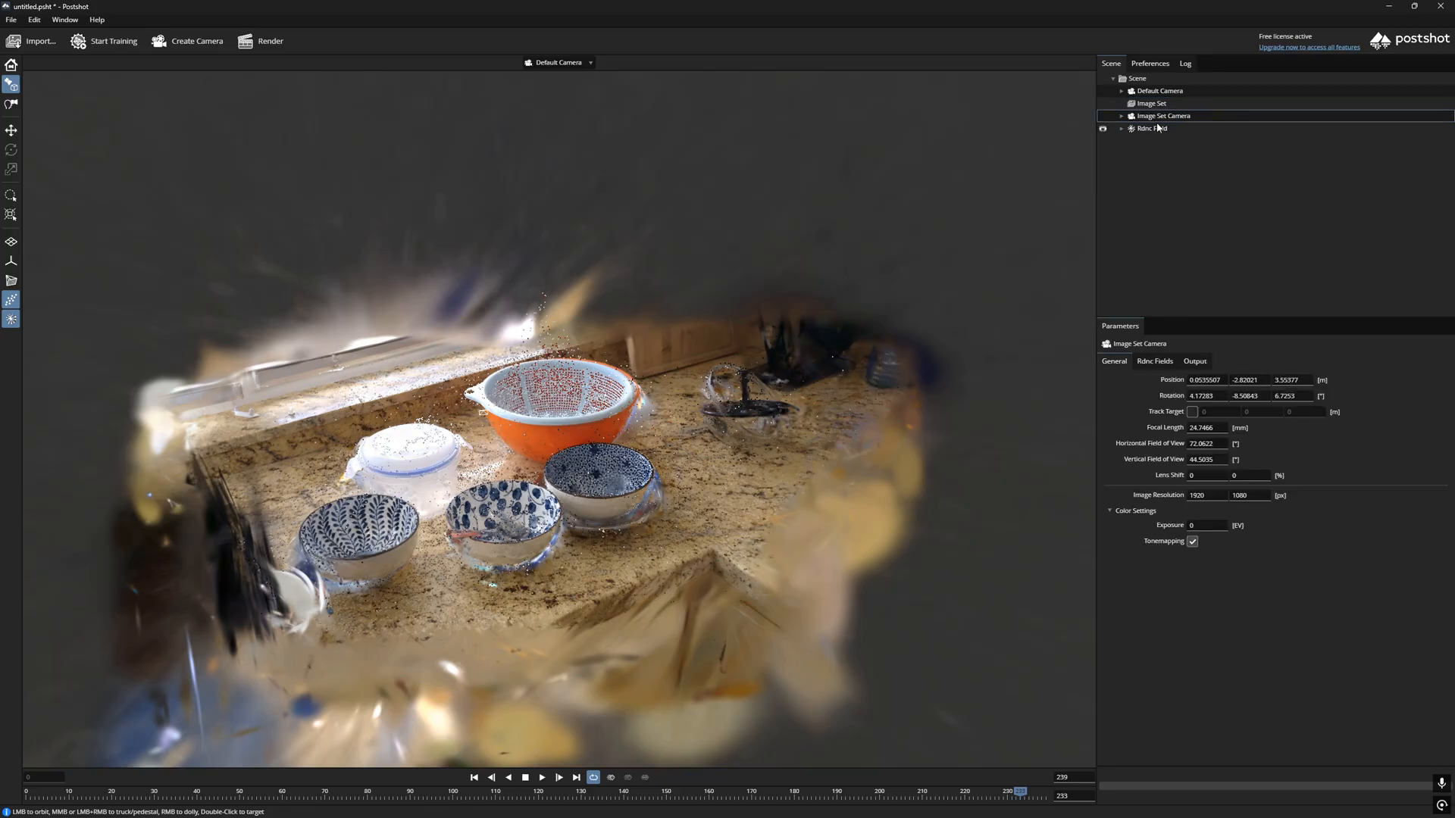
- View through the Image Set Camera, play back its tracked move, and select the image set
left_click(559, 62)
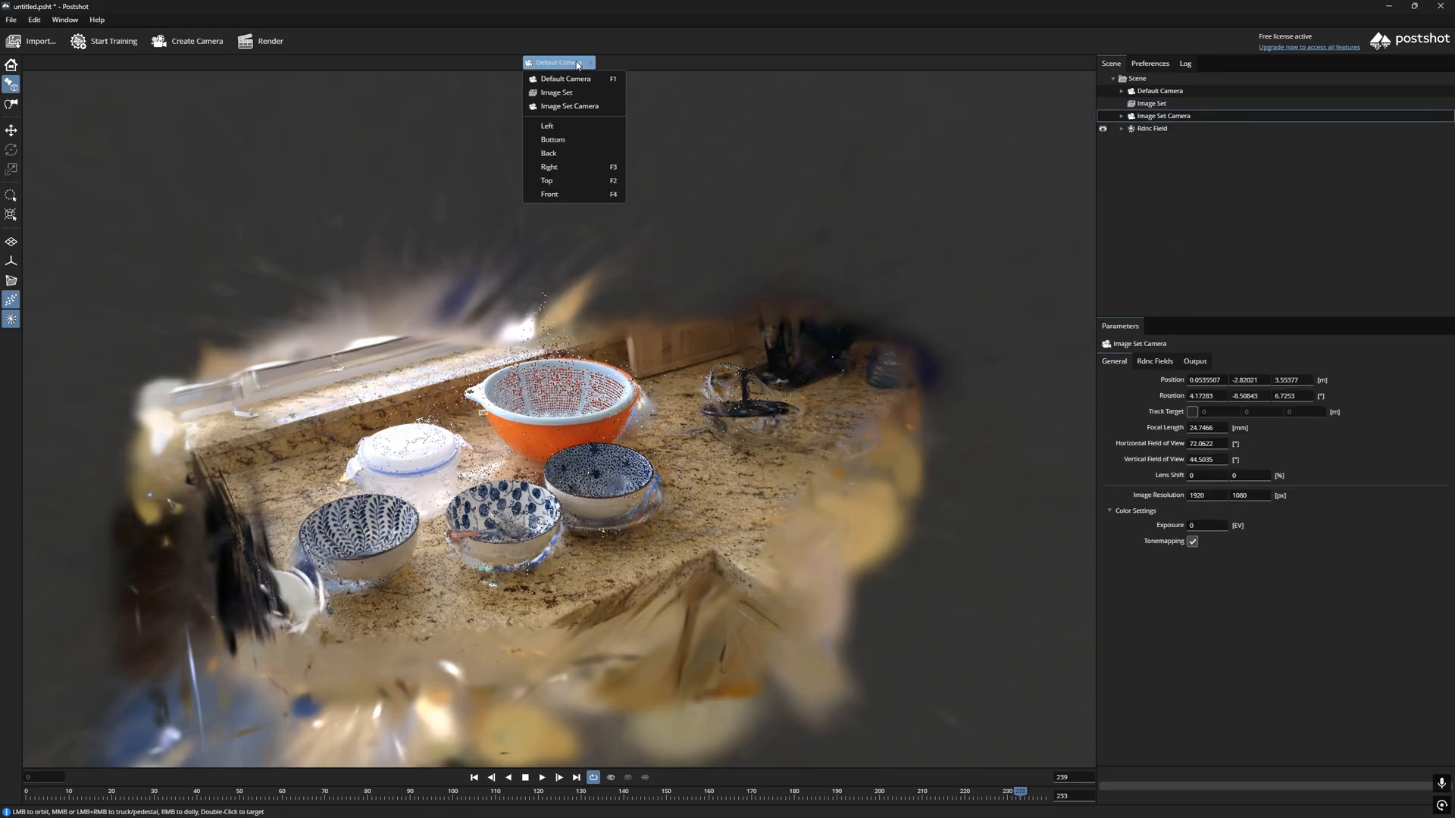
left_click(571, 106)
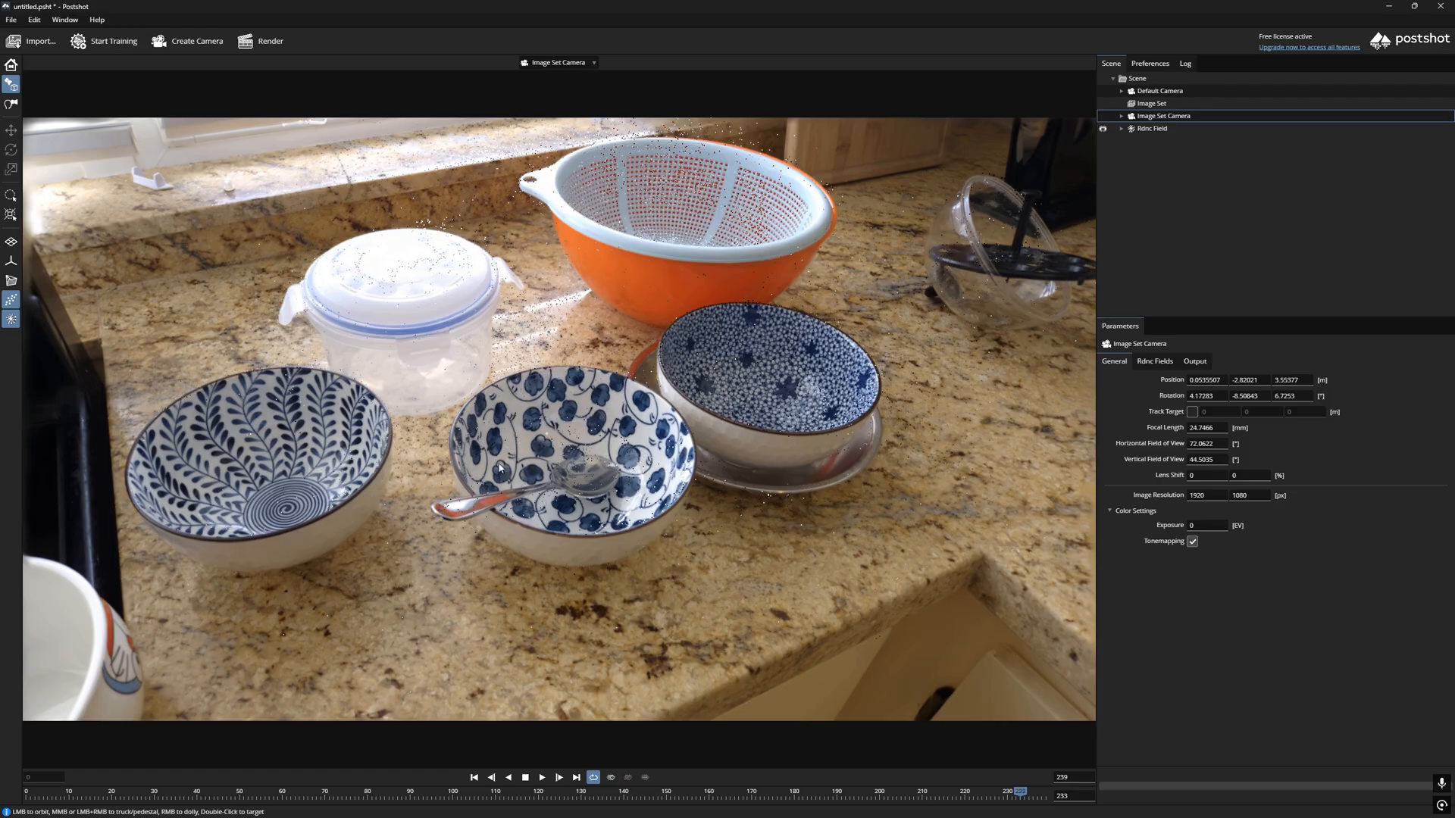
mouse_move(478, 778)
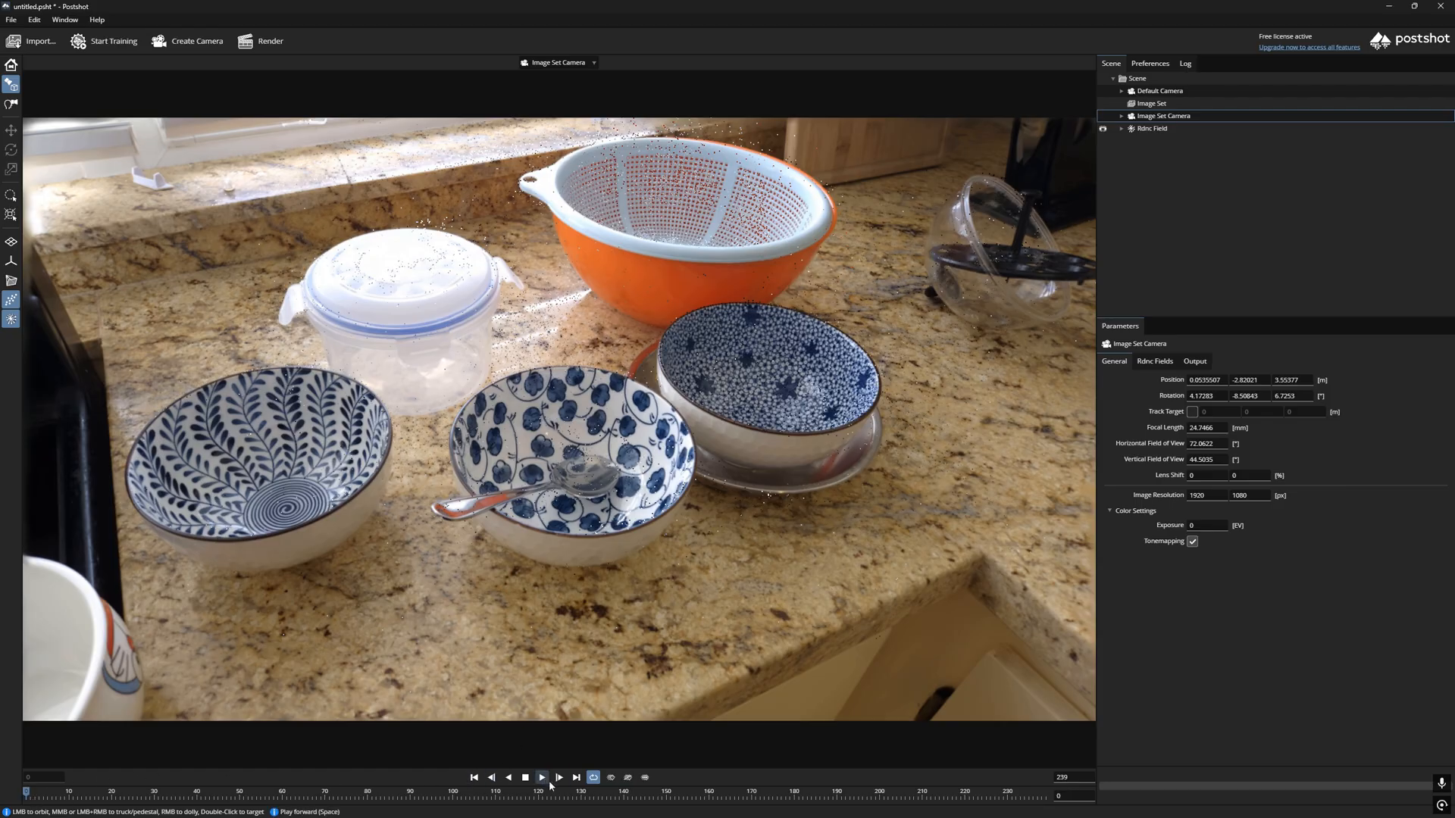
left_click(541, 778)
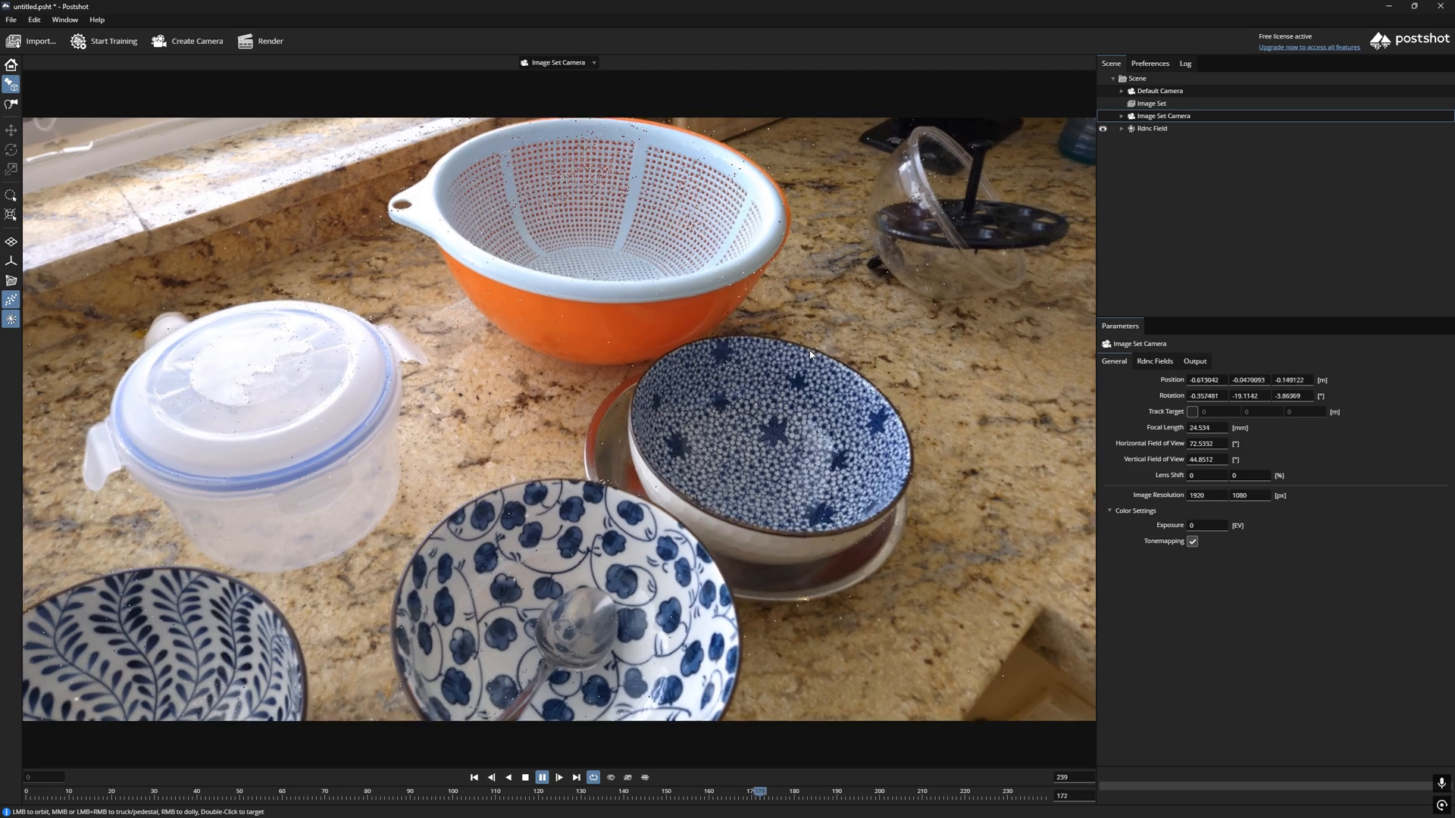
left_click(544, 775)
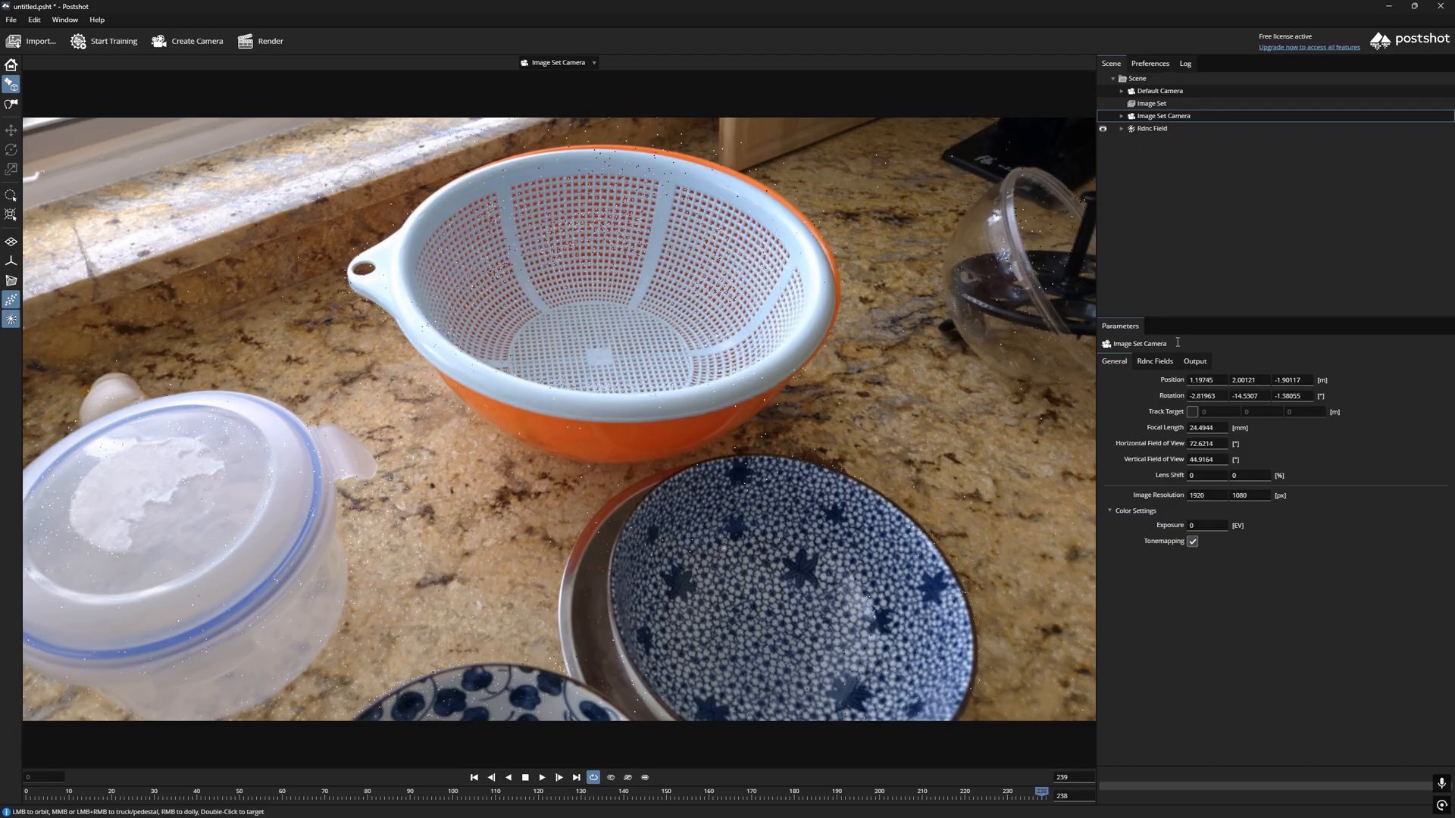
left_click(1151, 103)
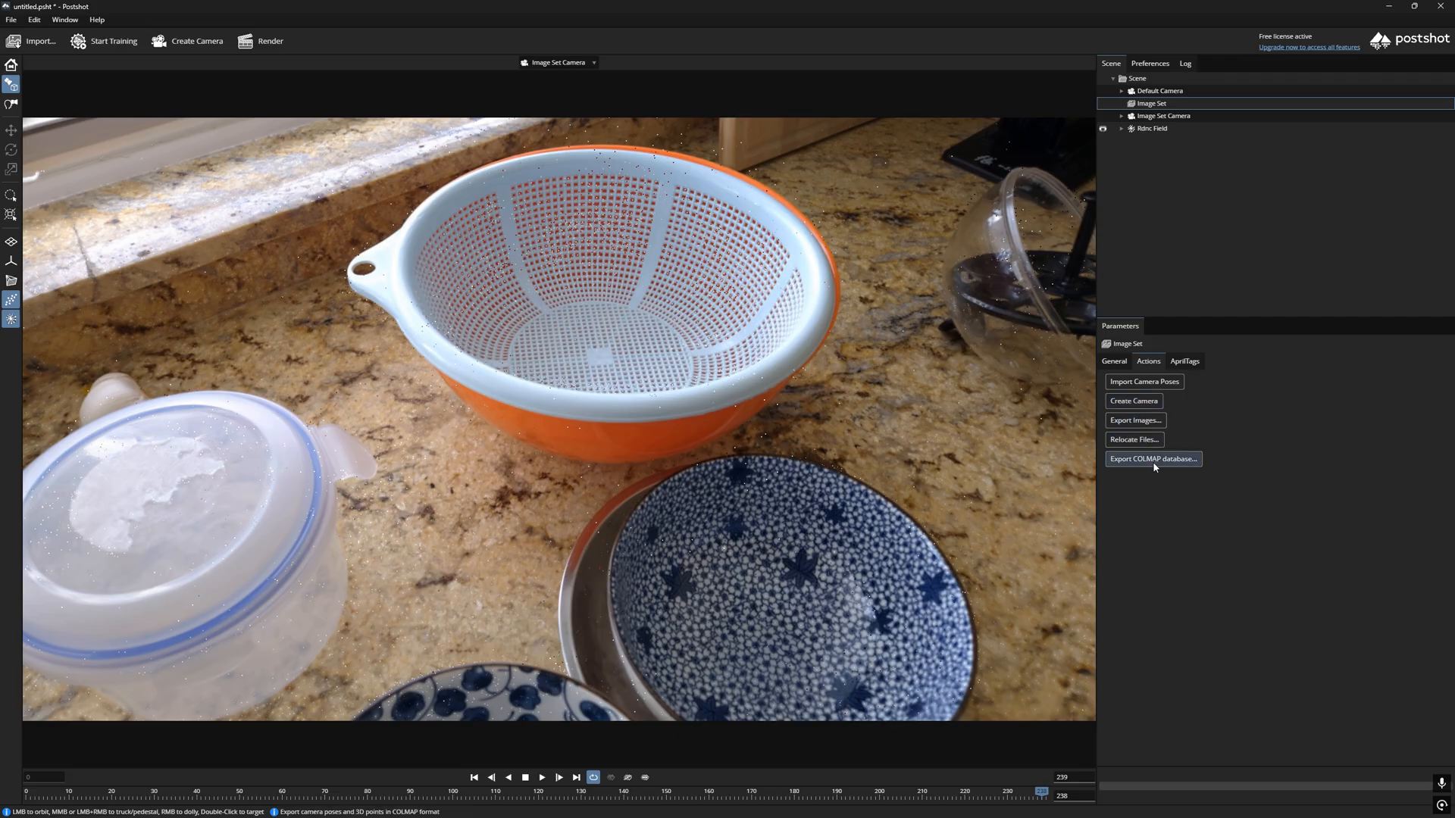
- Export the COLMAP database to the desktop COLMAP folder and check the exported folder
left_click(1154, 458)
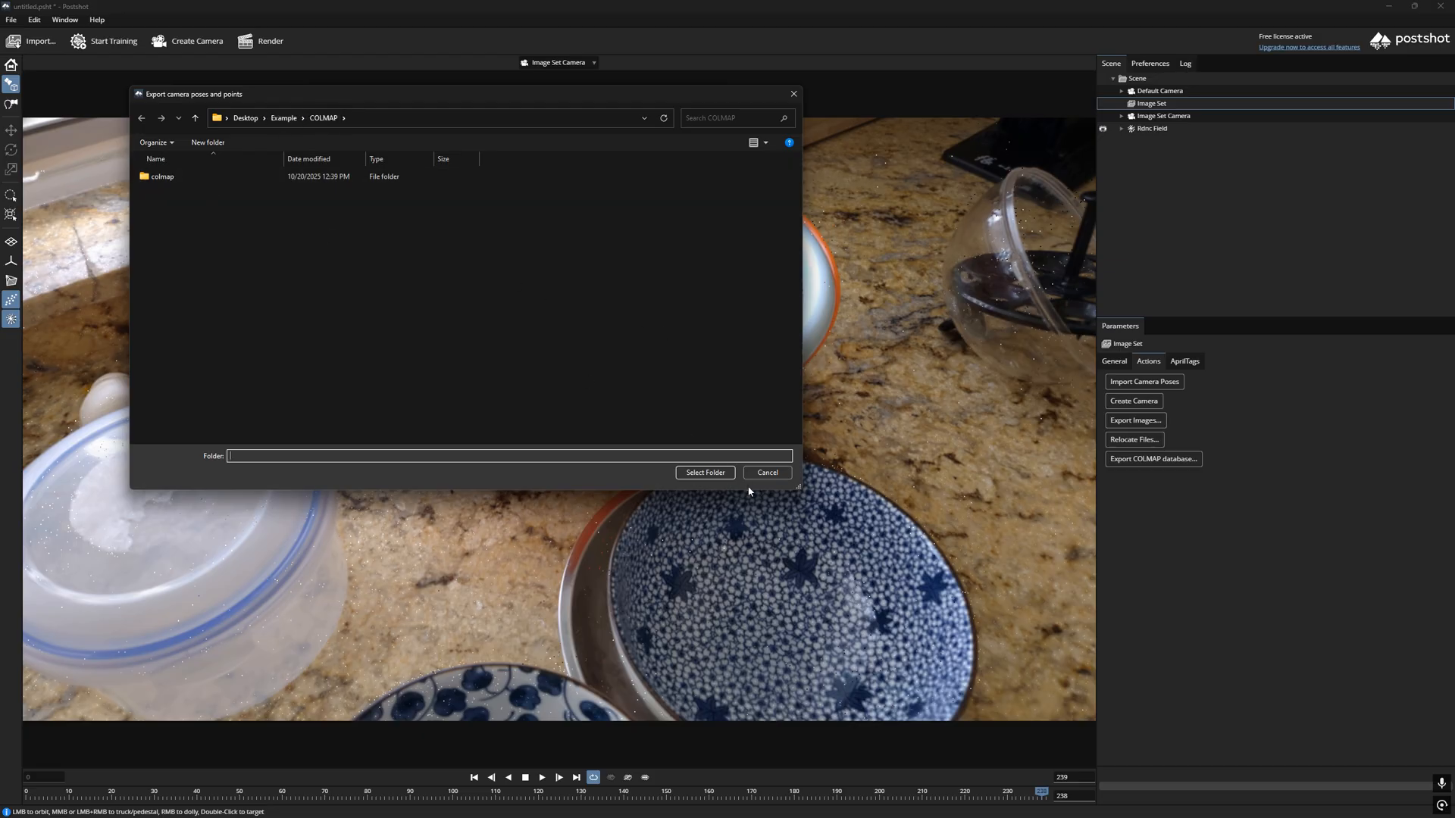
left_click(767, 473)
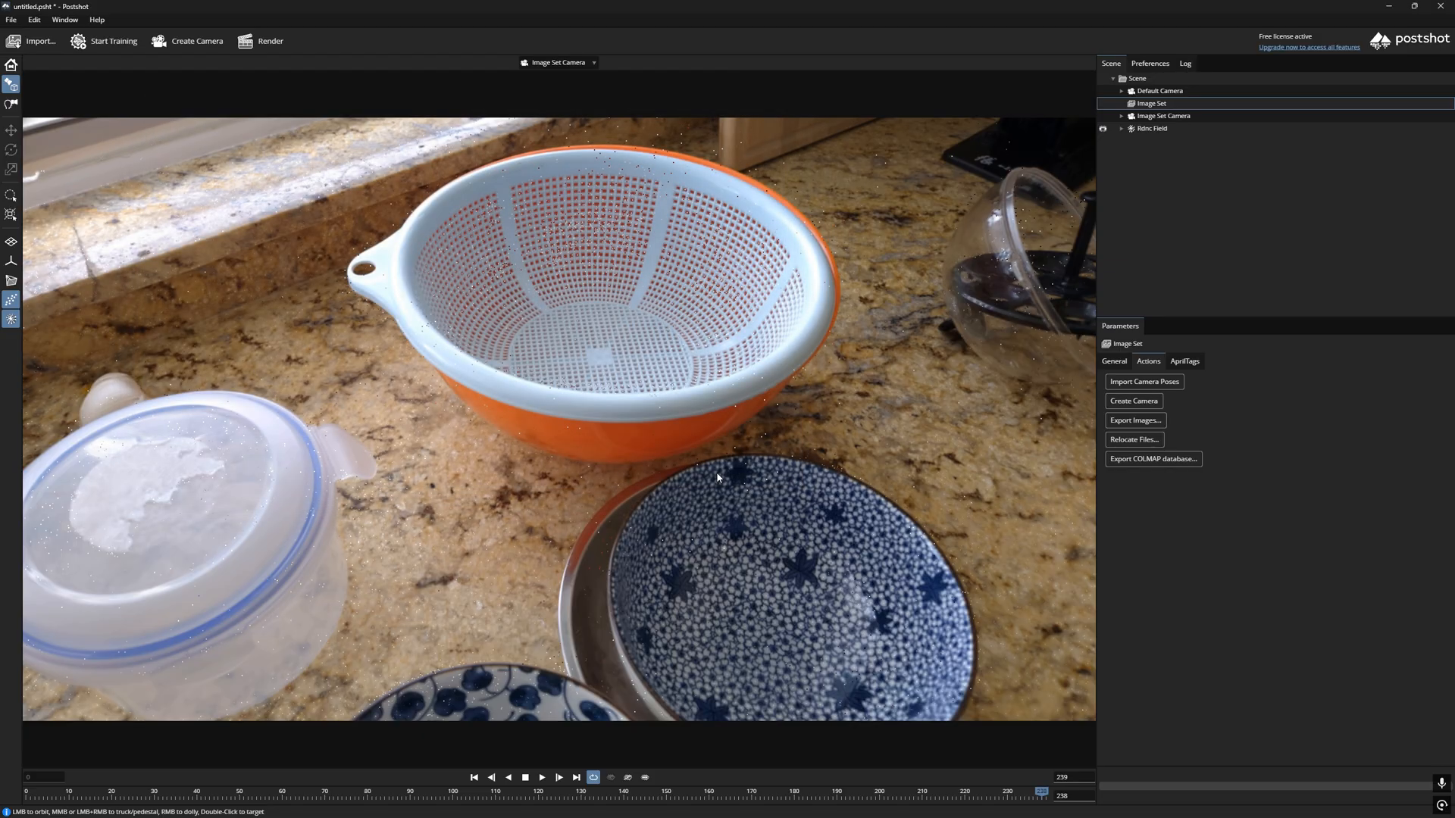
key("alt+tab")
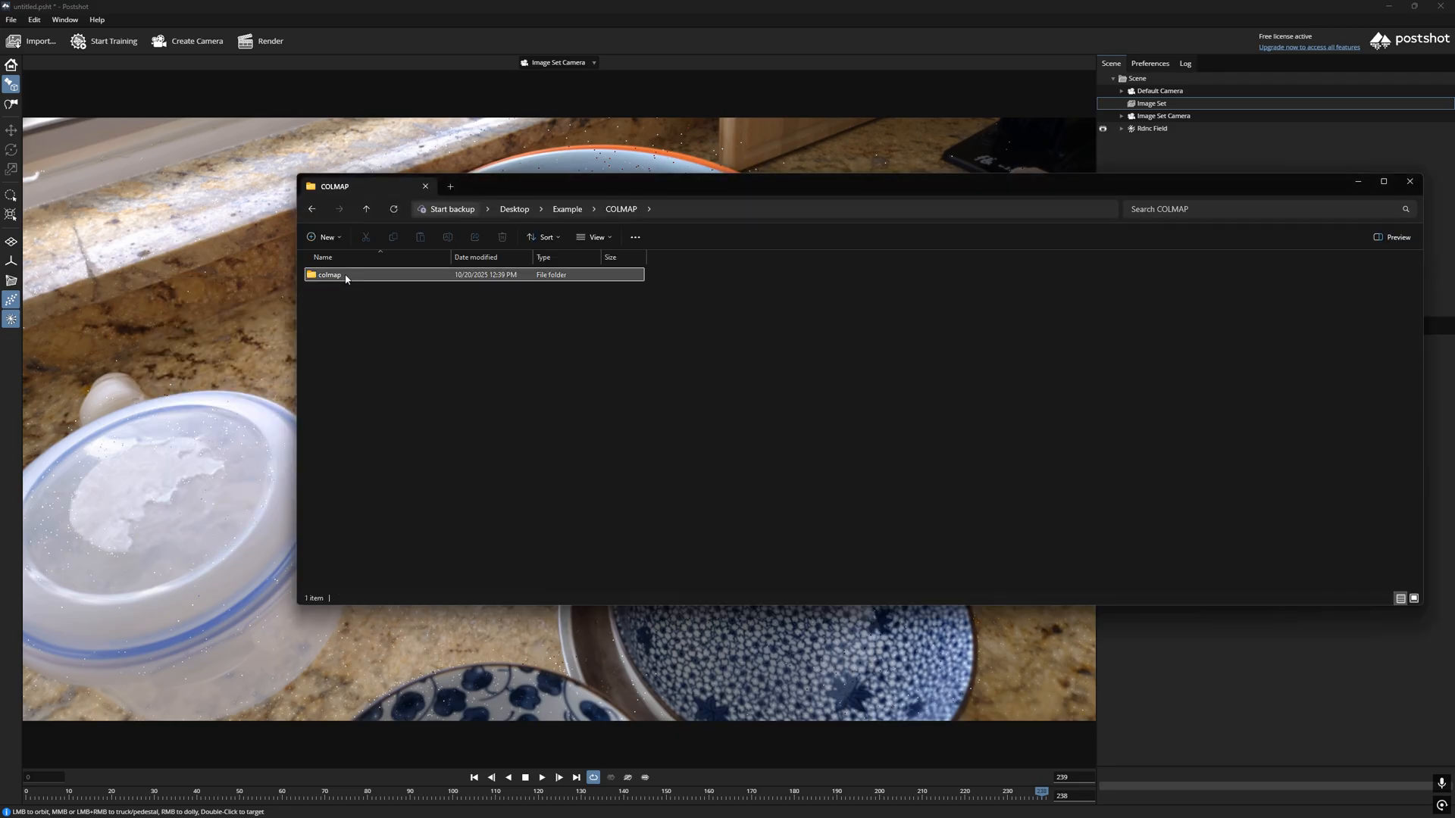
left_click(329, 275)
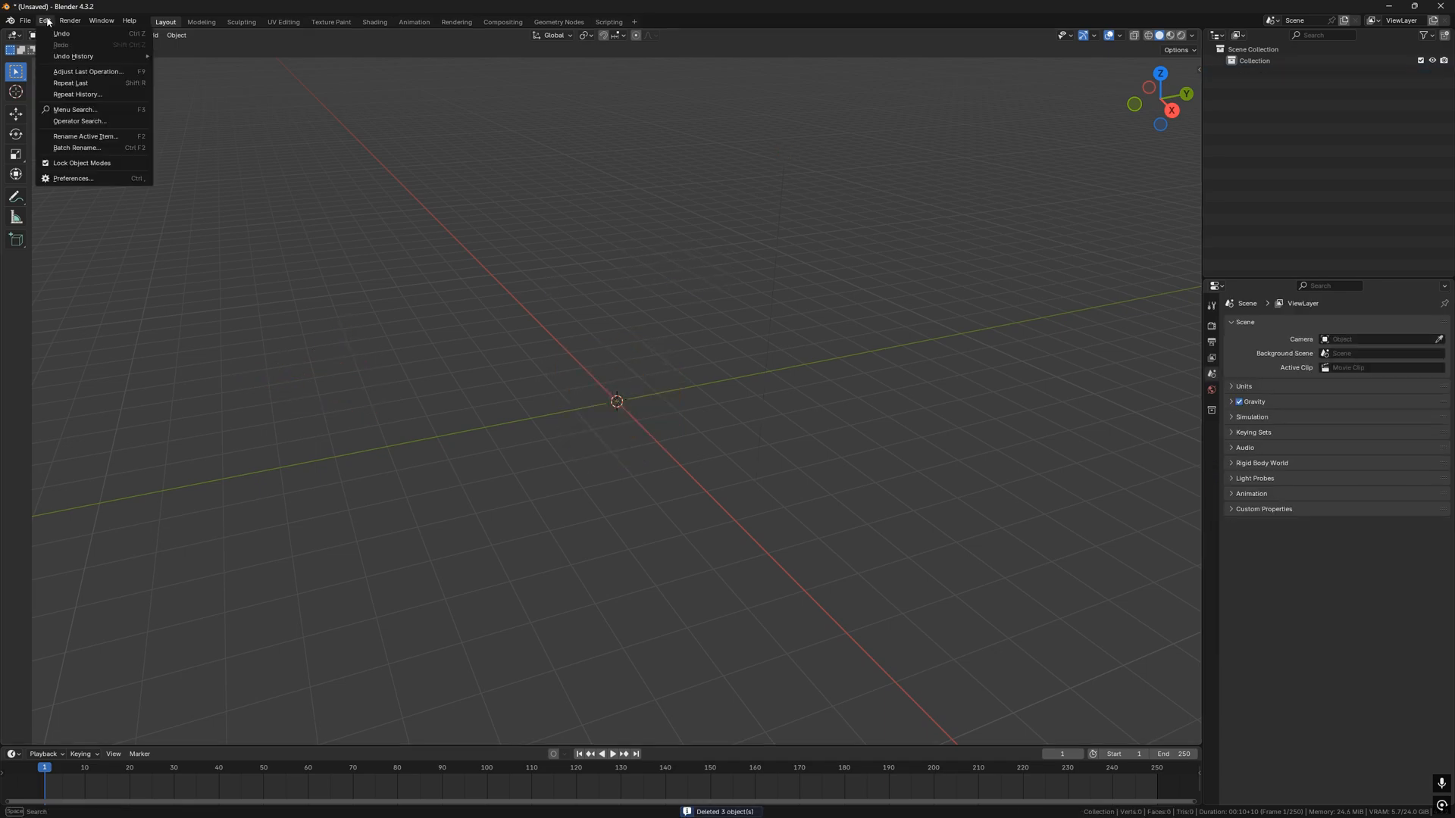
left_click(73, 178)
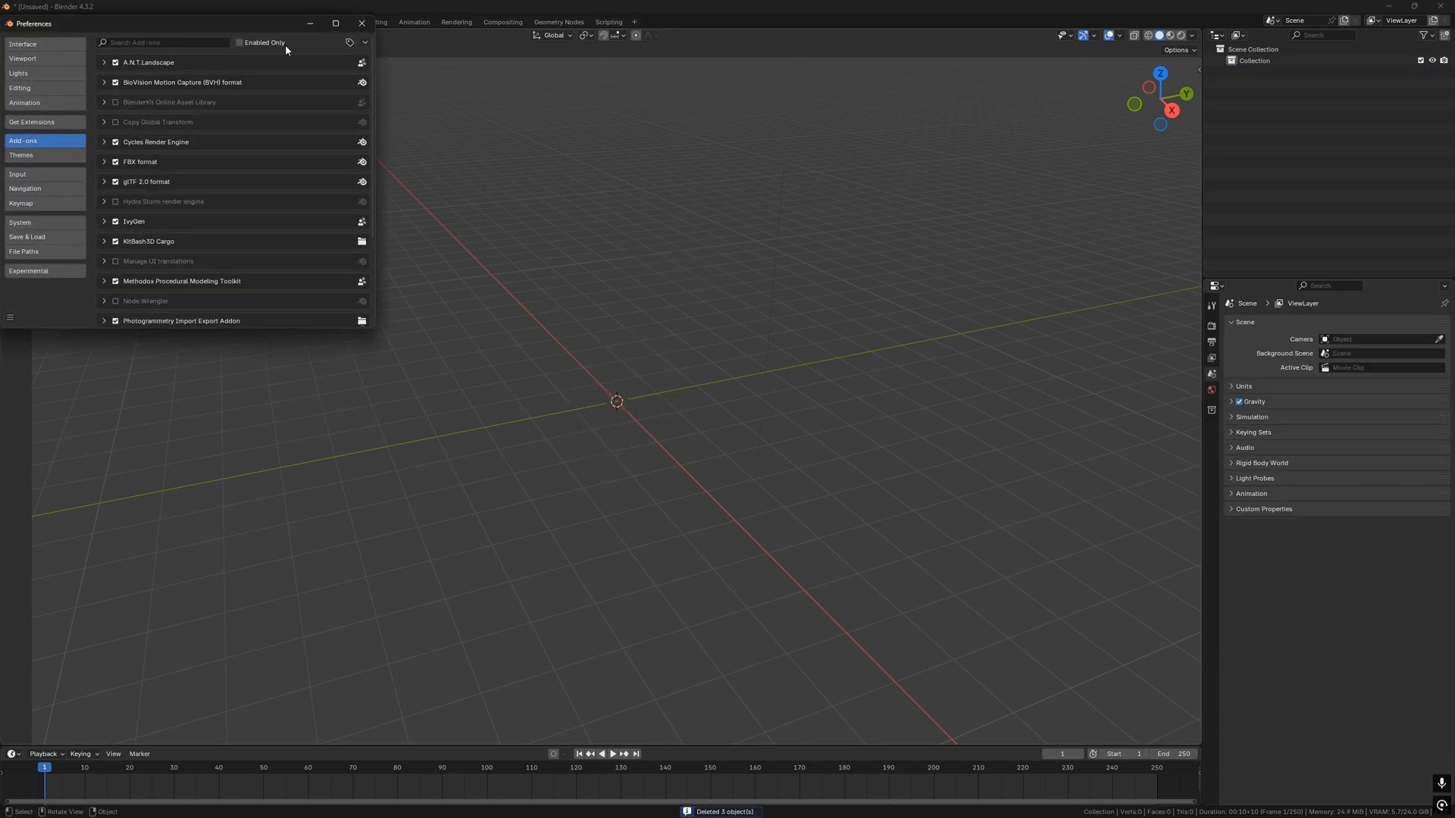
type("photo")
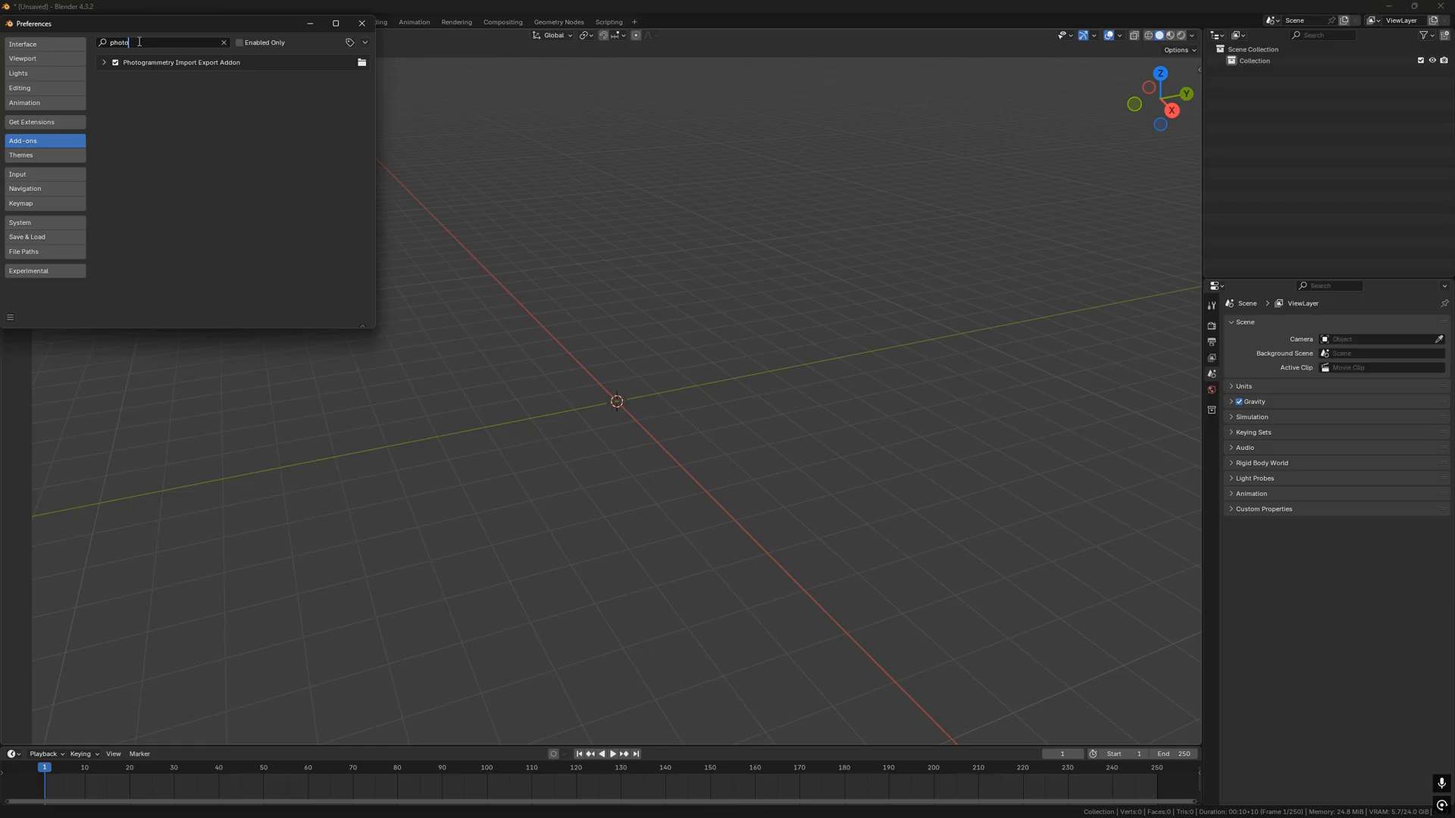
left_click(364, 43)
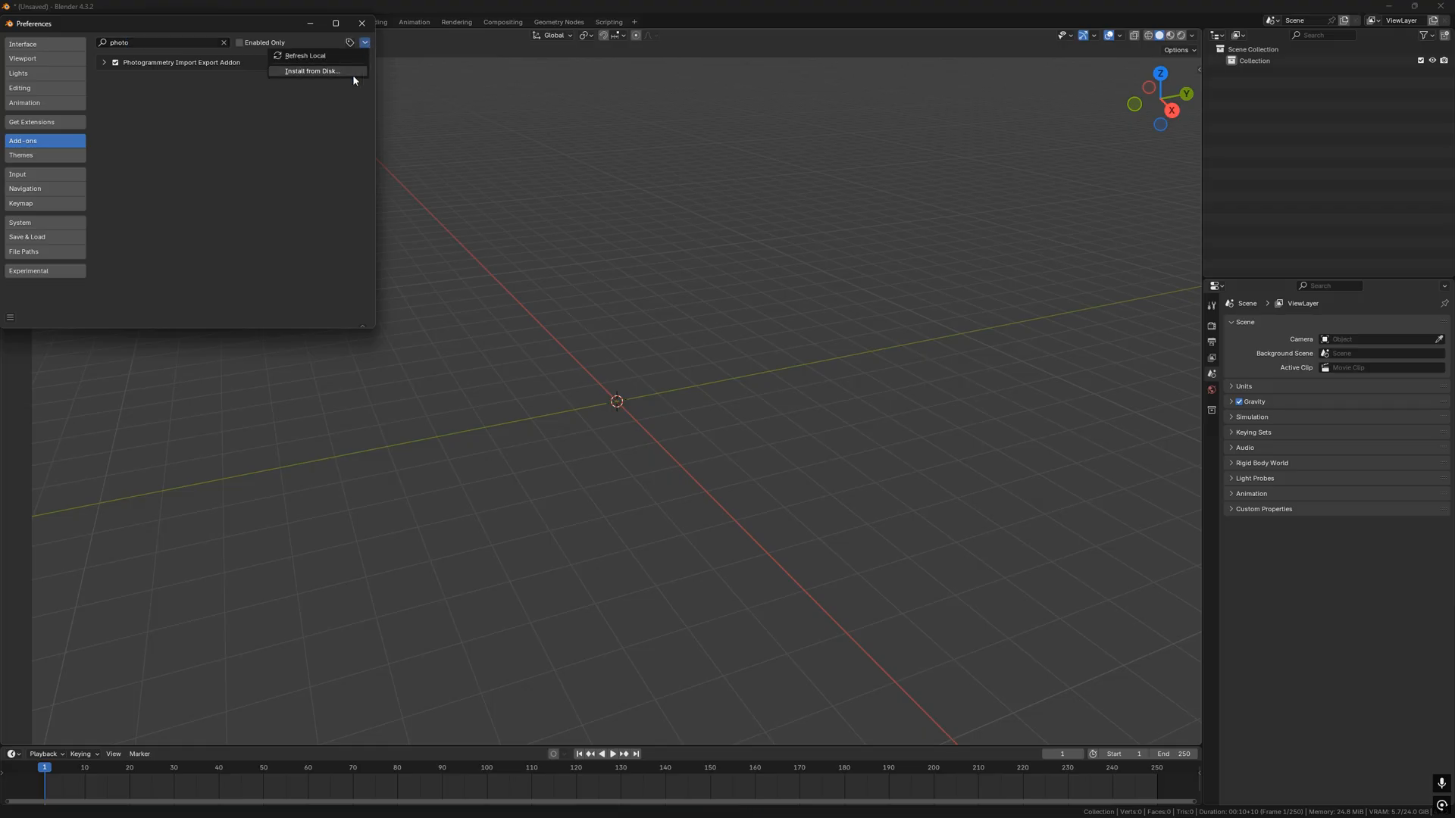
mouse_move(345, 74)
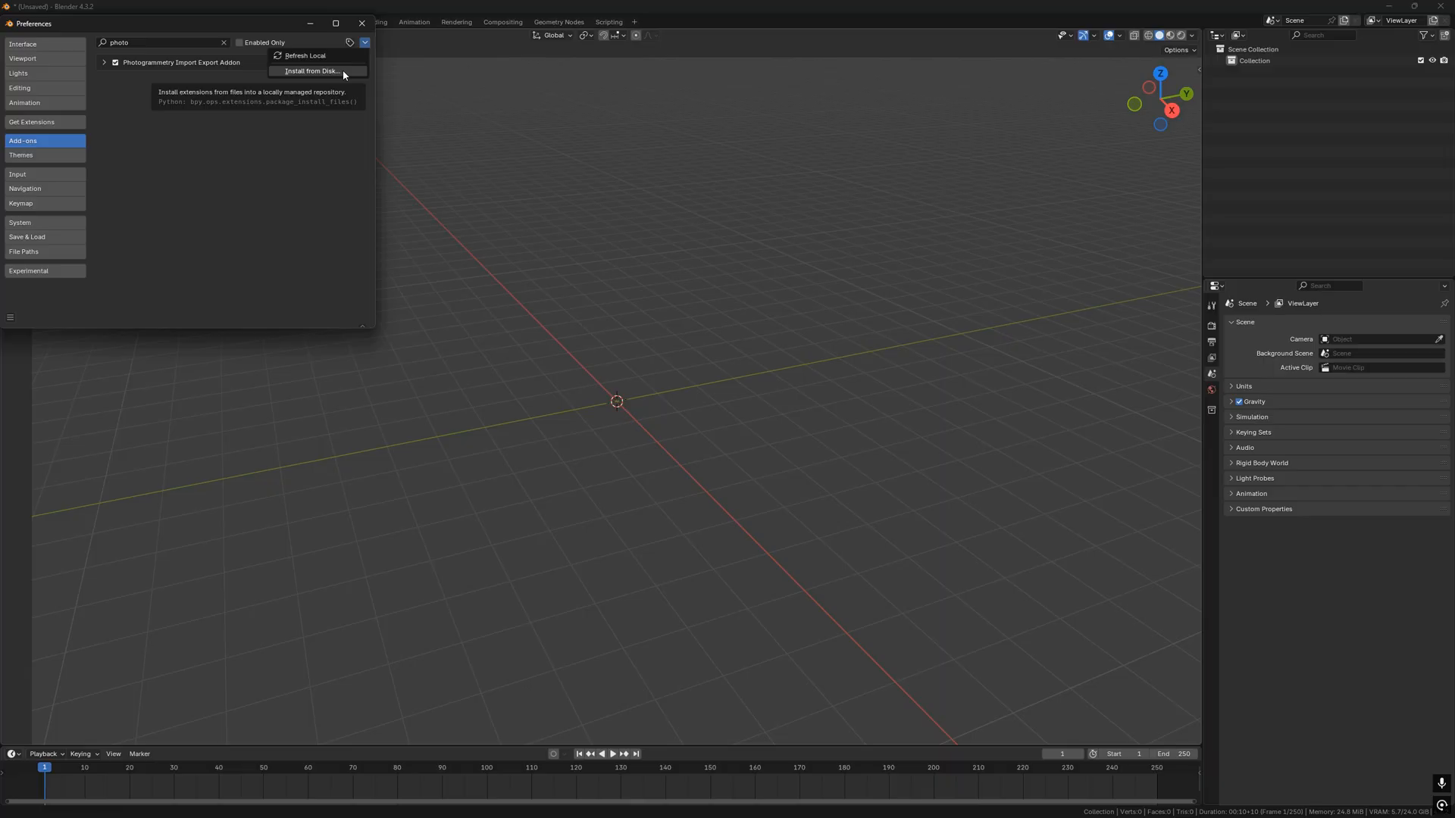
mouse_move(296, 76)
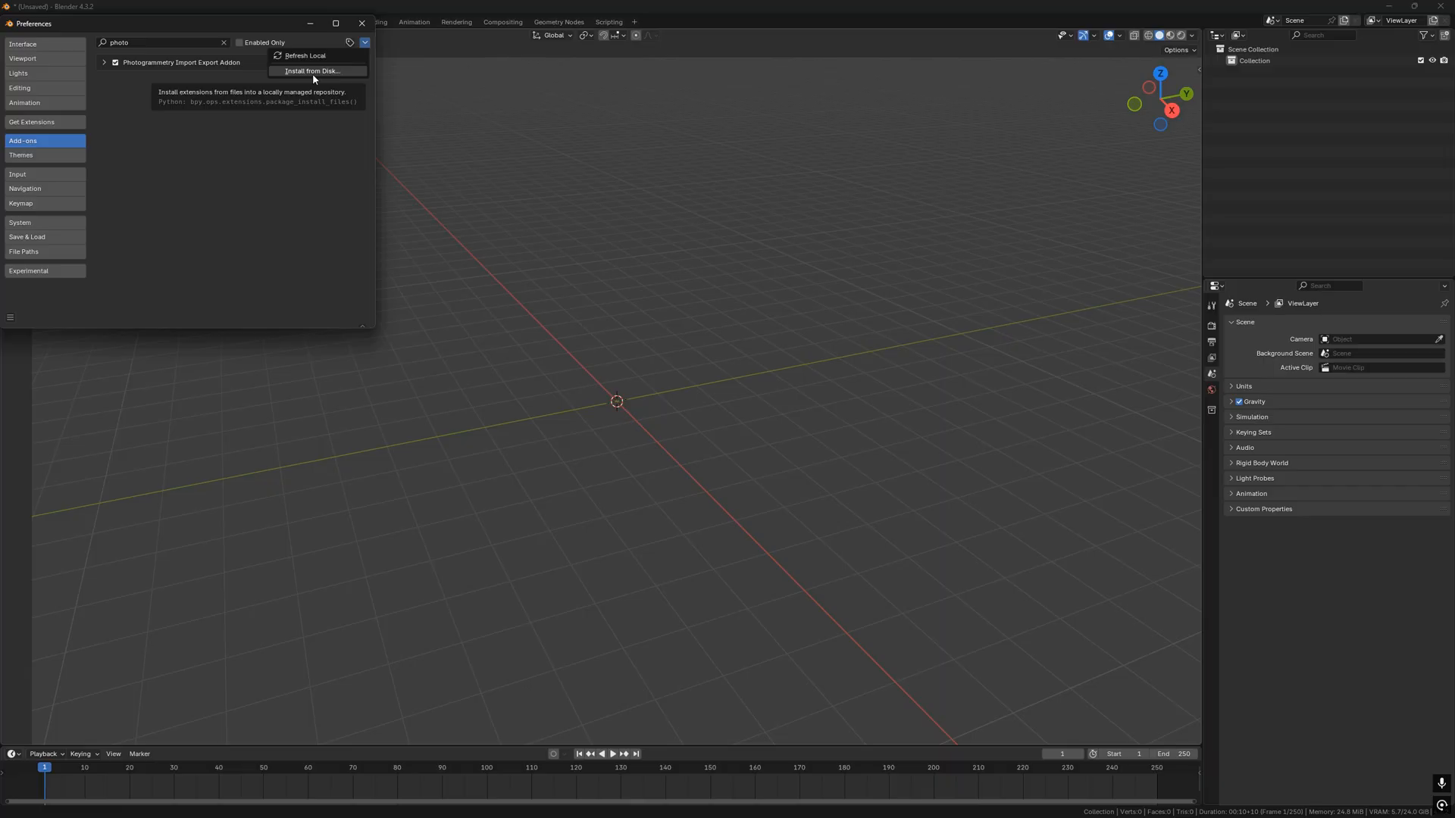
left_click(103, 62)
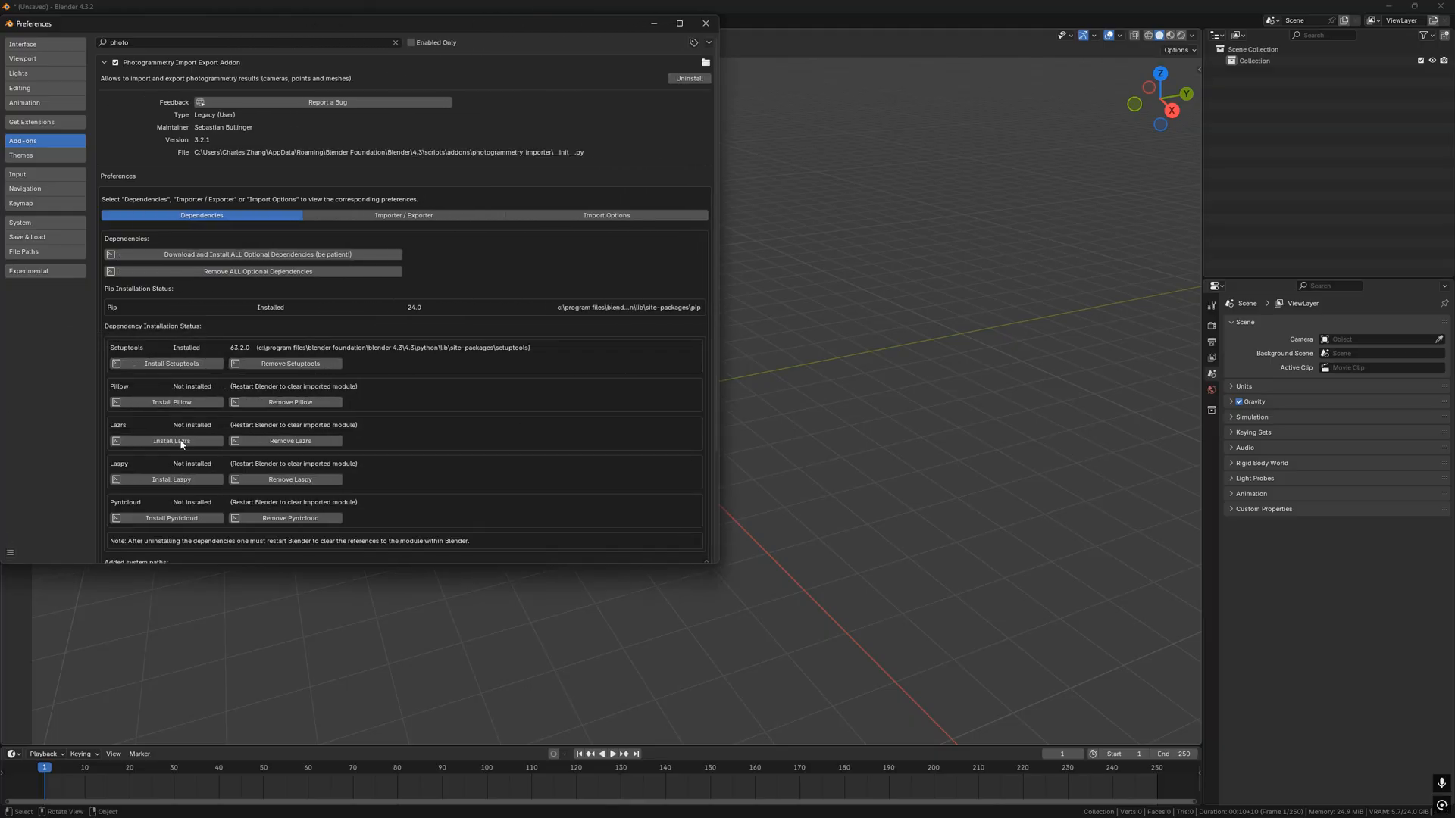
mouse_move(192, 398)
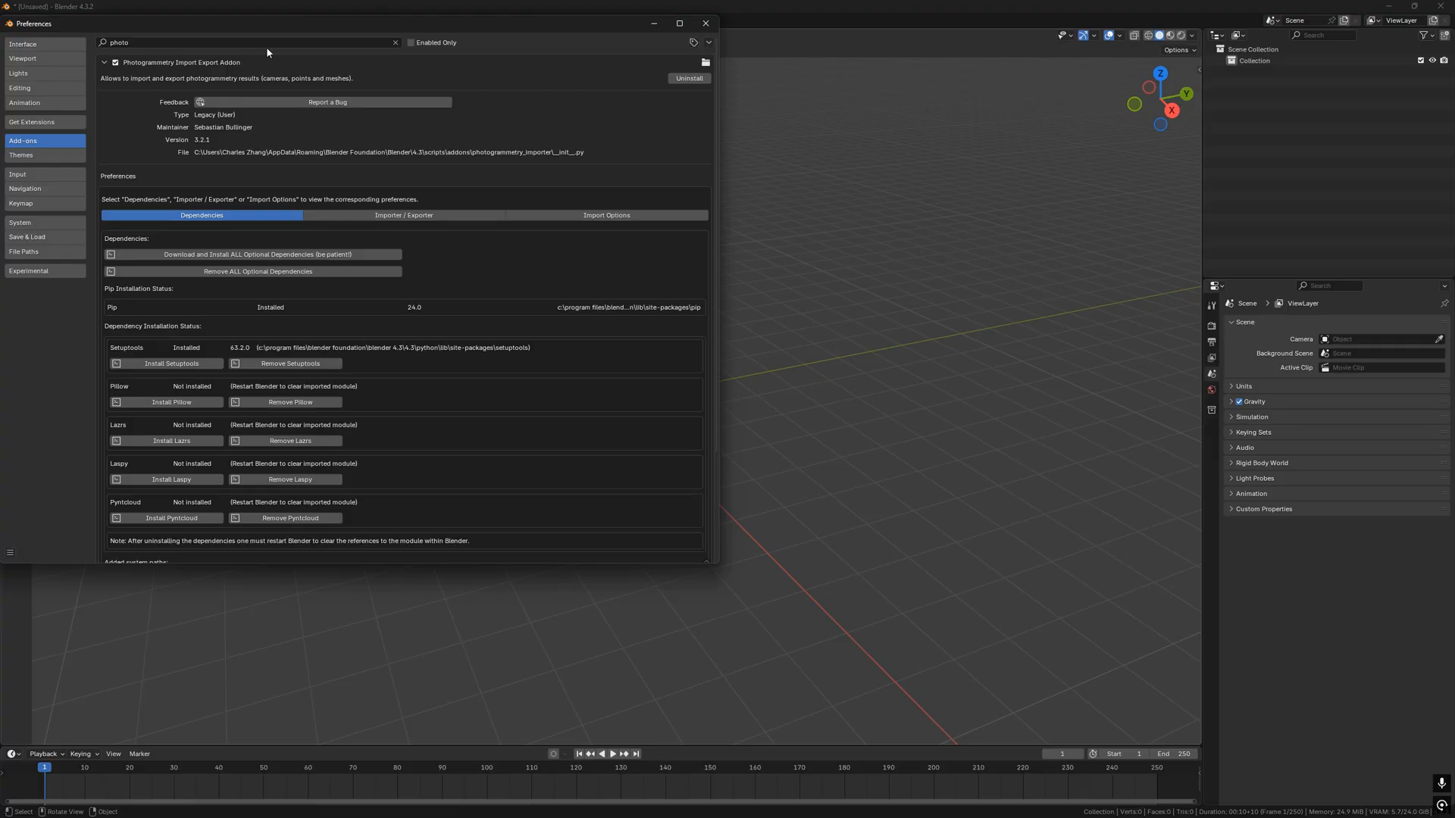
left_click(704, 23)
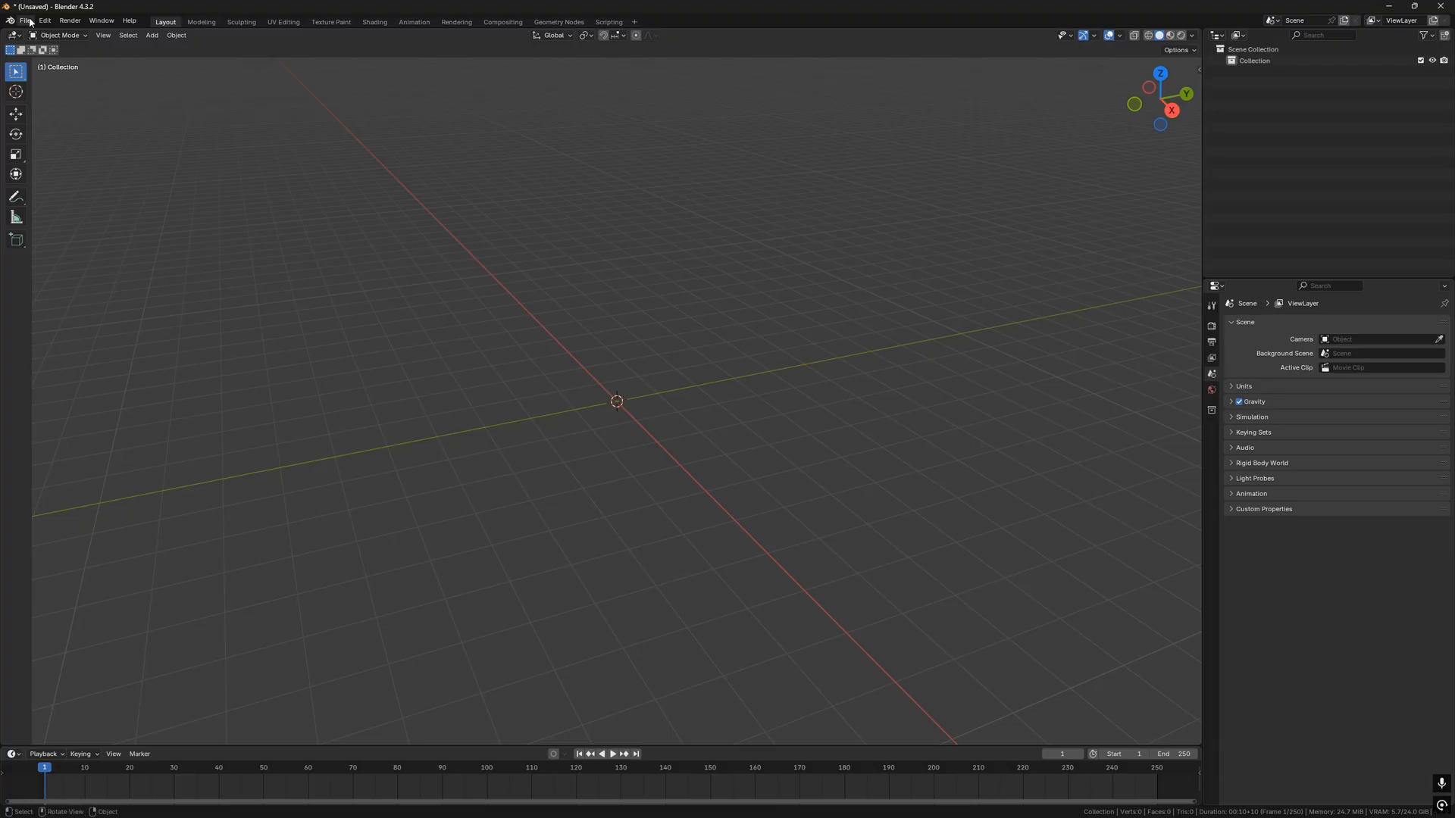
- Import the COLMAP model from the colmap folder, using the Images folder as the image source
left_click(32, 21)
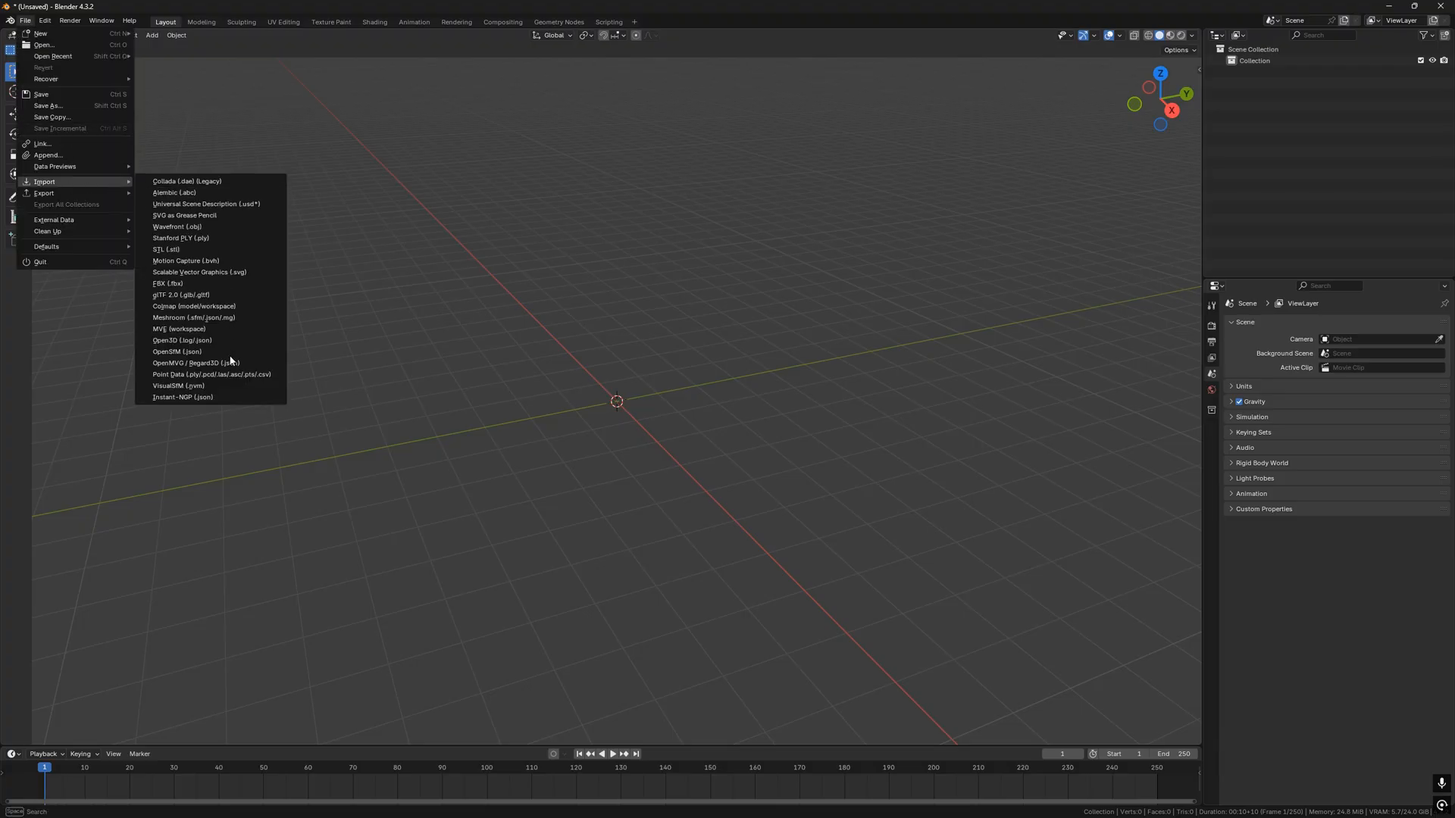
mouse_move(194, 306)
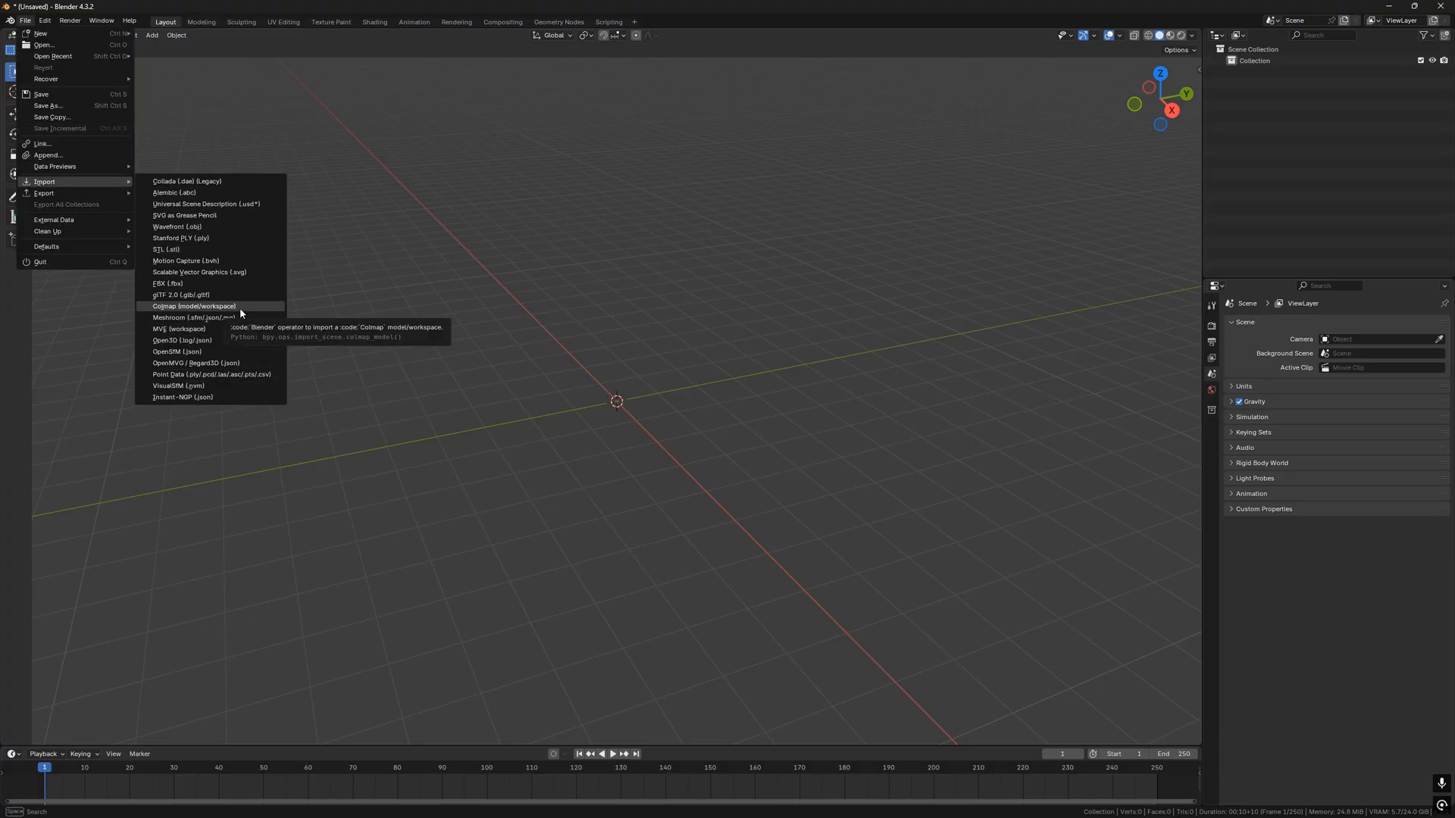
left_click(193, 306)
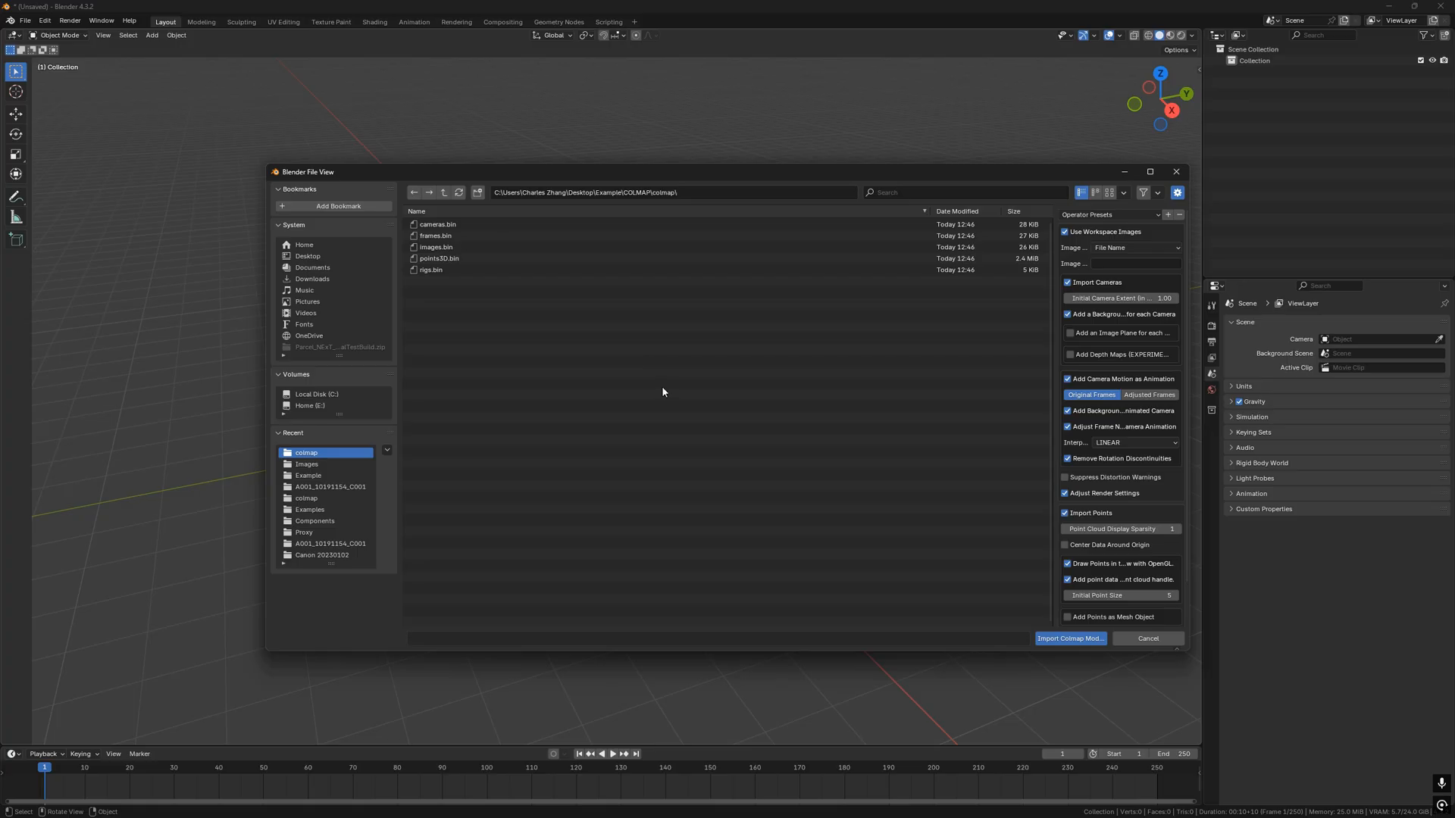
mouse_move(1064, 358)
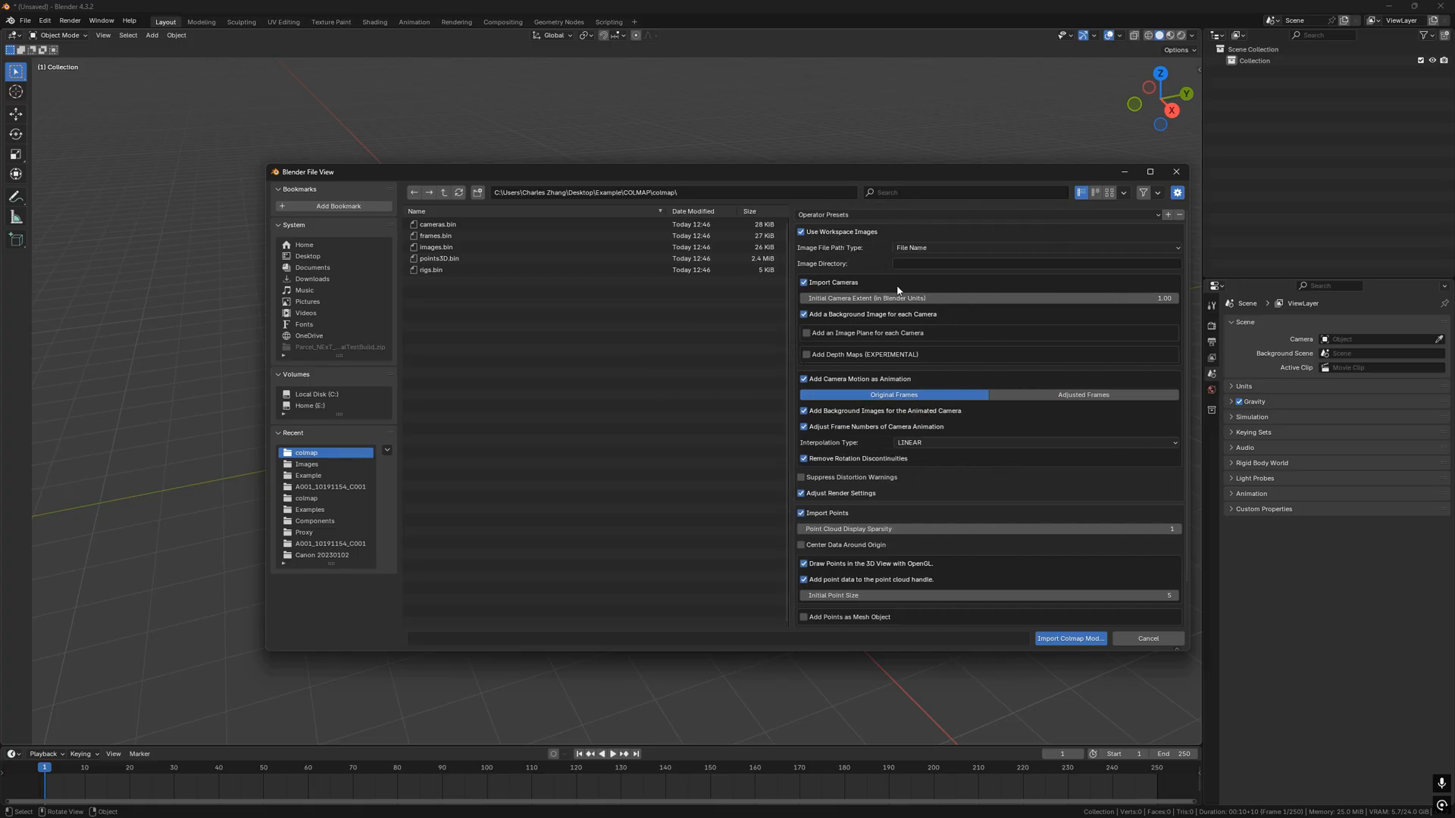
left_click(1036, 263)
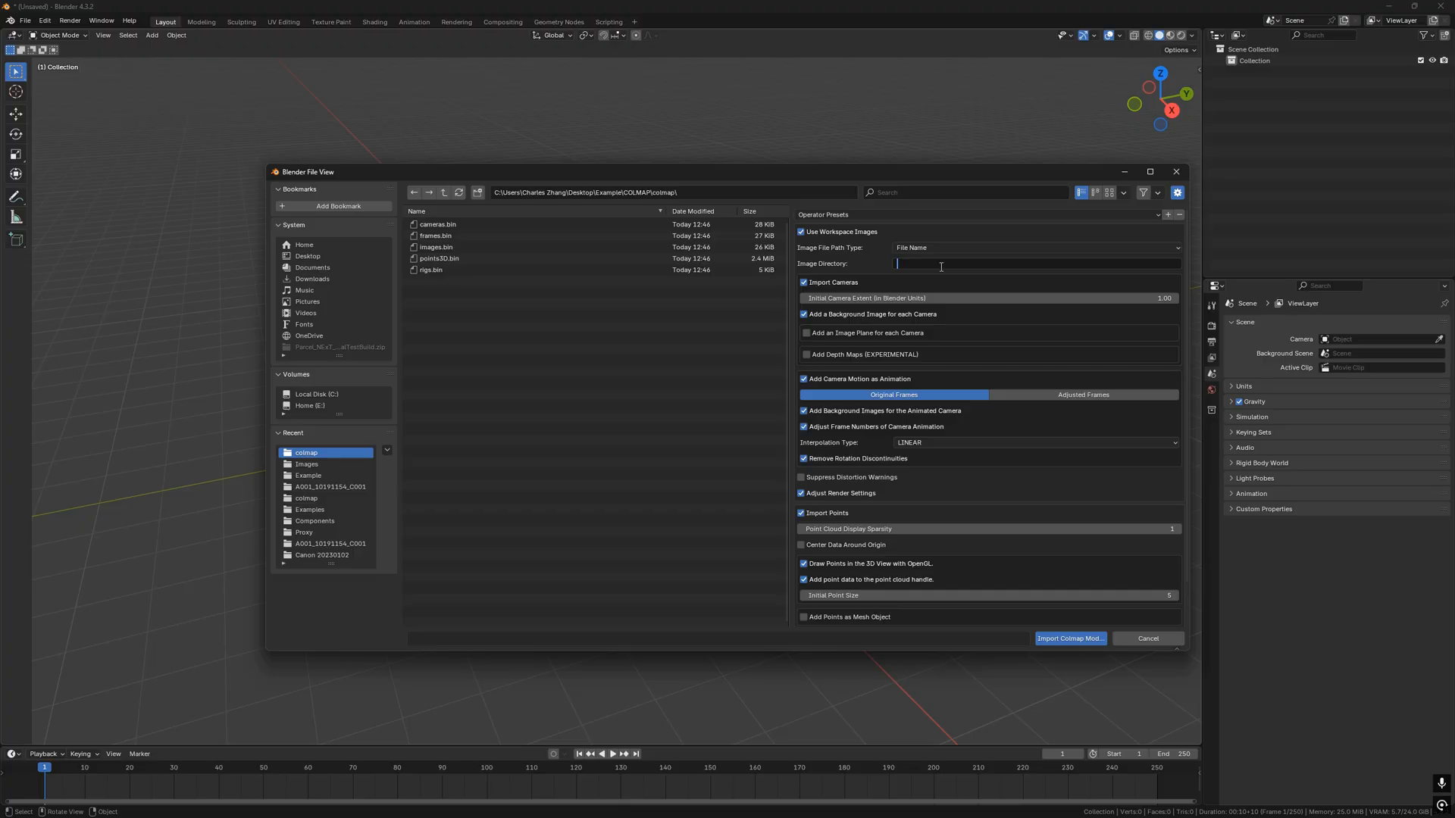
mouse_move(648, 338)
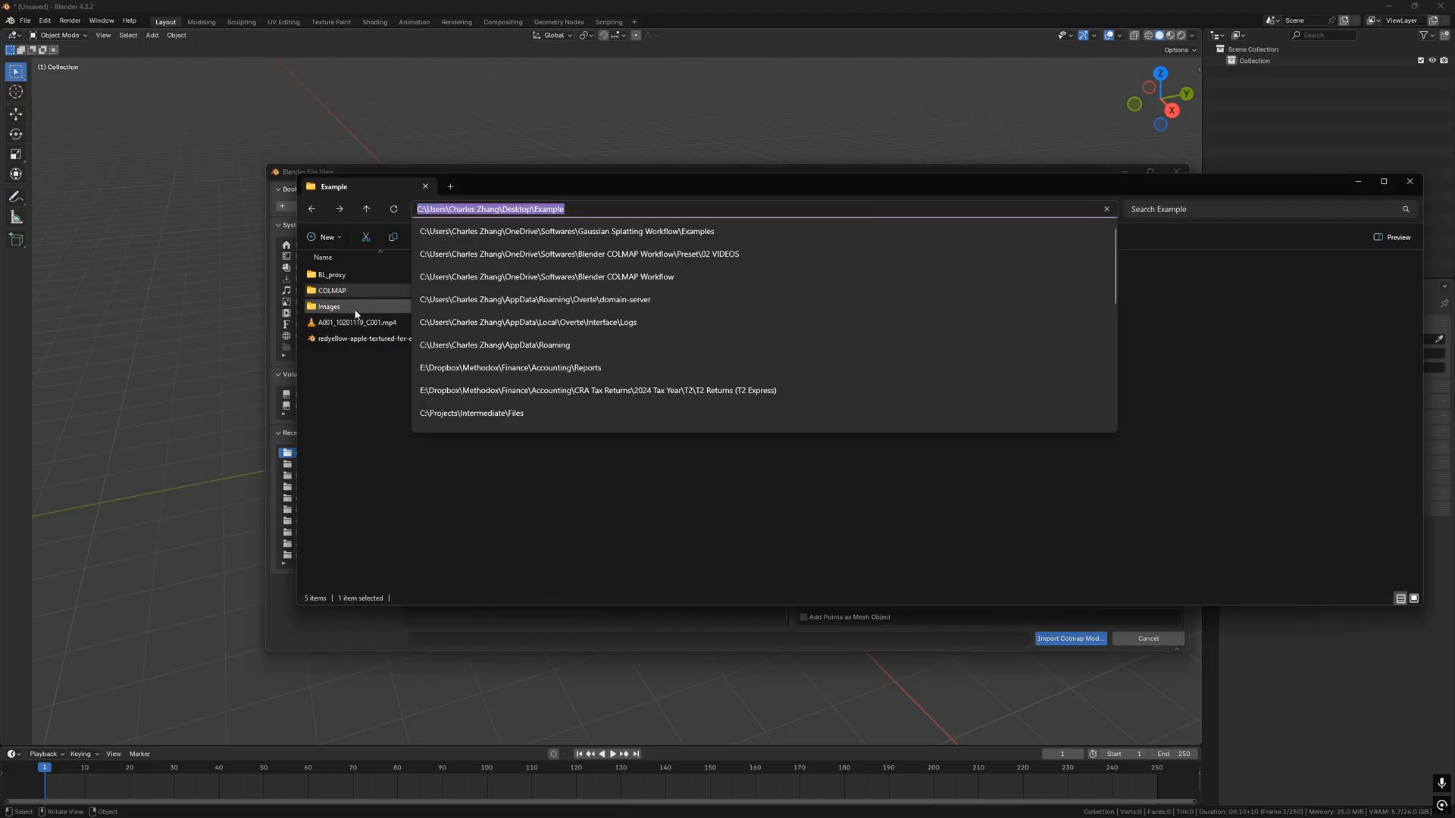
double_click(329, 306)
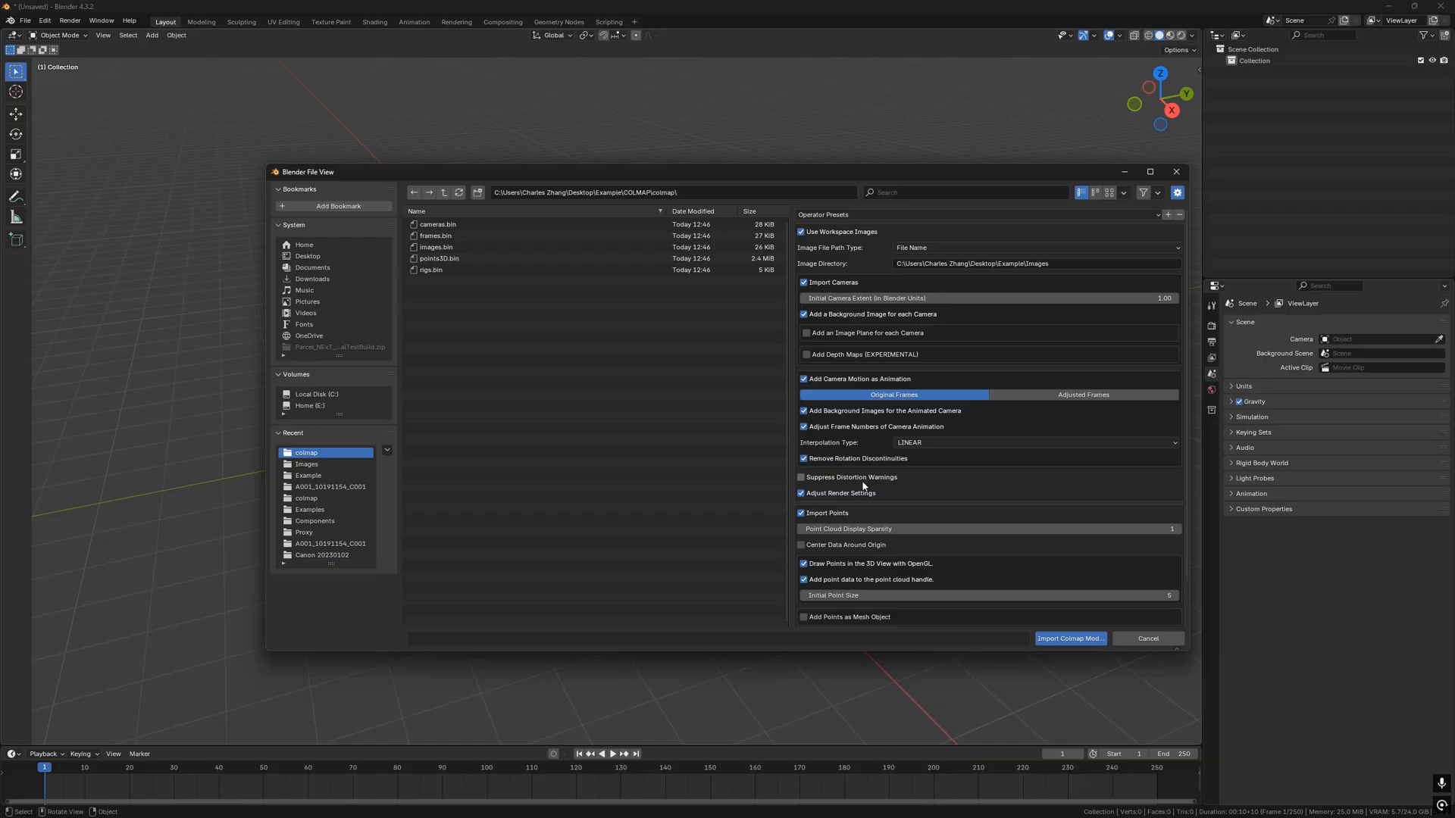
left_click(801, 477)
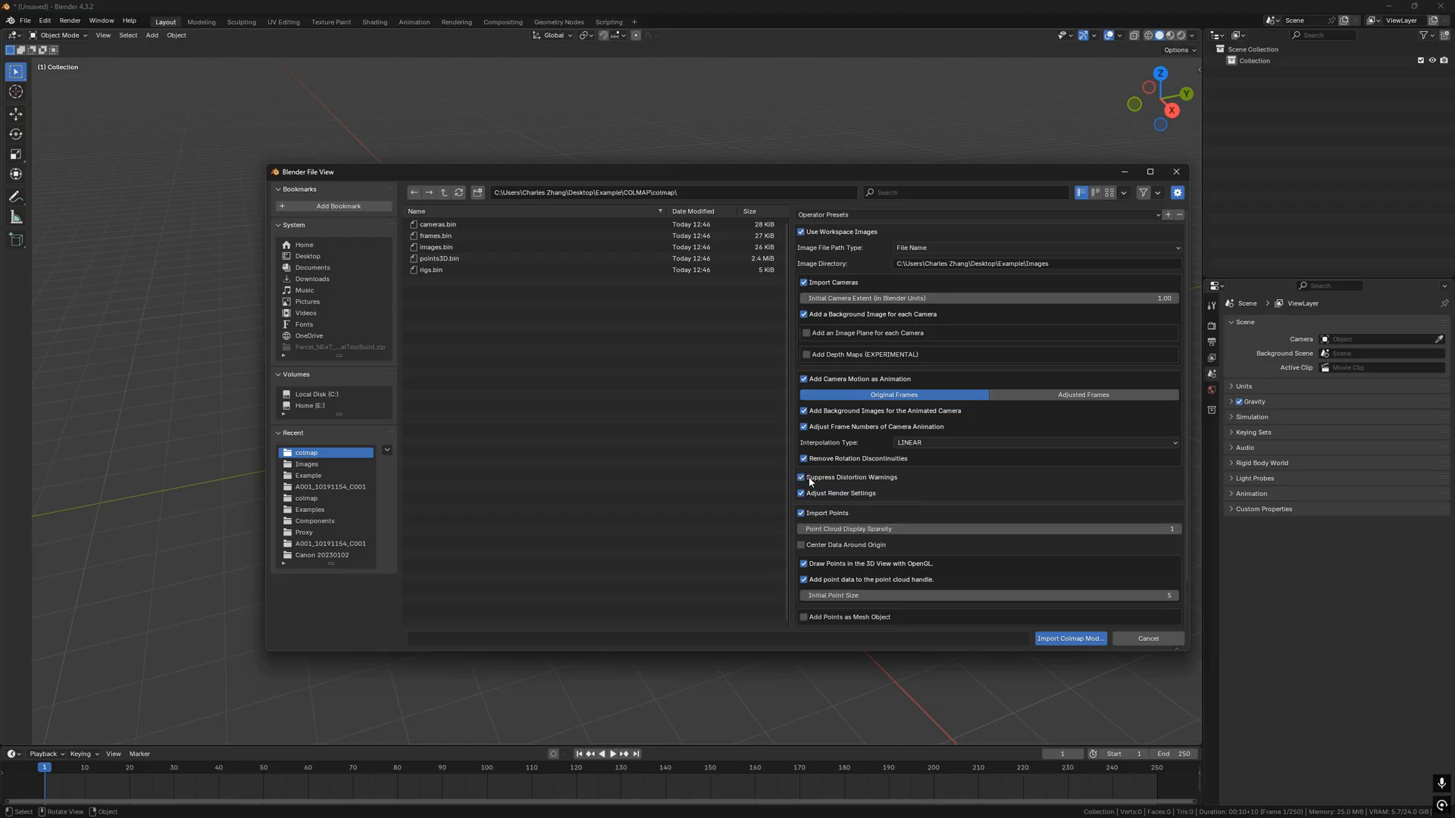
mouse_move(1070, 639)
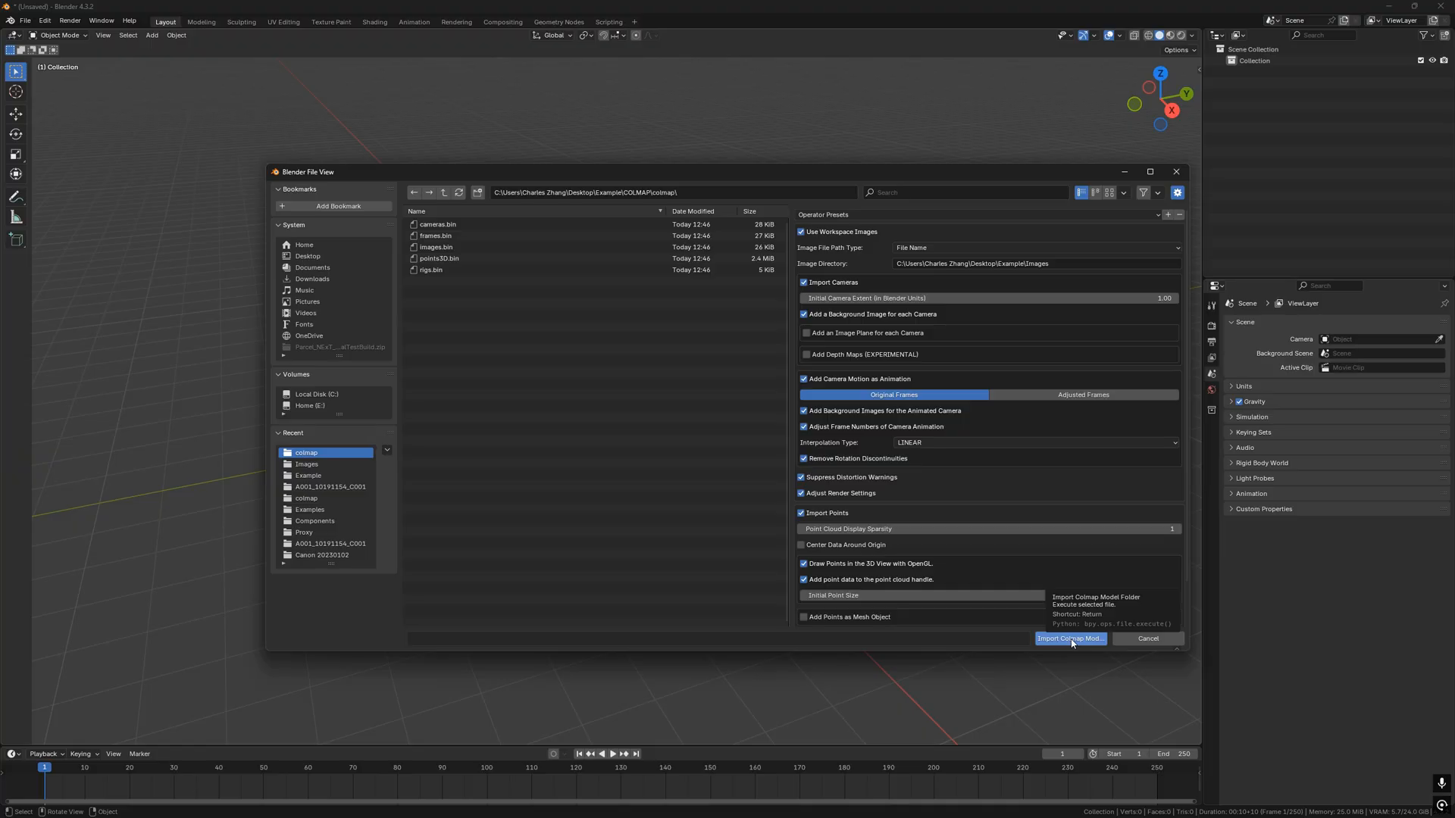
left_click(1070, 639)
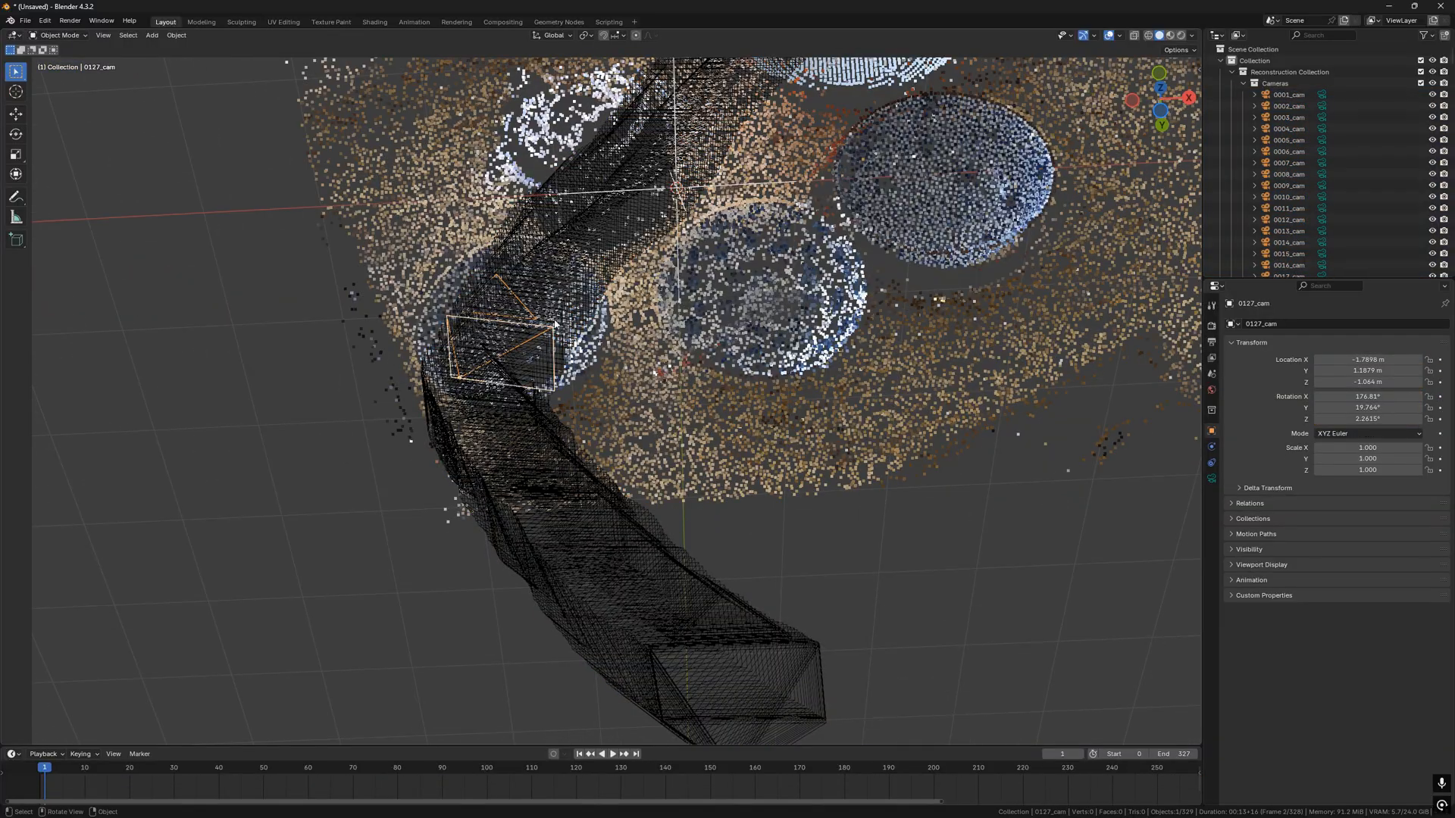
- Select the per-frame Cameras collection and delete its hierarchy
left_click(1289, 220)
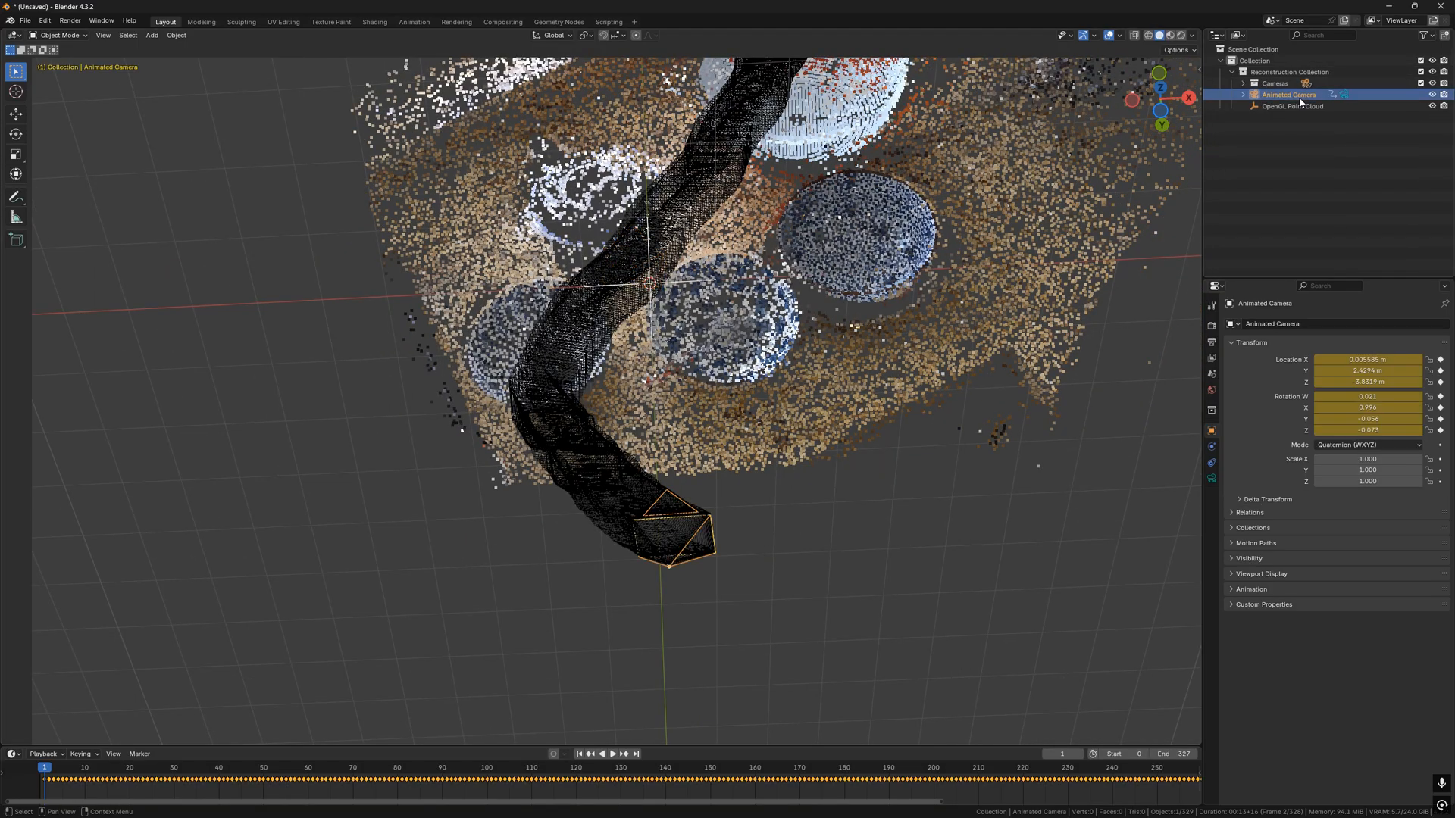
right_click(1276, 82)
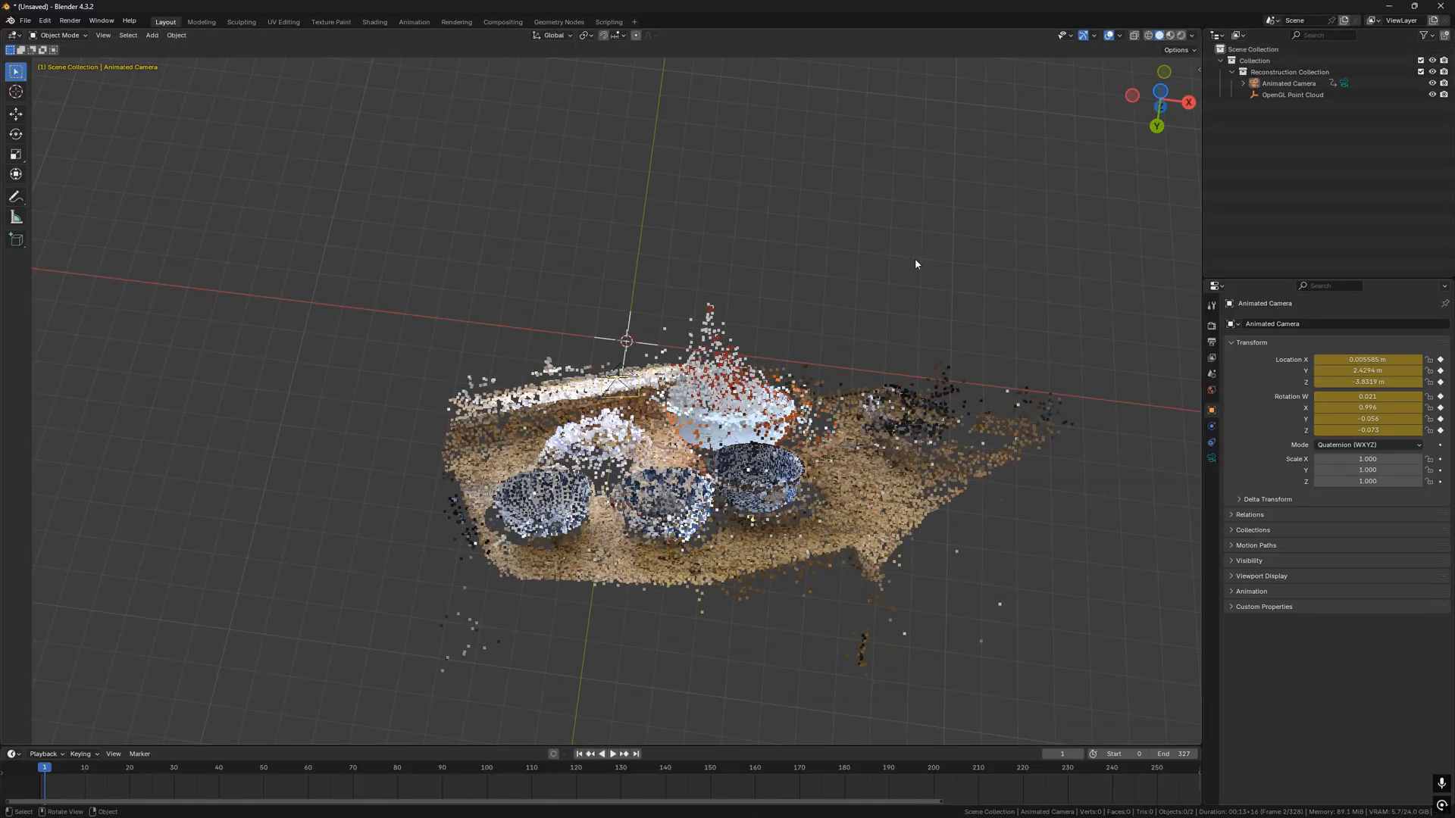
- Parent the animated camera to the point cloud, then rotate and move the cloud
left_click(1292, 94)
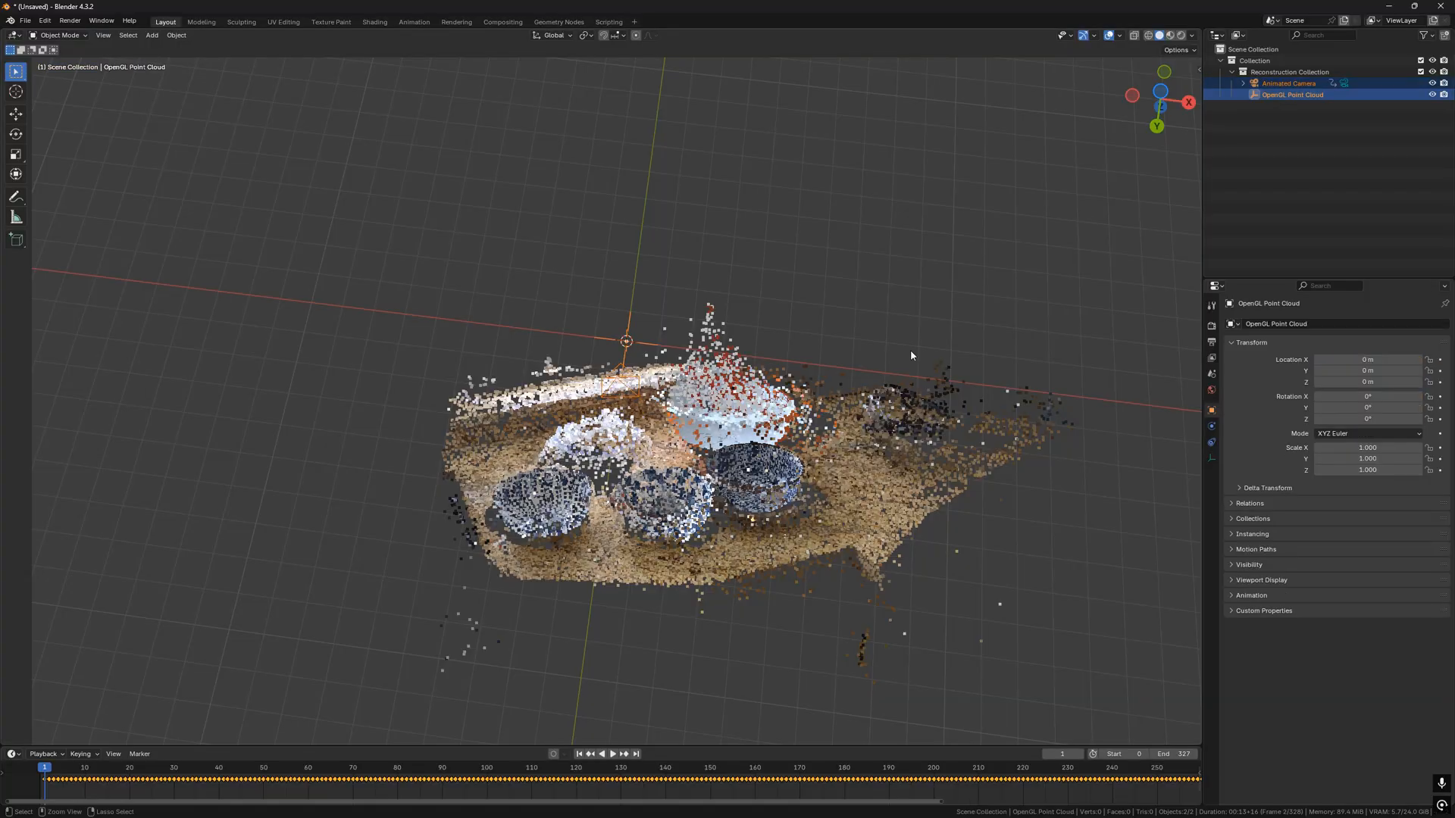
mouse_move(841, 310)
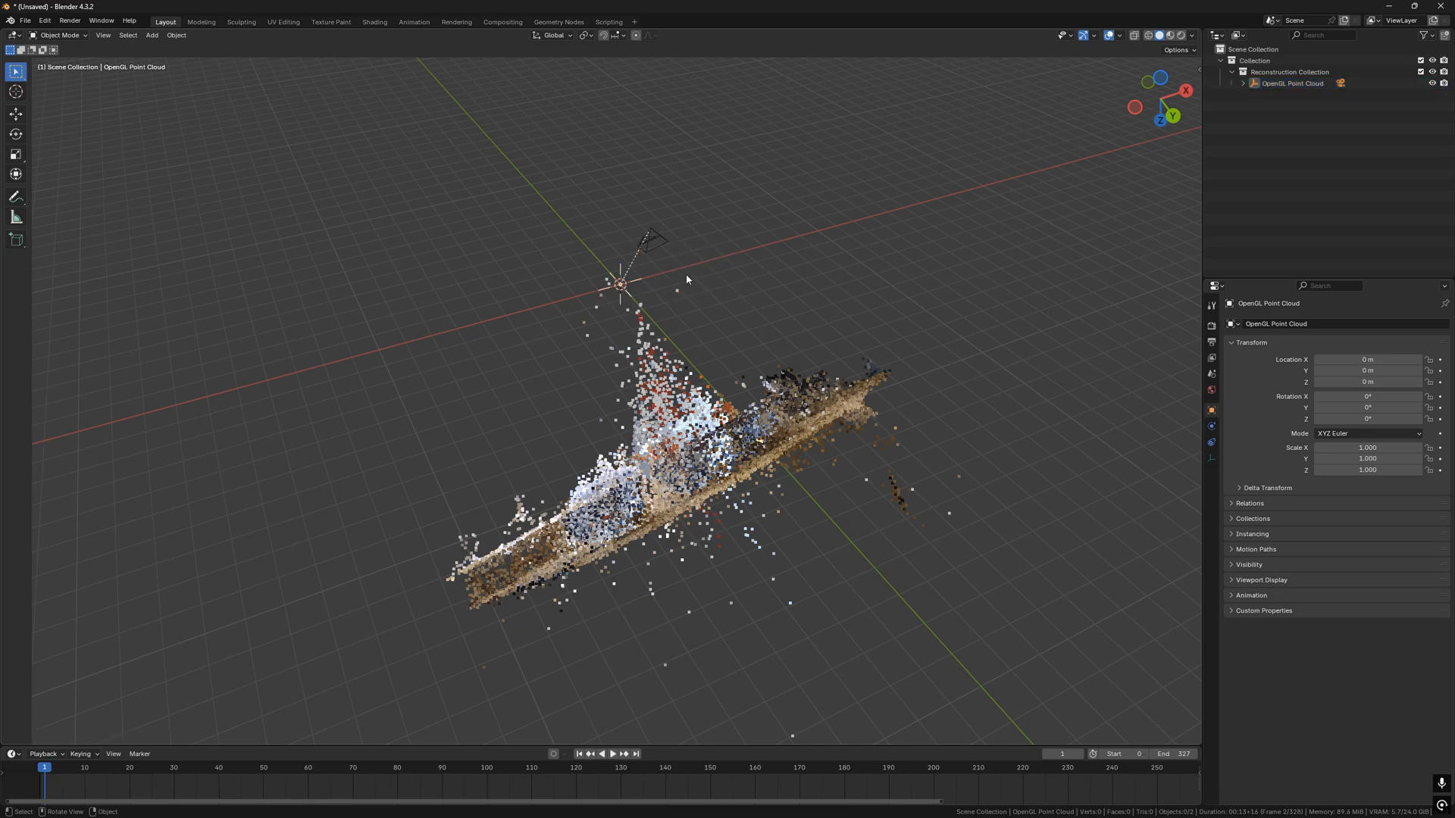
left_click(1293, 84)
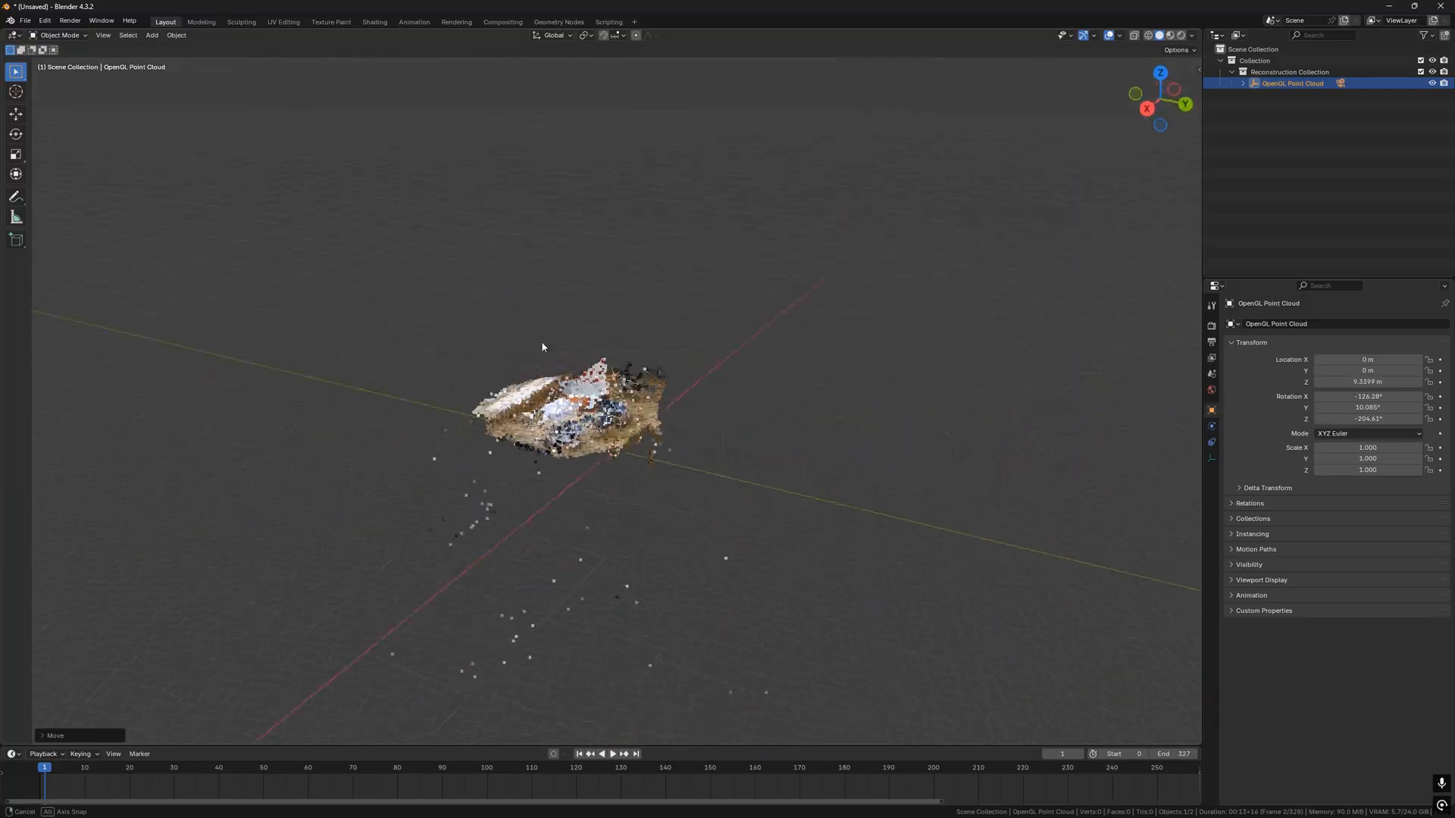
left_click_drag(543, 347, 557, 400)
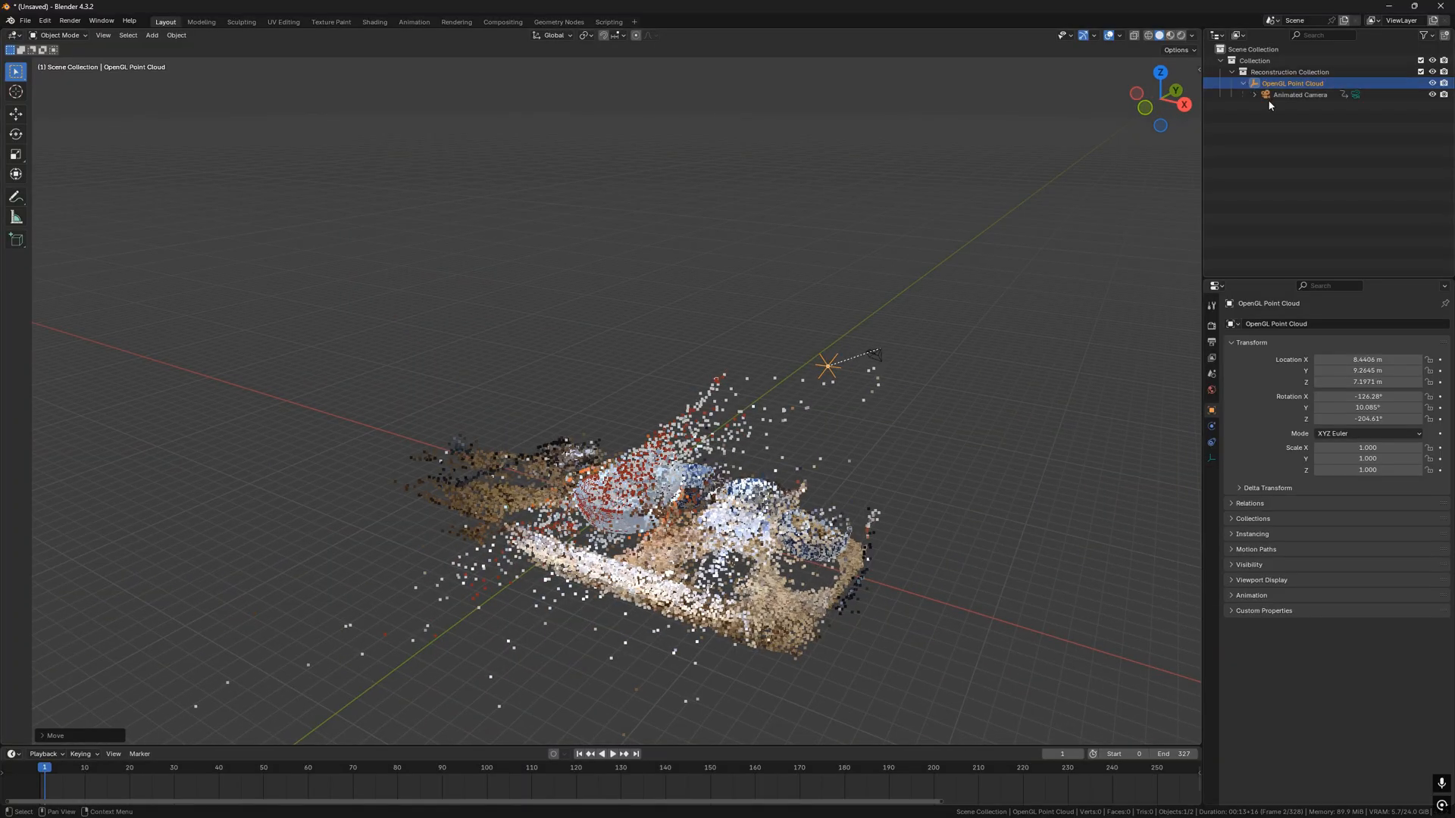
- Look through Animated Camera and hide the point cloud in the Outliner
left_click(1301, 94)
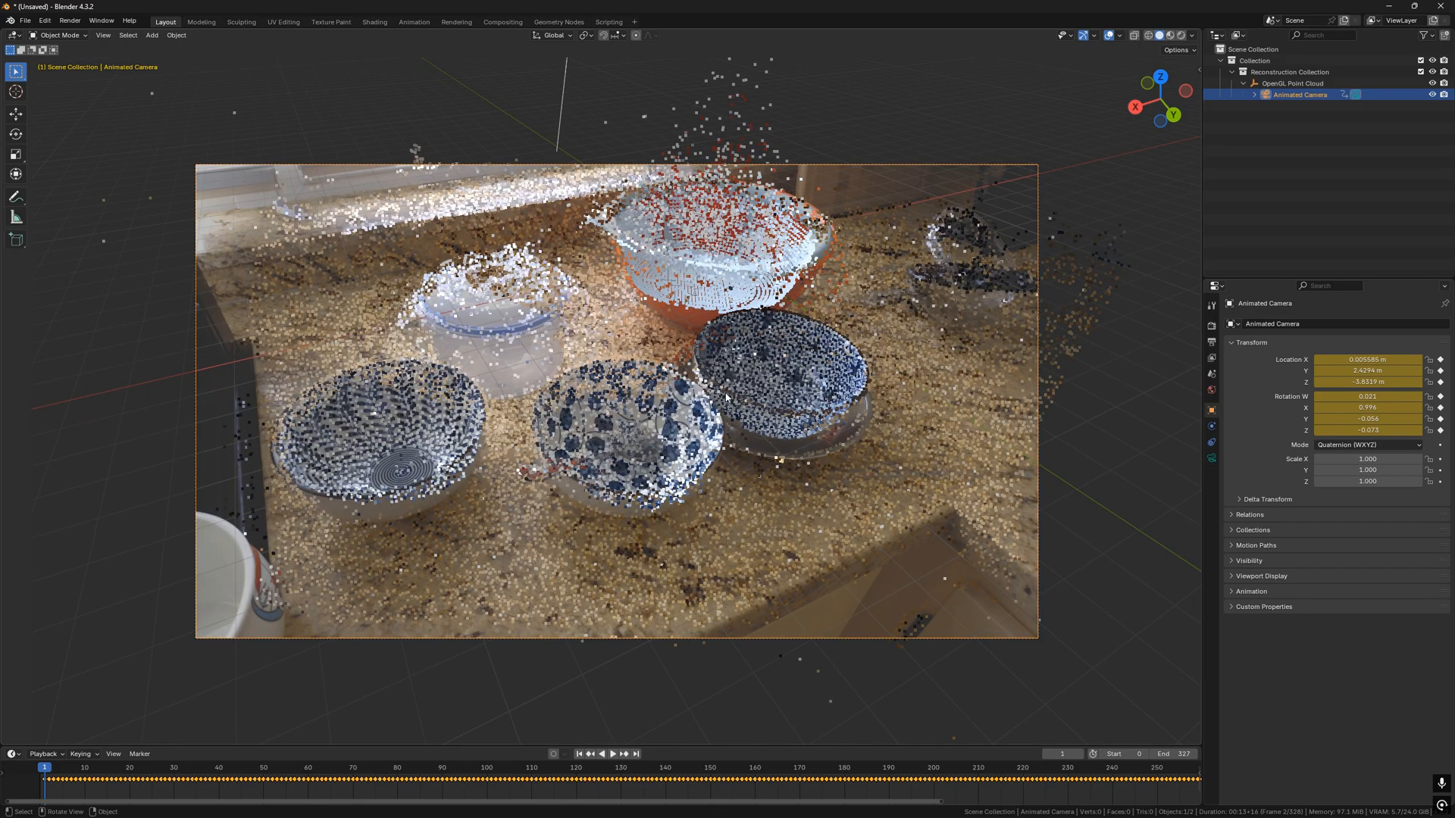
left_click(1288, 83)
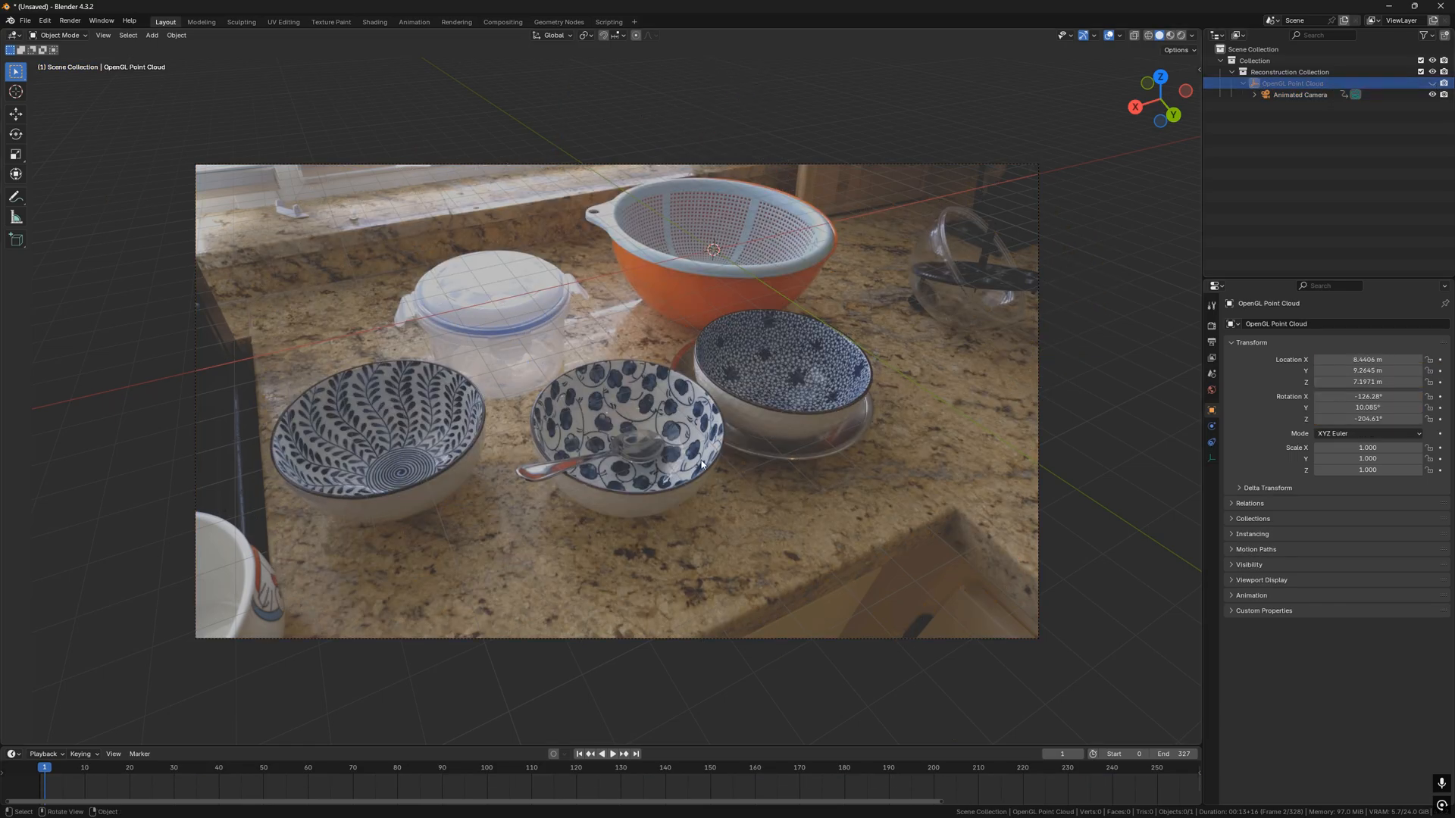
left_click(611, 754)
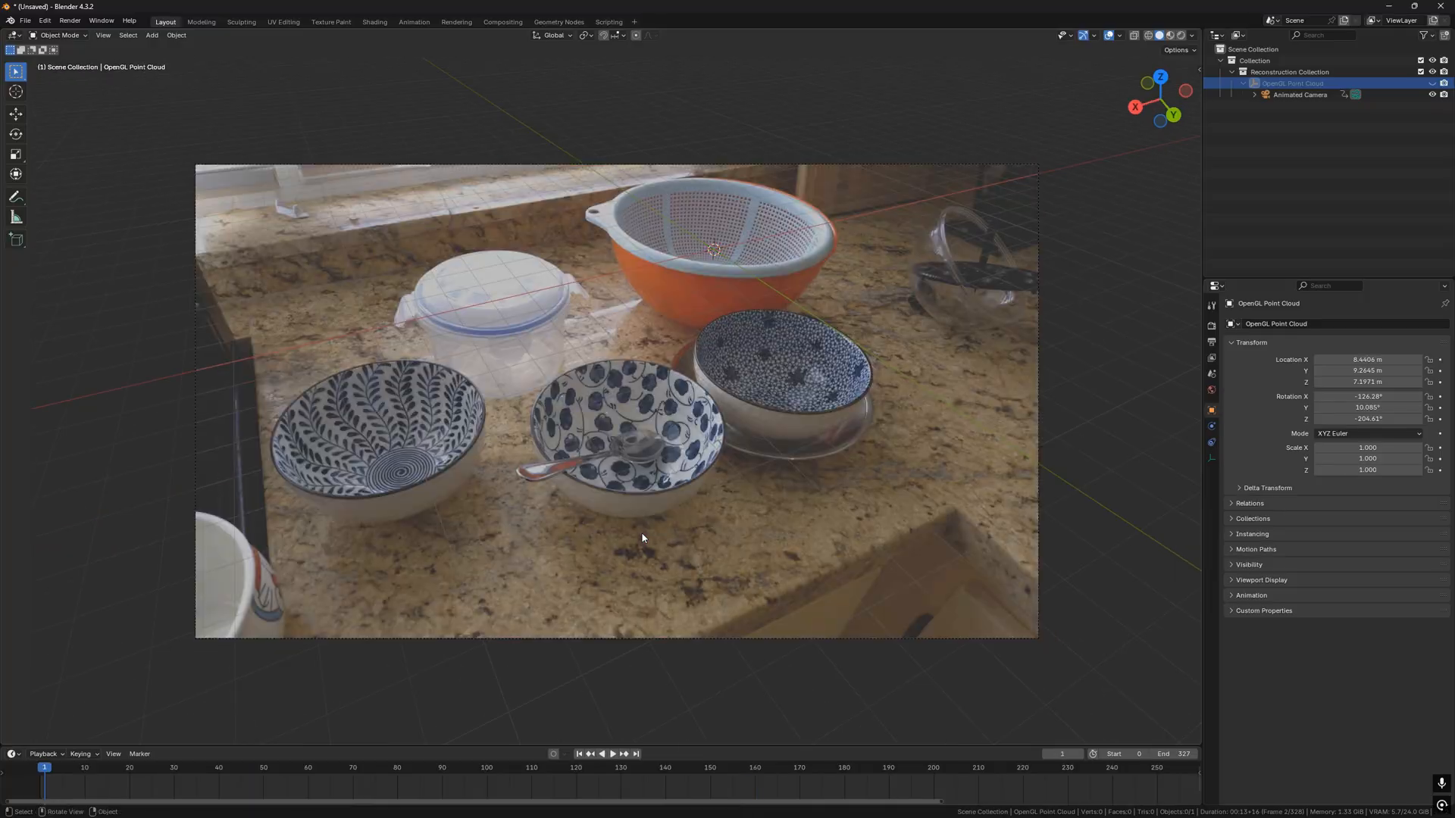
mouse_move(740, 438)
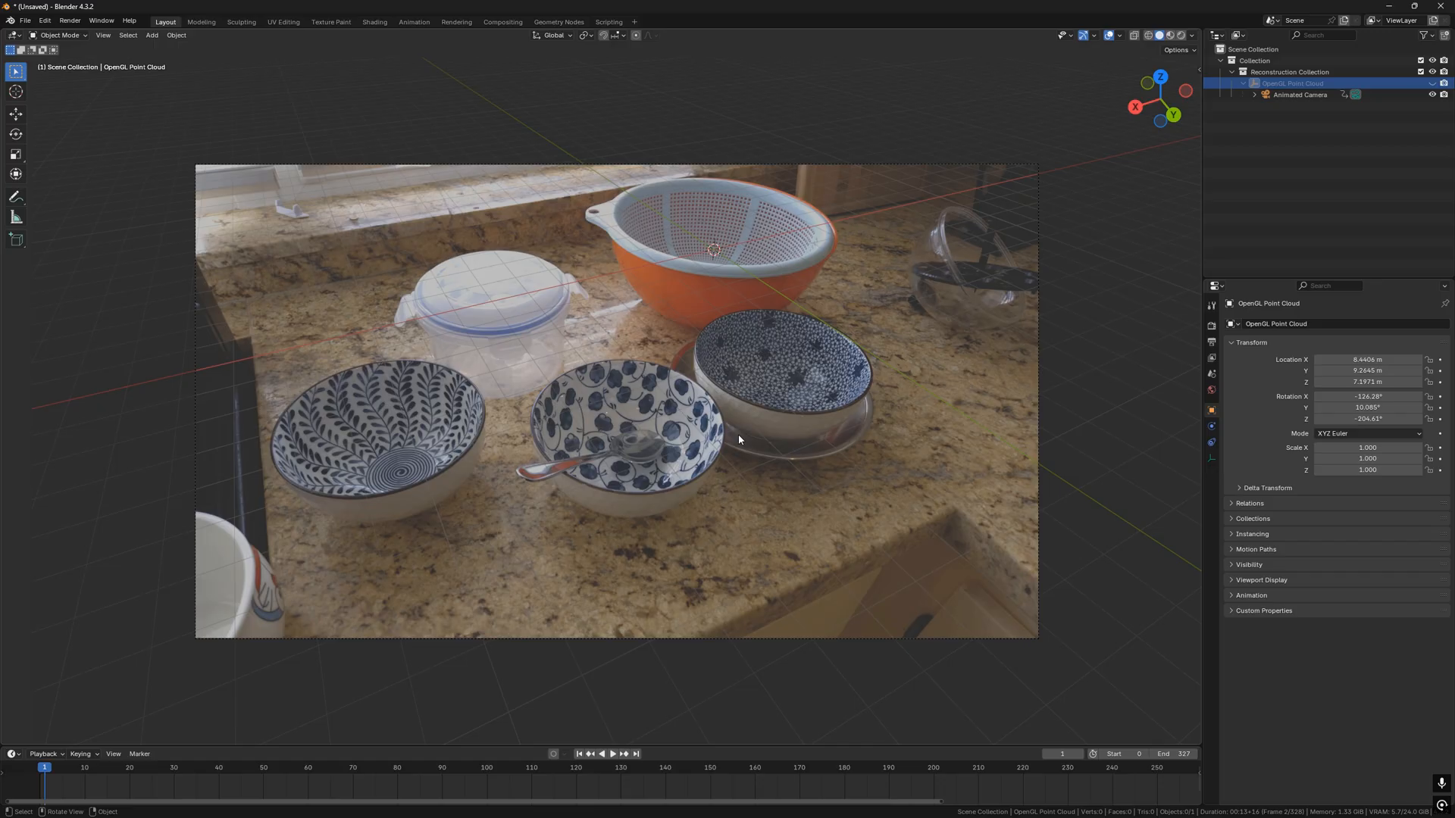
mouse_move(207, 147)
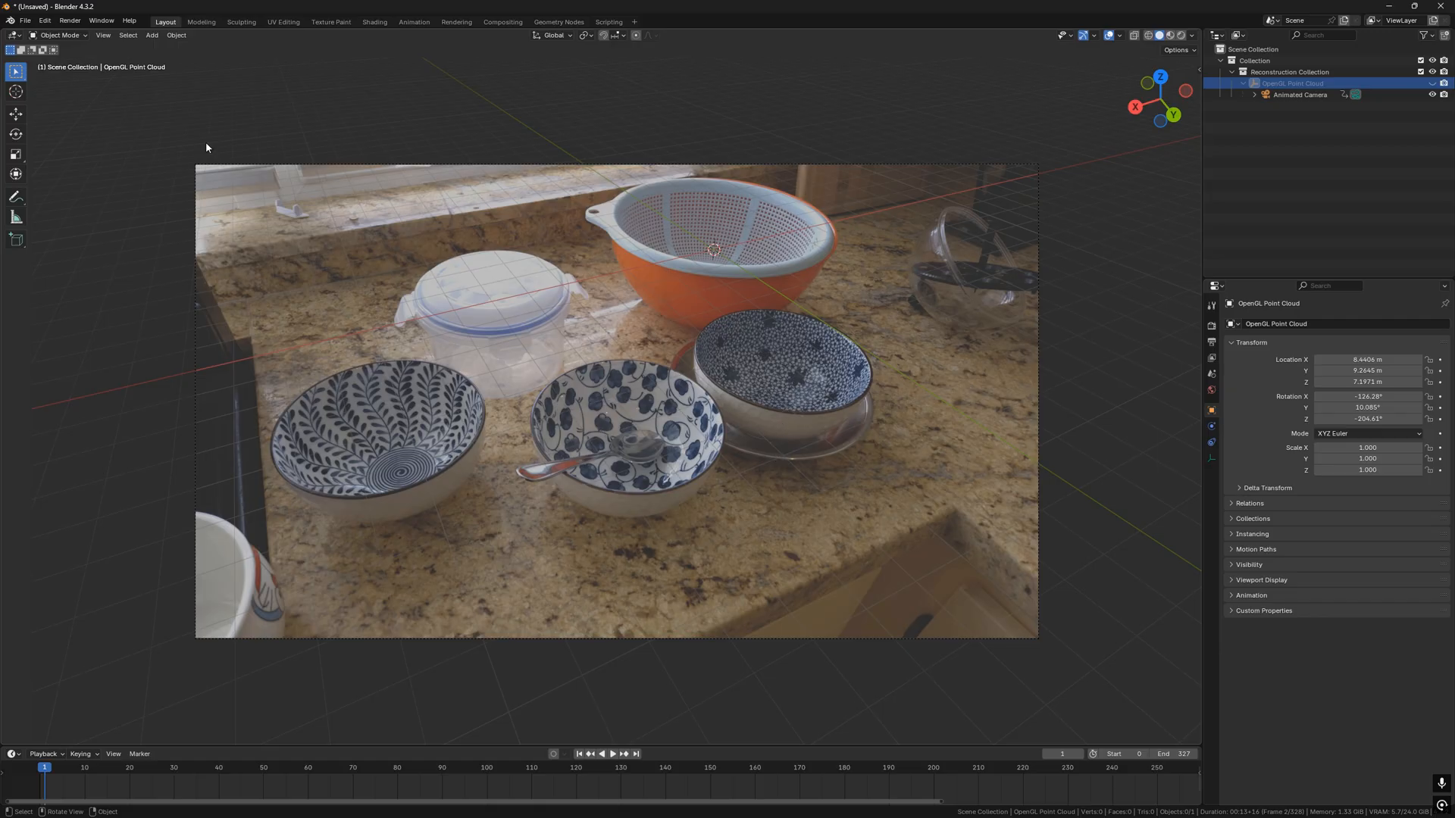
- Link the textured apple .blend file and browse into its collections
left_click(28, 20)
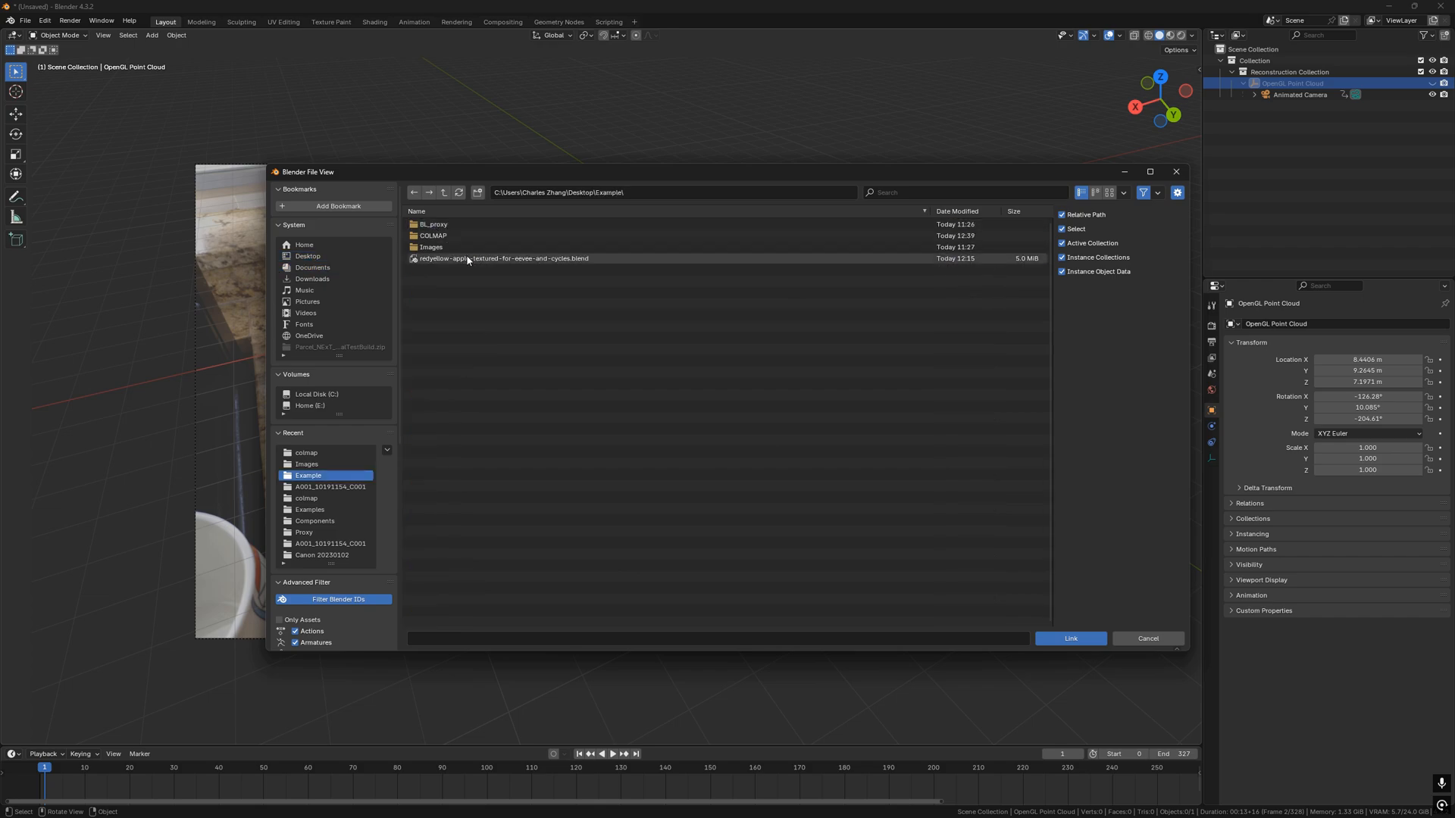
left_click(501, 258)
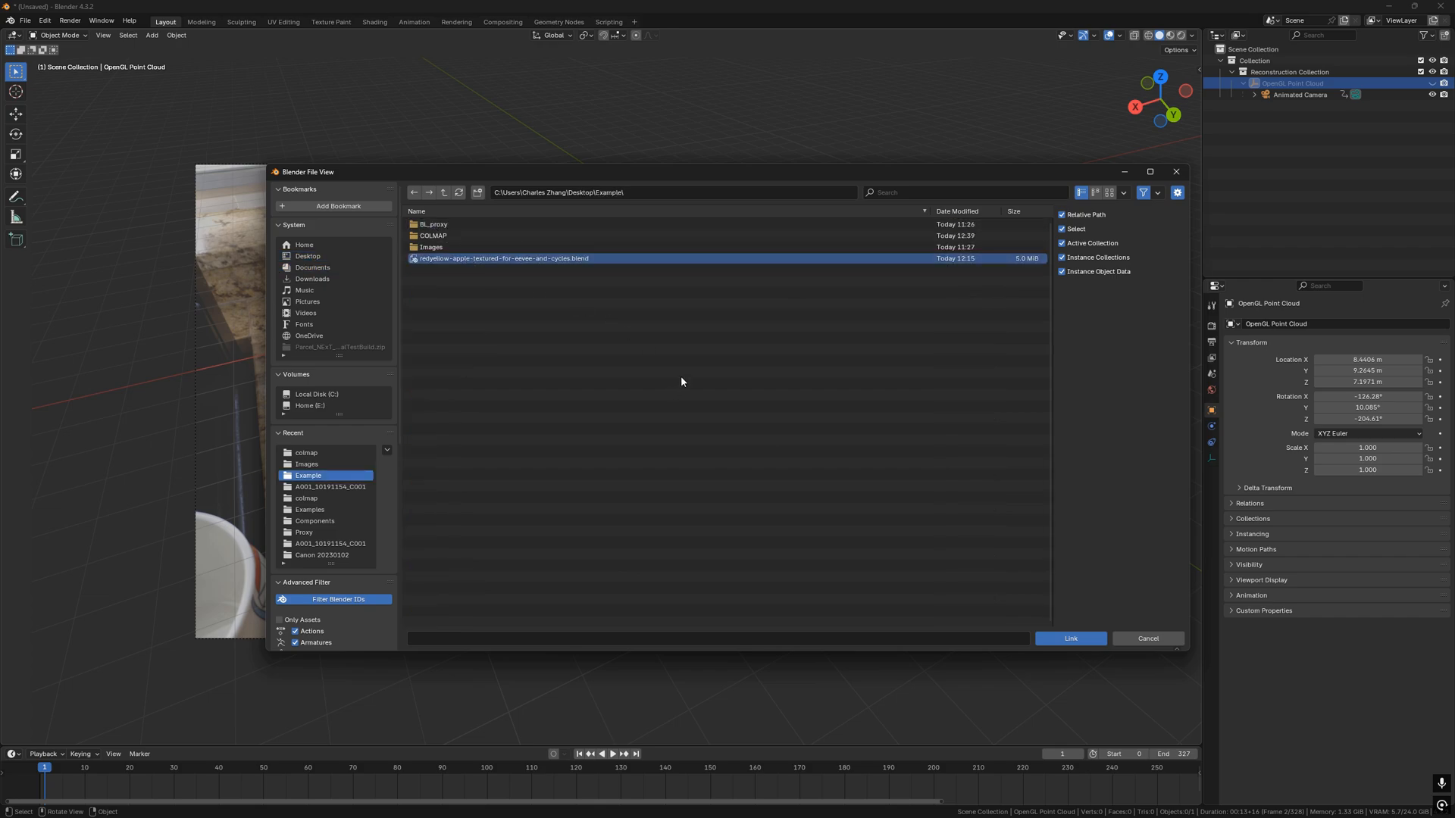
mouse_move(830, 465)
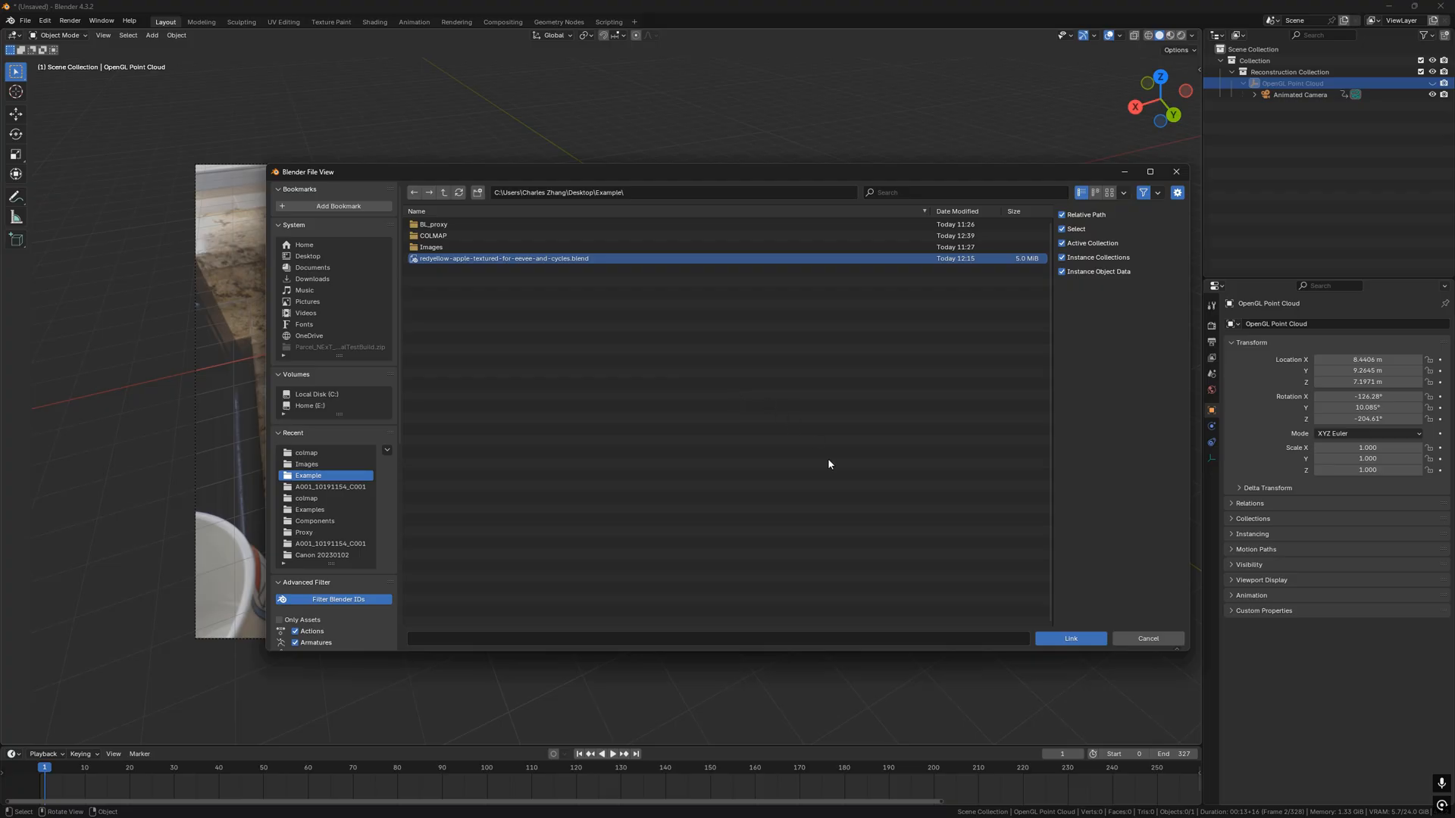
double_click(503, 259)
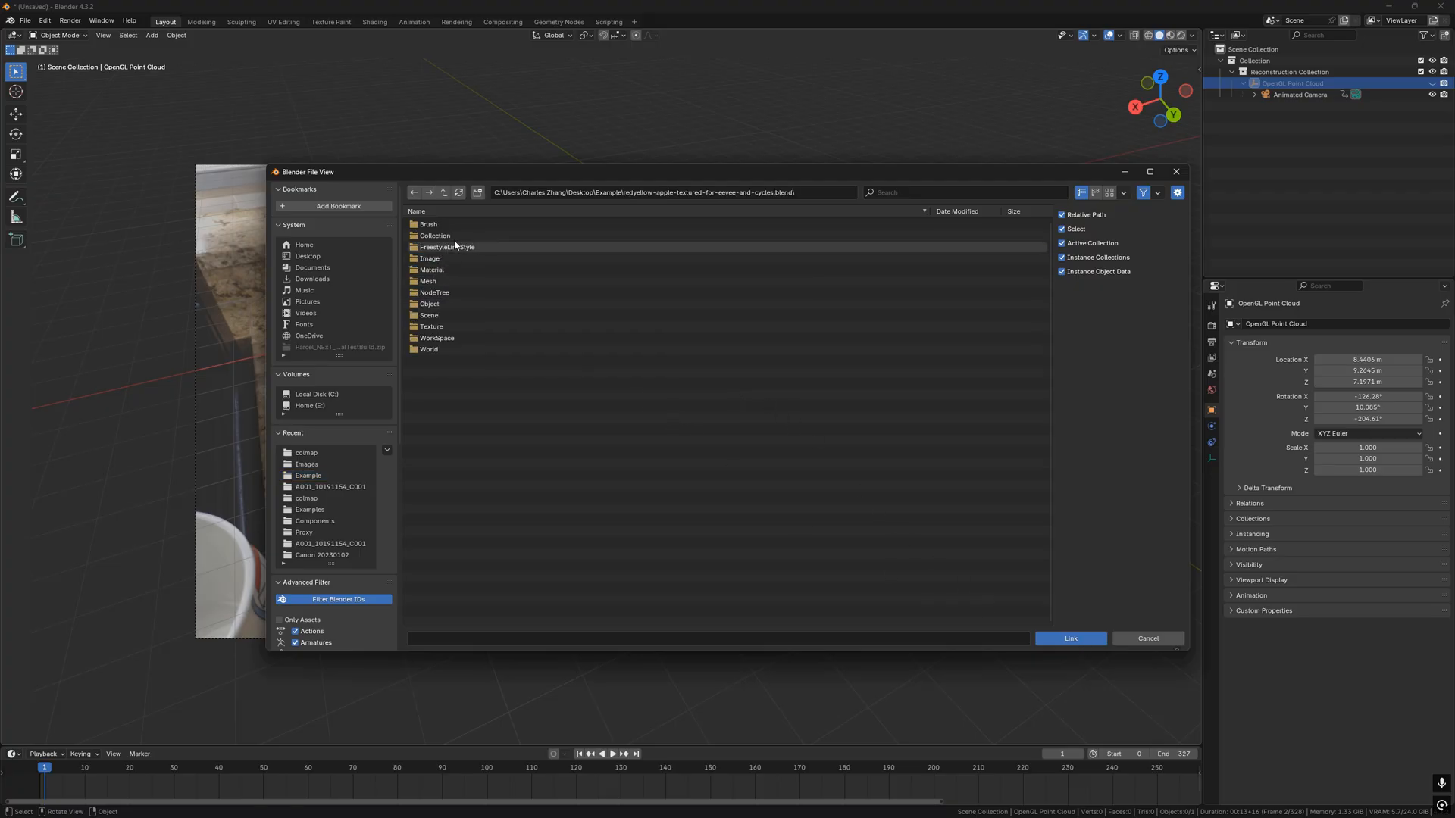
left_click(1070, 638)
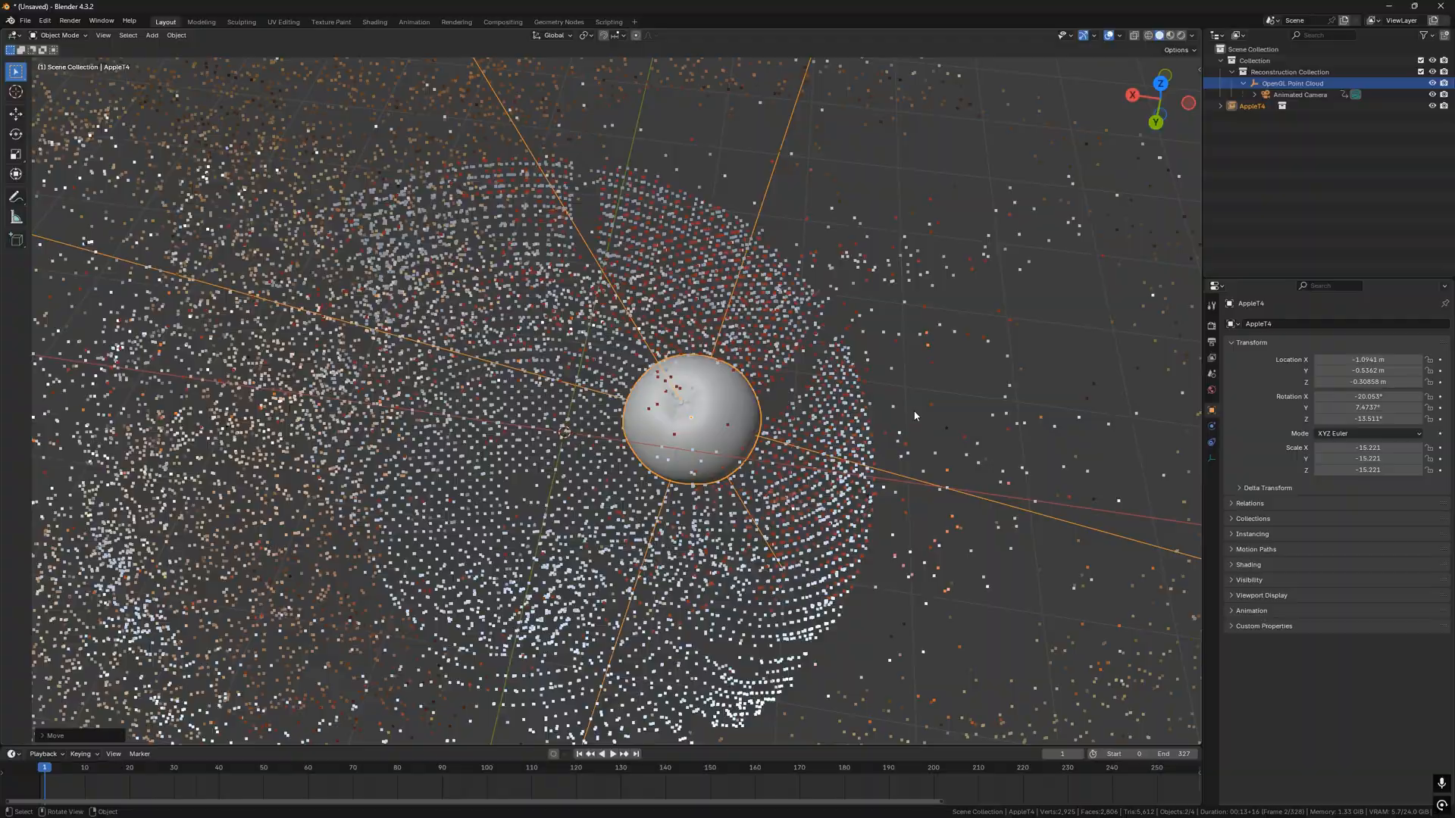
- Settle the apple into its final position and add an area light
left_click_drag(914, 416, 983, 334)
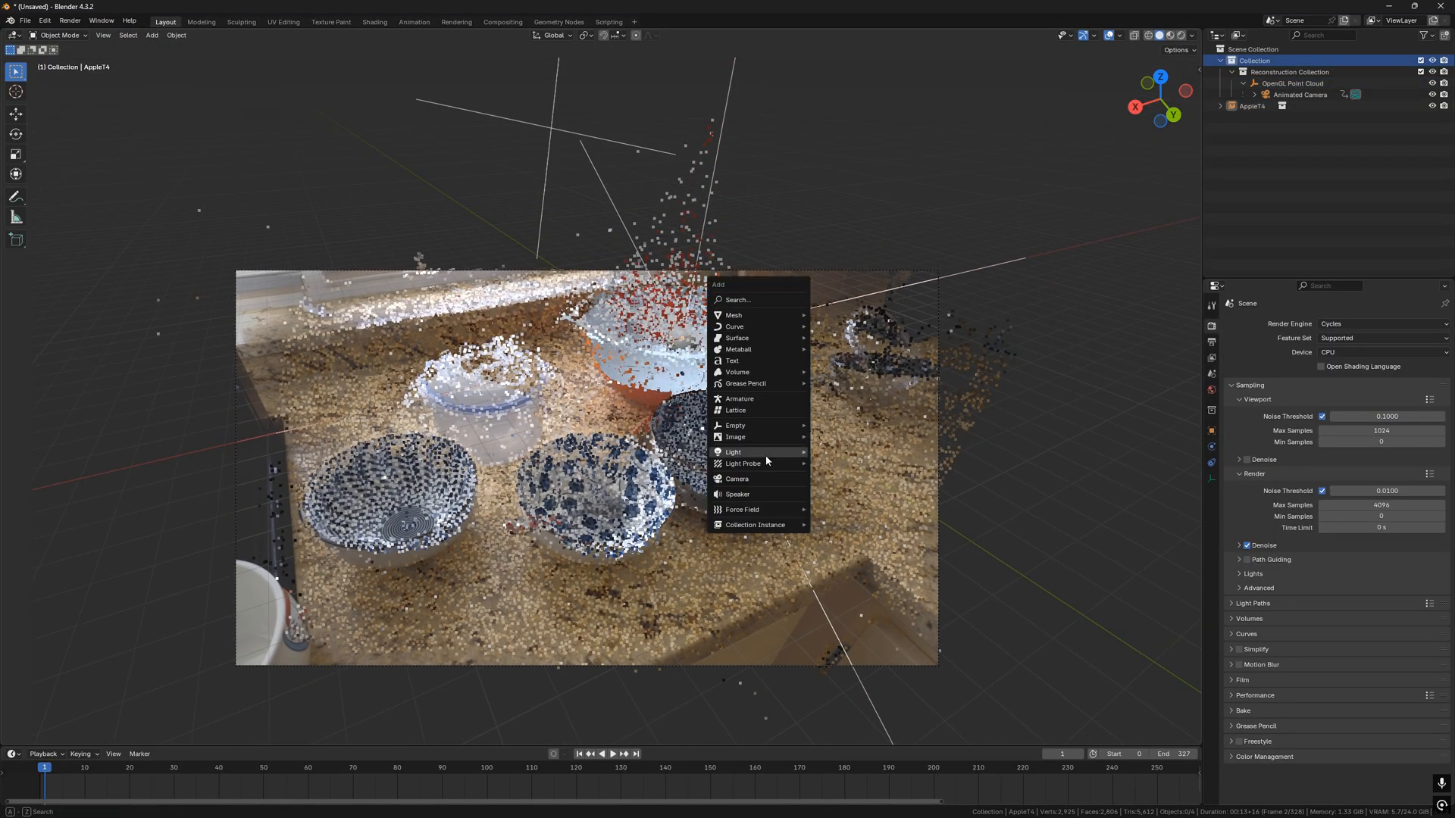
left_click(732, 451)
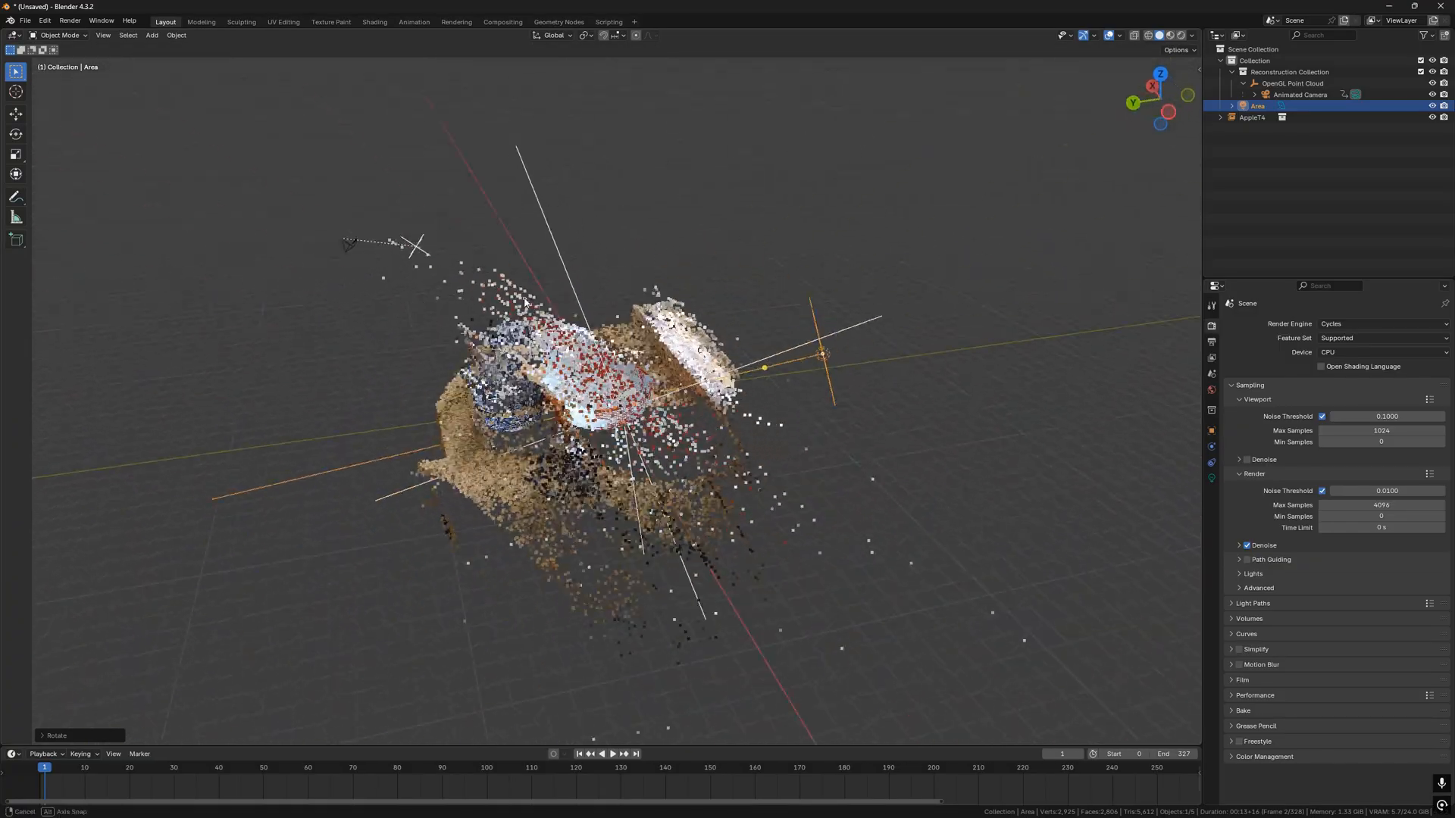
- Aim the area light at the apple, close the test render, and reposition the light
left_click_drag(650, 371, 926, 435)
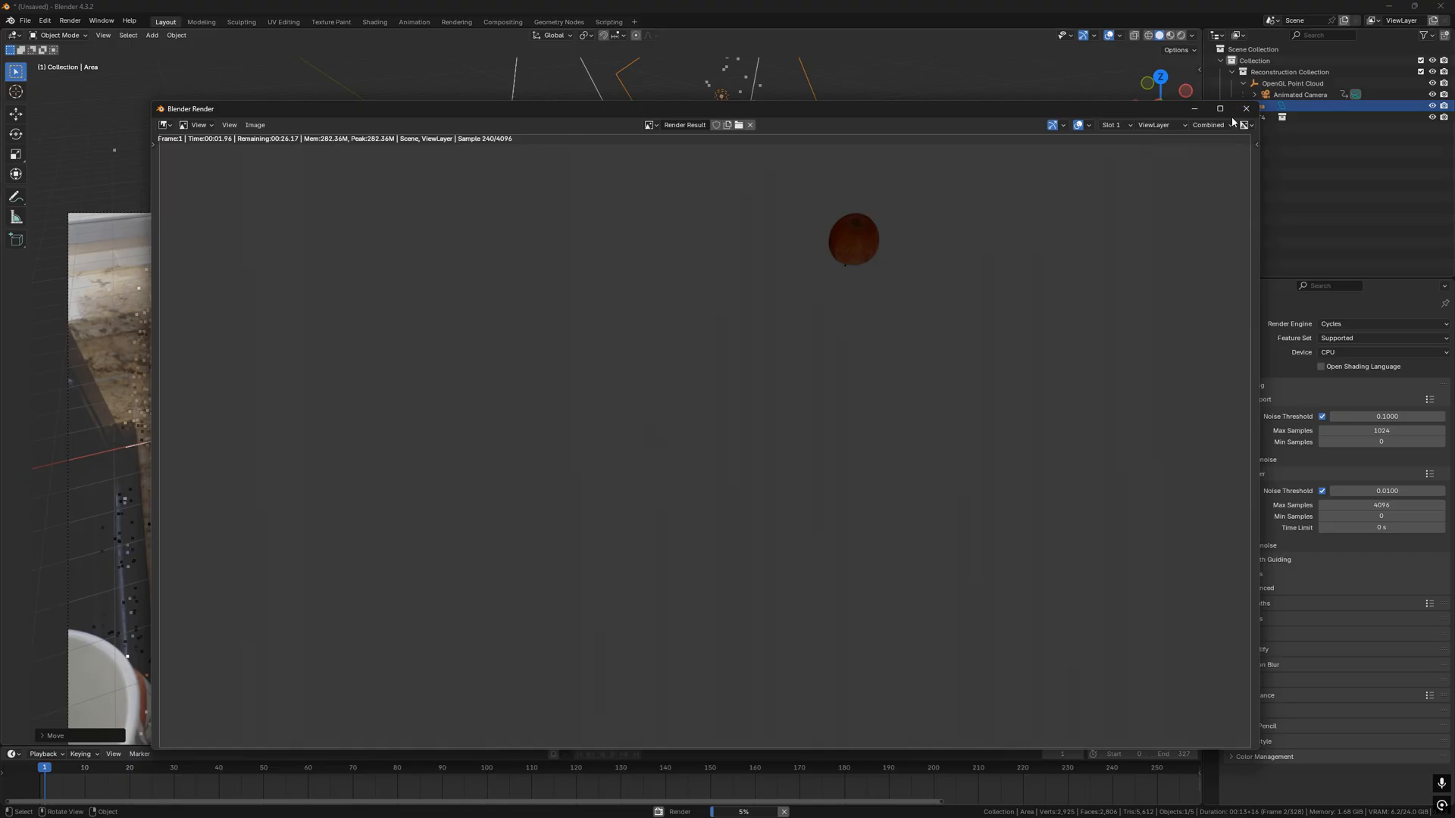
left_click(1239, 109)
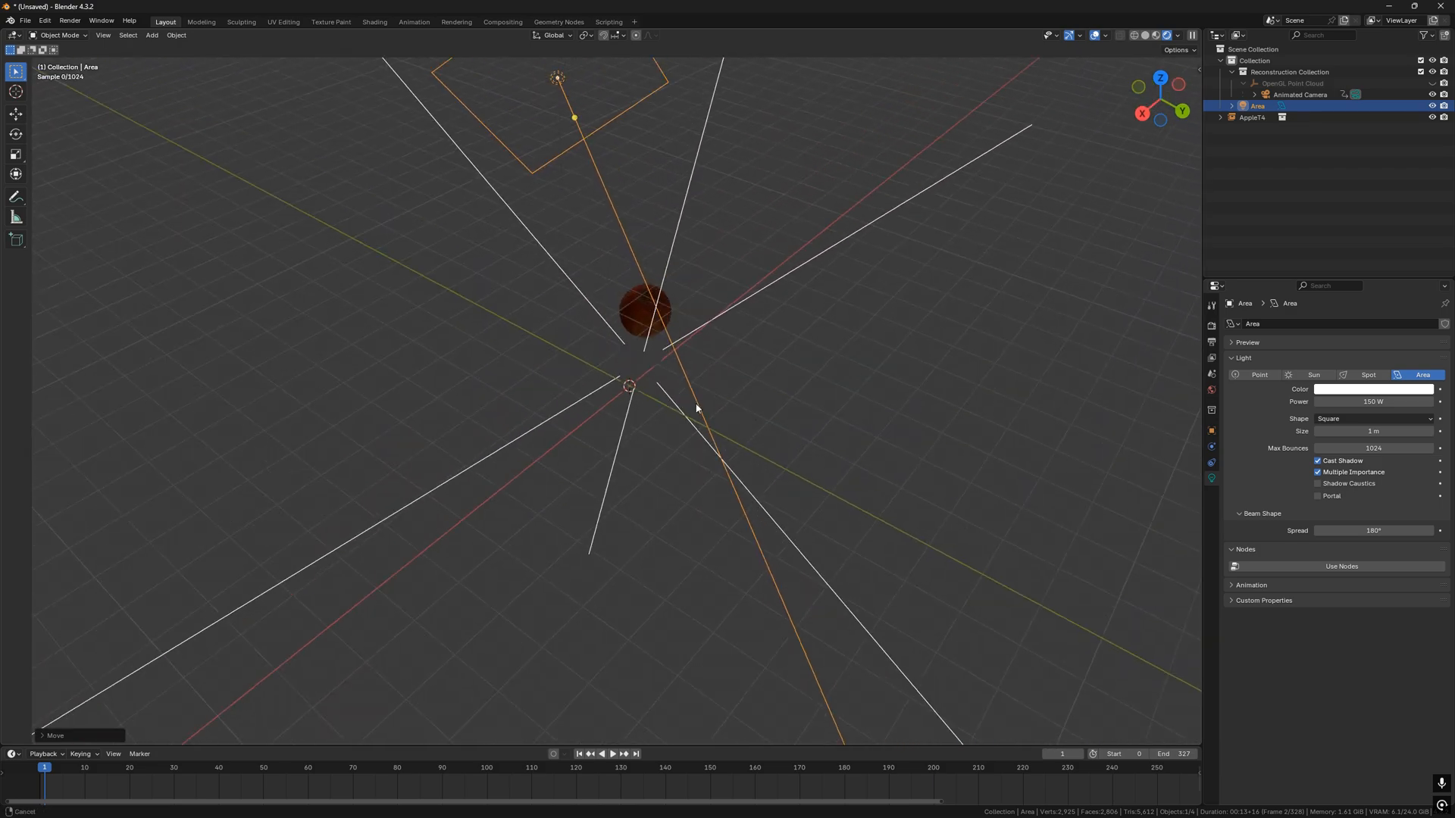
left_click_drag(696, 408, 848, 352)
type("0")
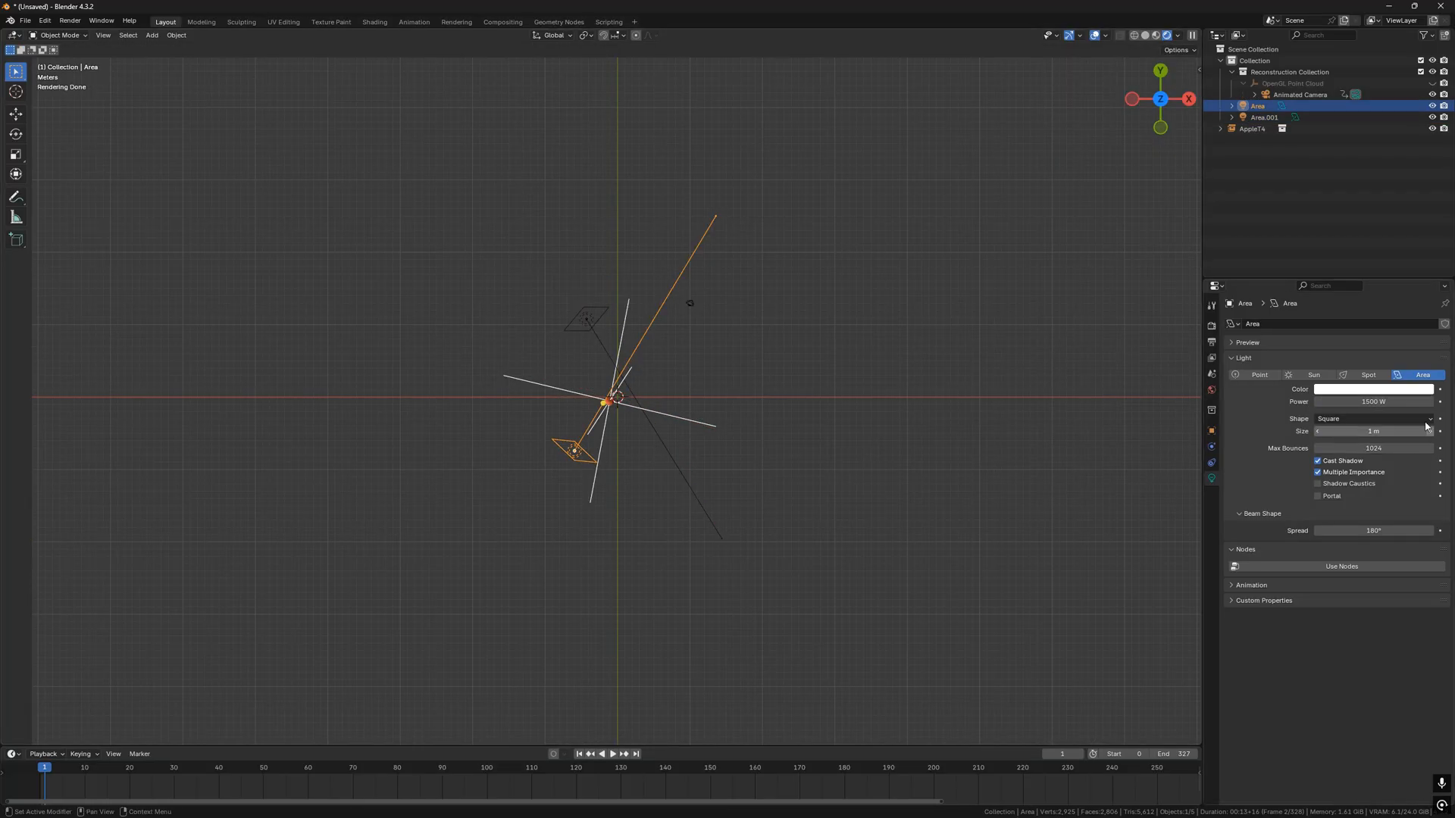
- Set Cycles to GPU Compute, render the lit apple, and close the render window
left_click(1373, 388)
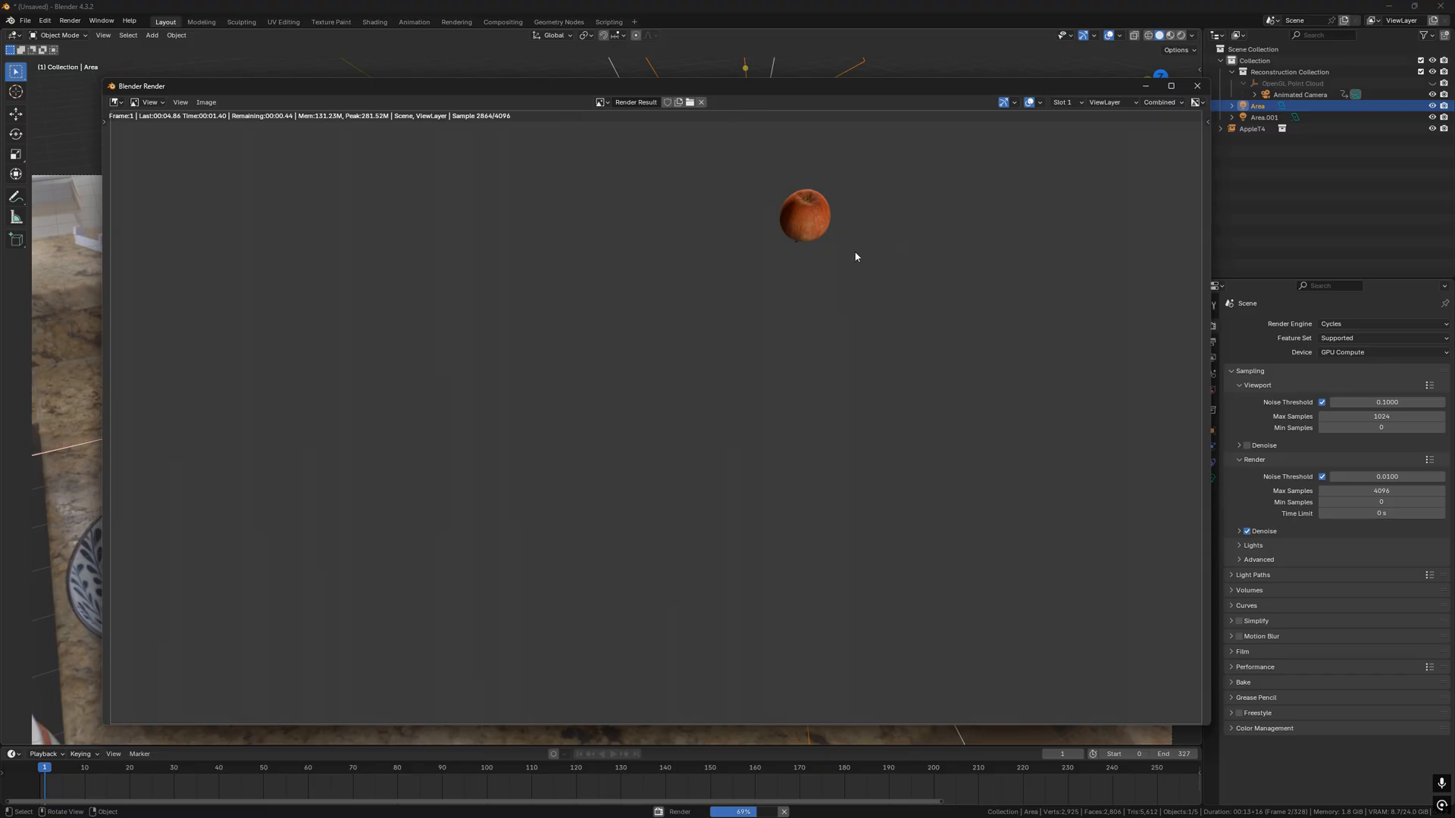
mouse_move(266, 45)
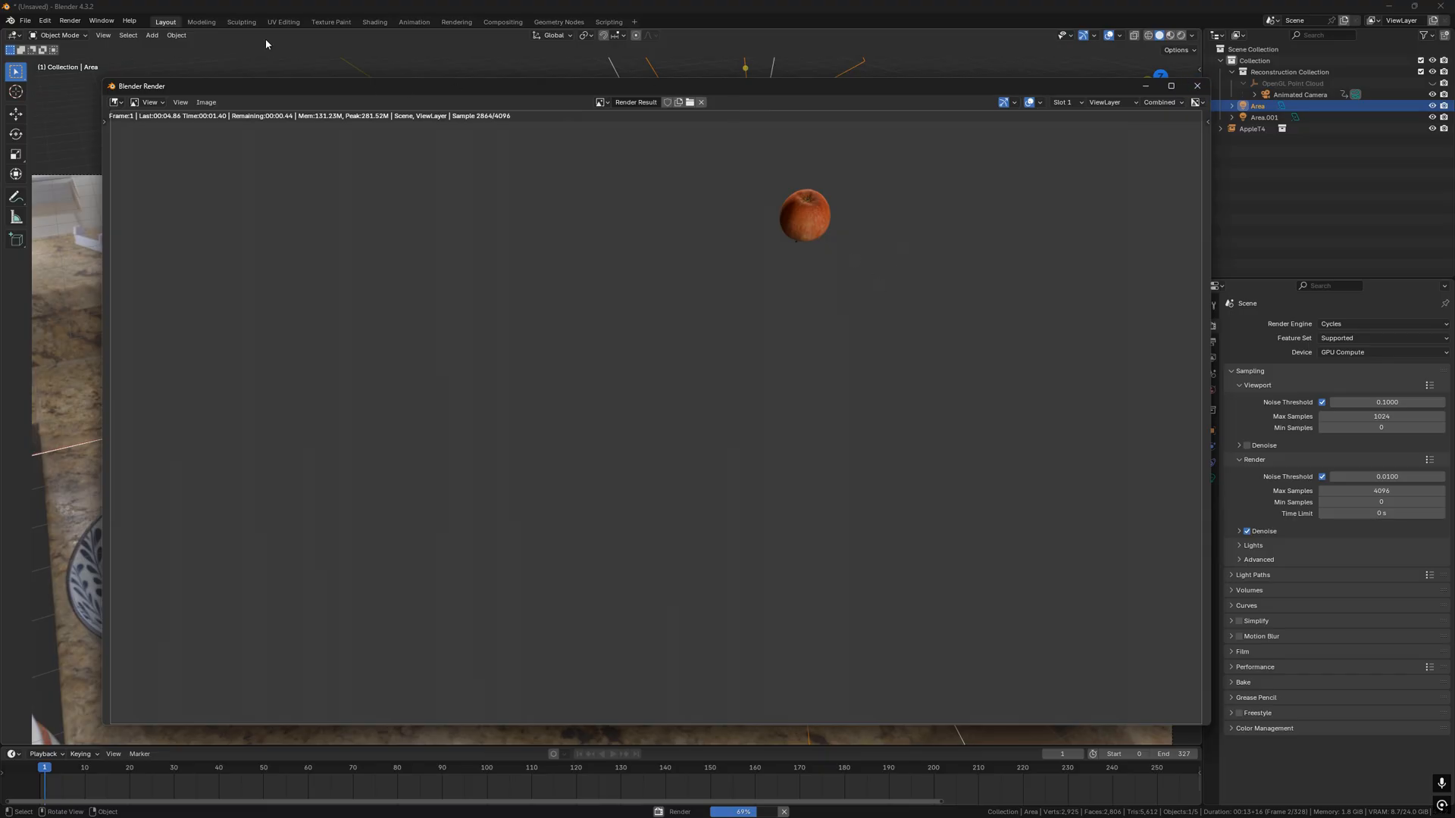
left_click(1196, 86)
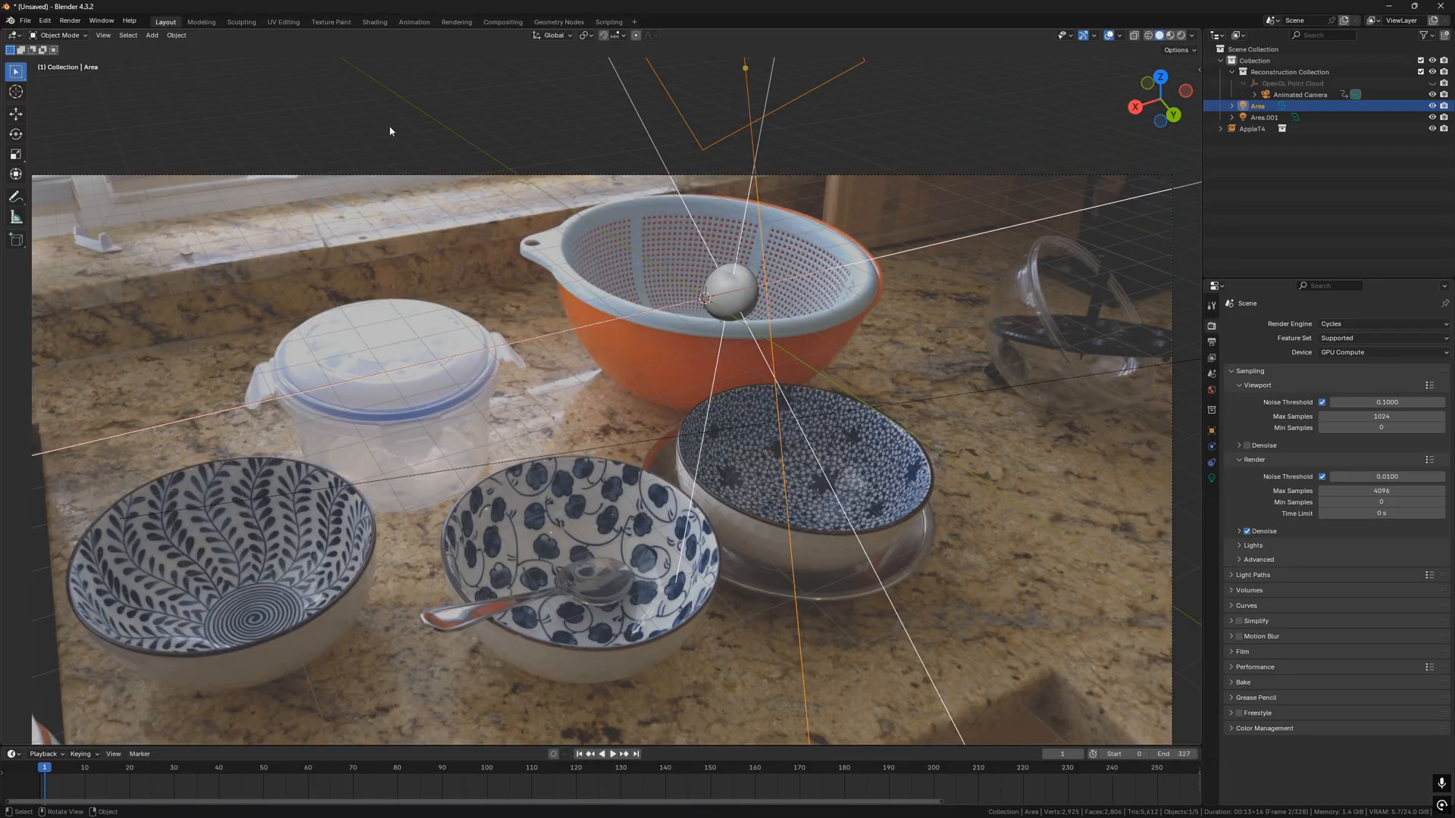